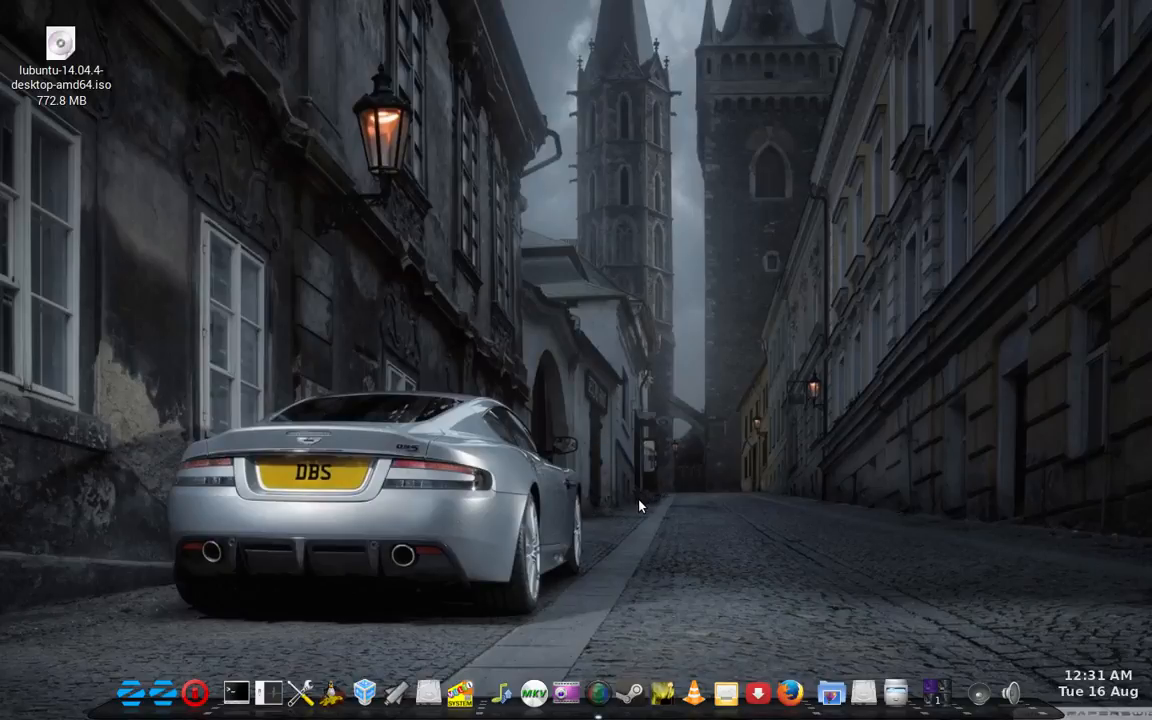
{"action": "mouse_move", "coordinate": [528, 557]}
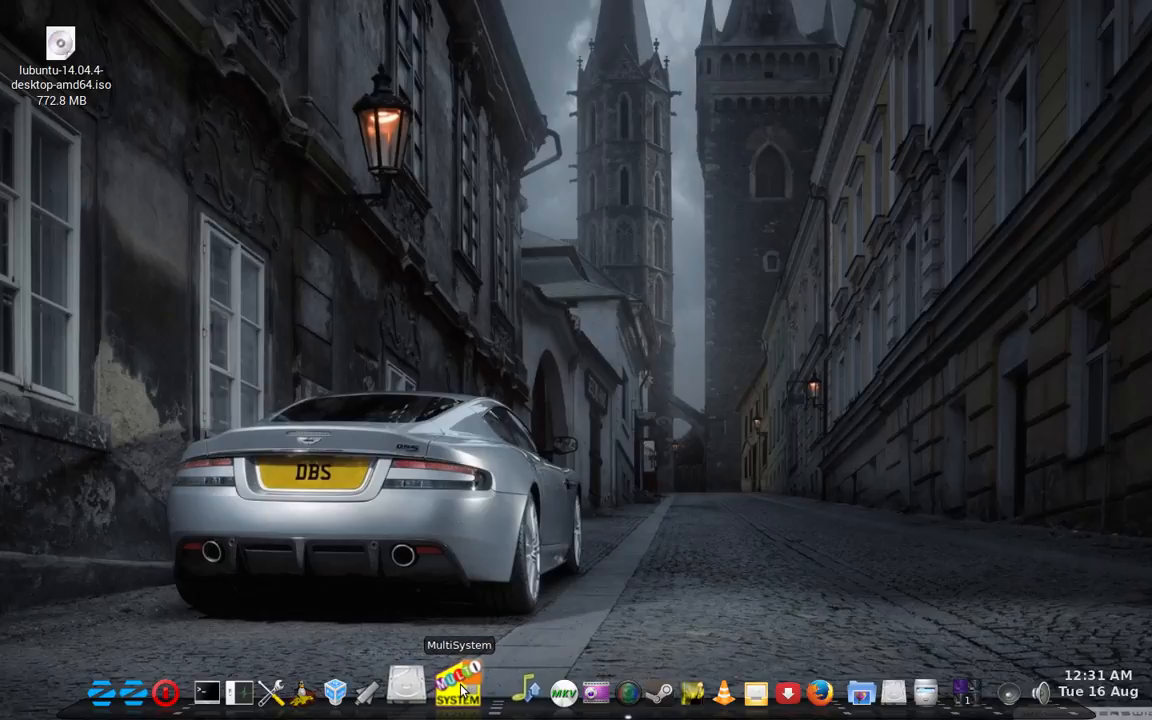
Launch MultiSystem from the LXDE dock
{"action": "left_click", "coordinate": [457, 690]}
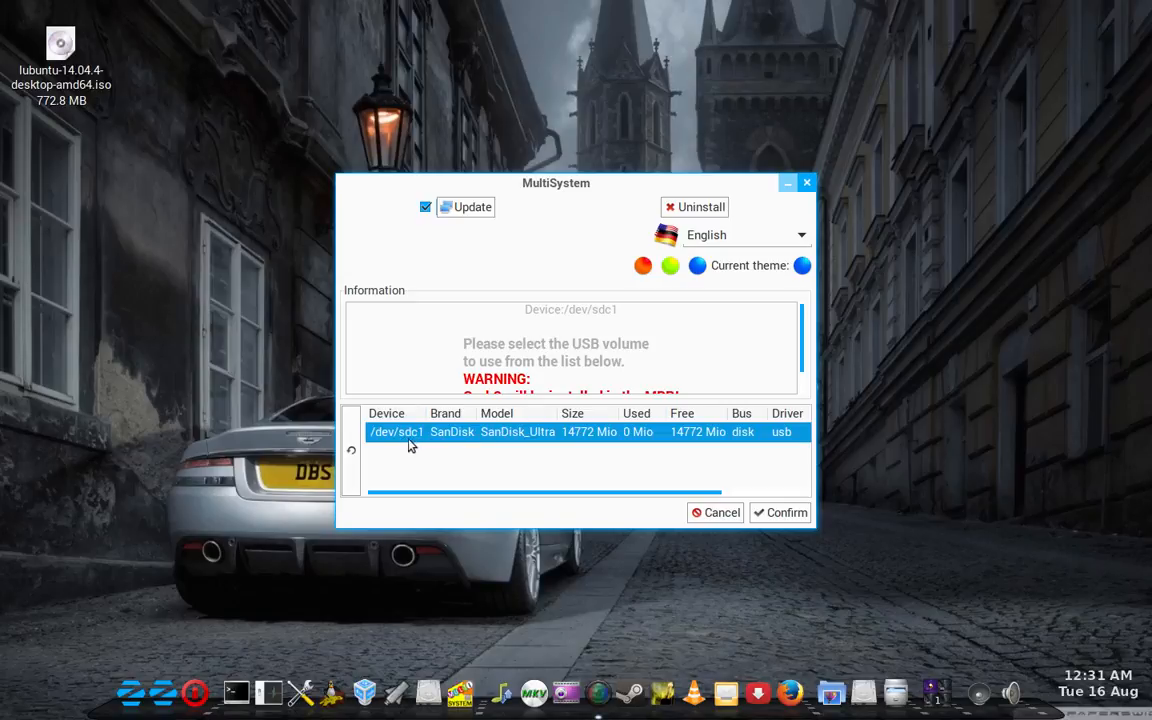
{"action": "mouse_move", "coordinate": [834, 504]}
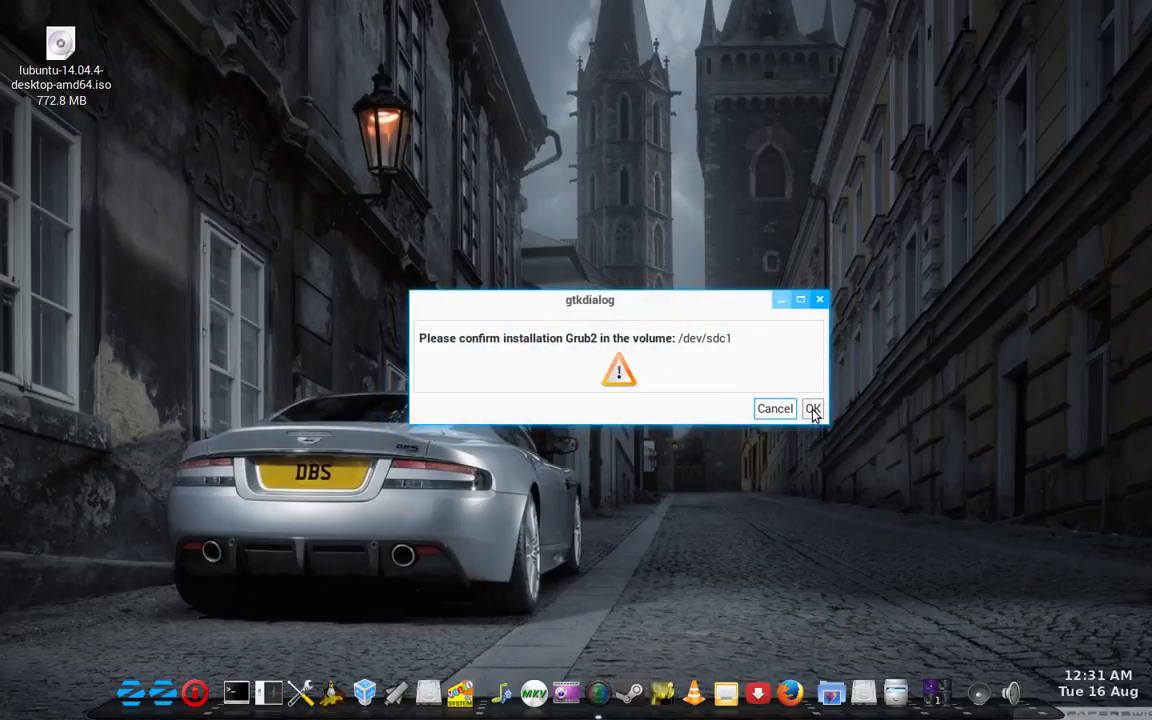
{"action": "mouse_move", "coordinate": [703, 355]}
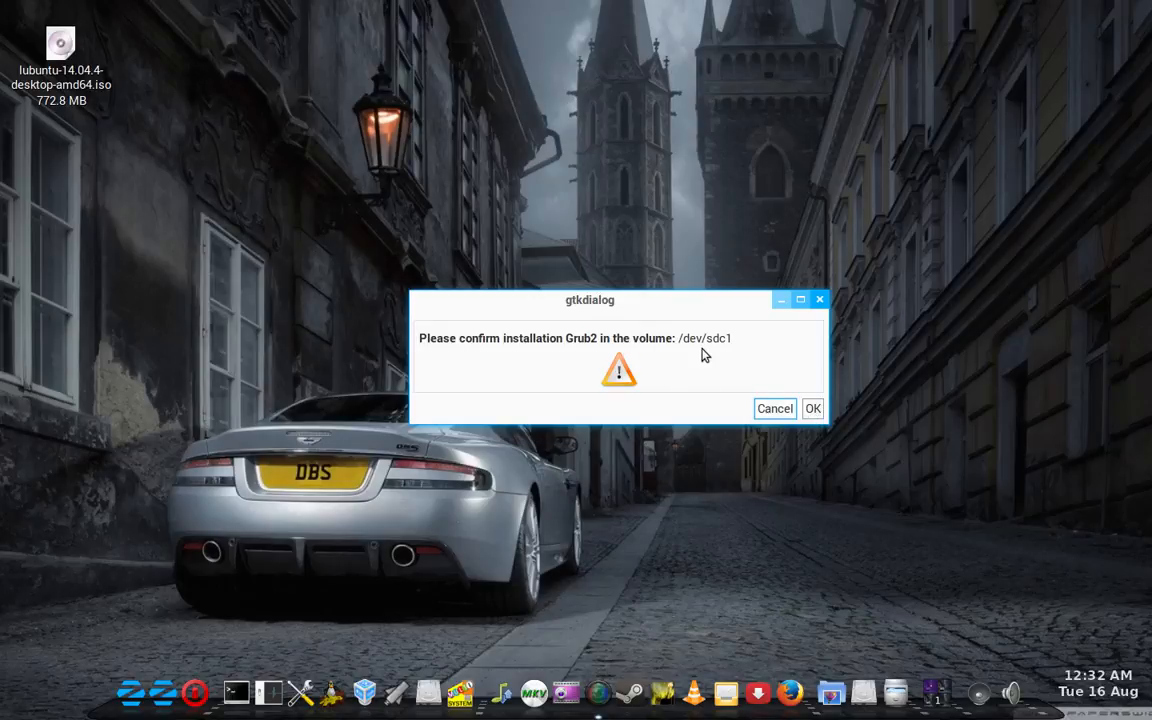
Approve installing Grub2 on the 16 GB SanDisk volume /dev/sdc1
{"action": "left_click", "coordinate": [812, 408]}
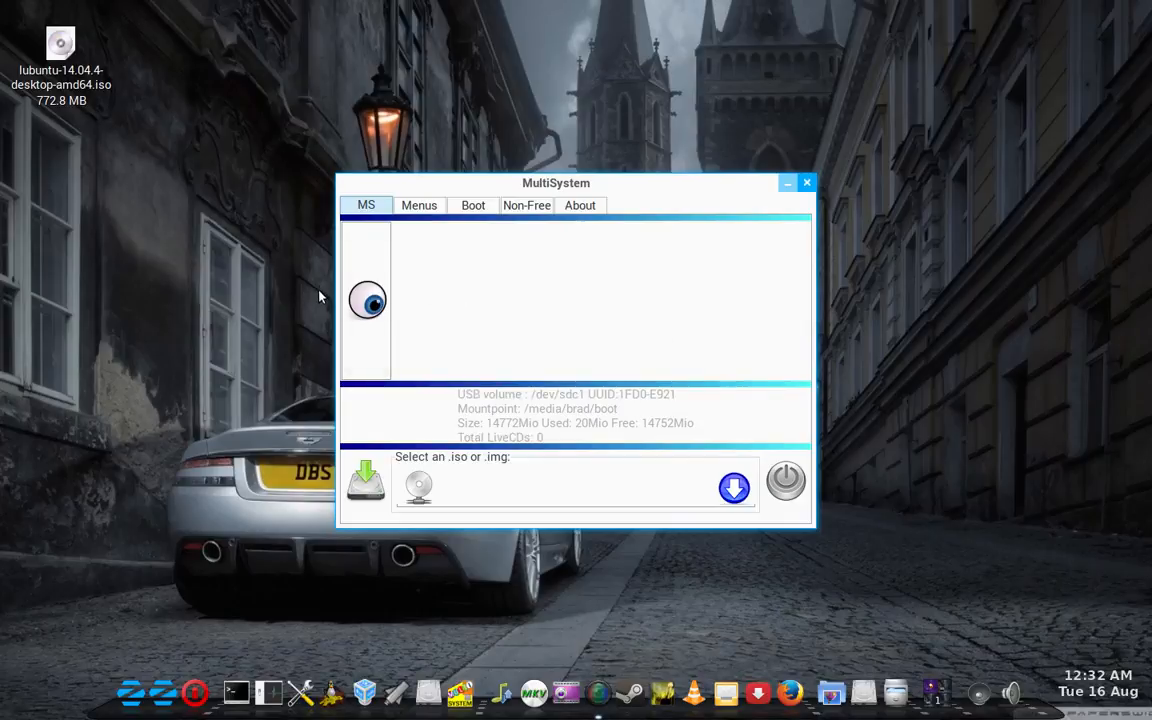
{"action": "mouse_move", "coordinate": [300, 438]}
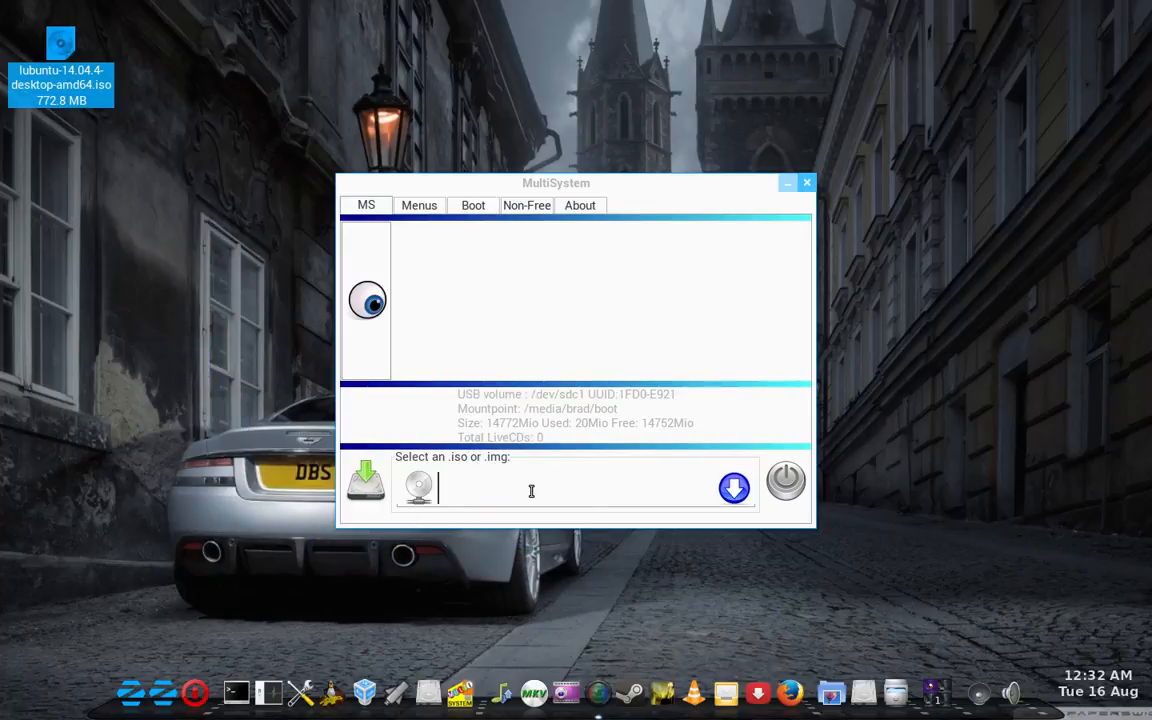
Add the Lubuntu 14.04.4 desktop ISO and submit the administrator password
{"action": "left_click", "coordinate": [733, 487]}
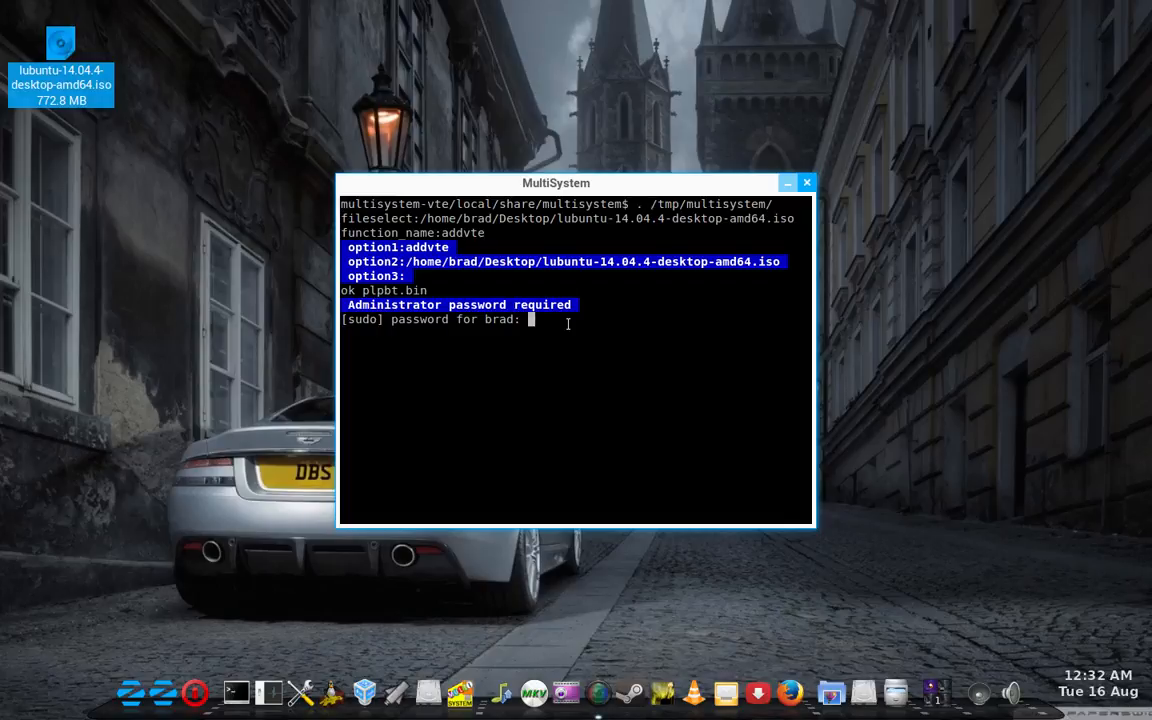
{"action": "key", "text": "Return"}
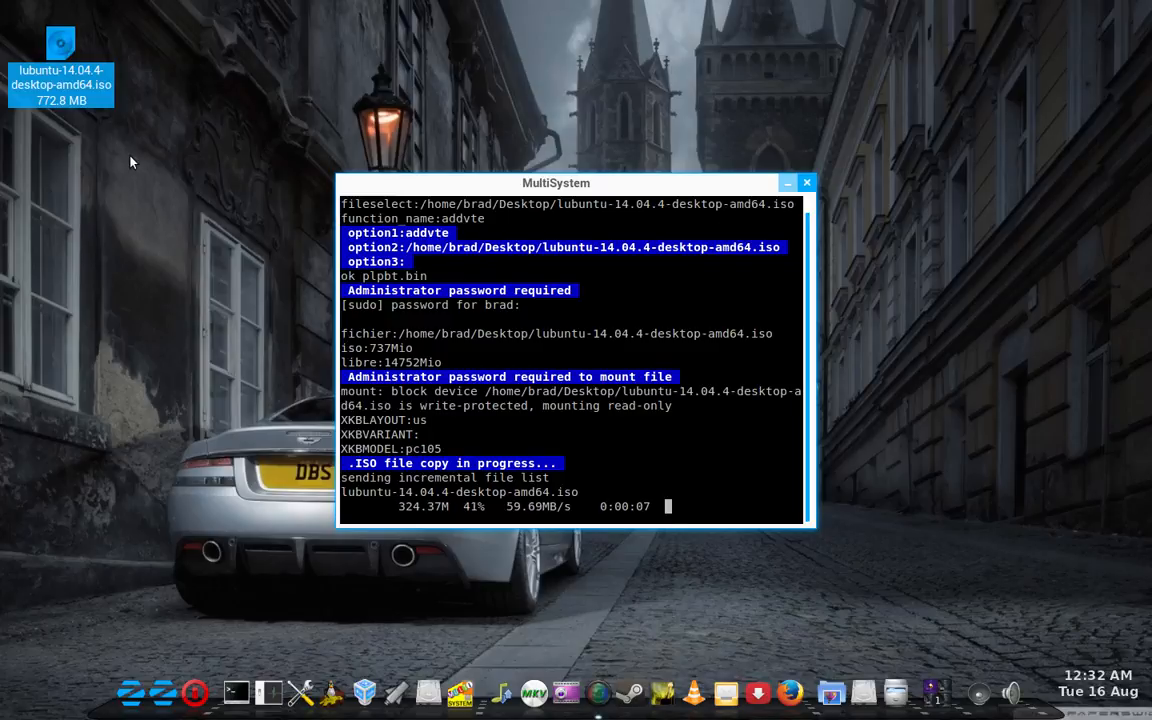
{"action": "mouse_move", "coordinate": [80, 110]}
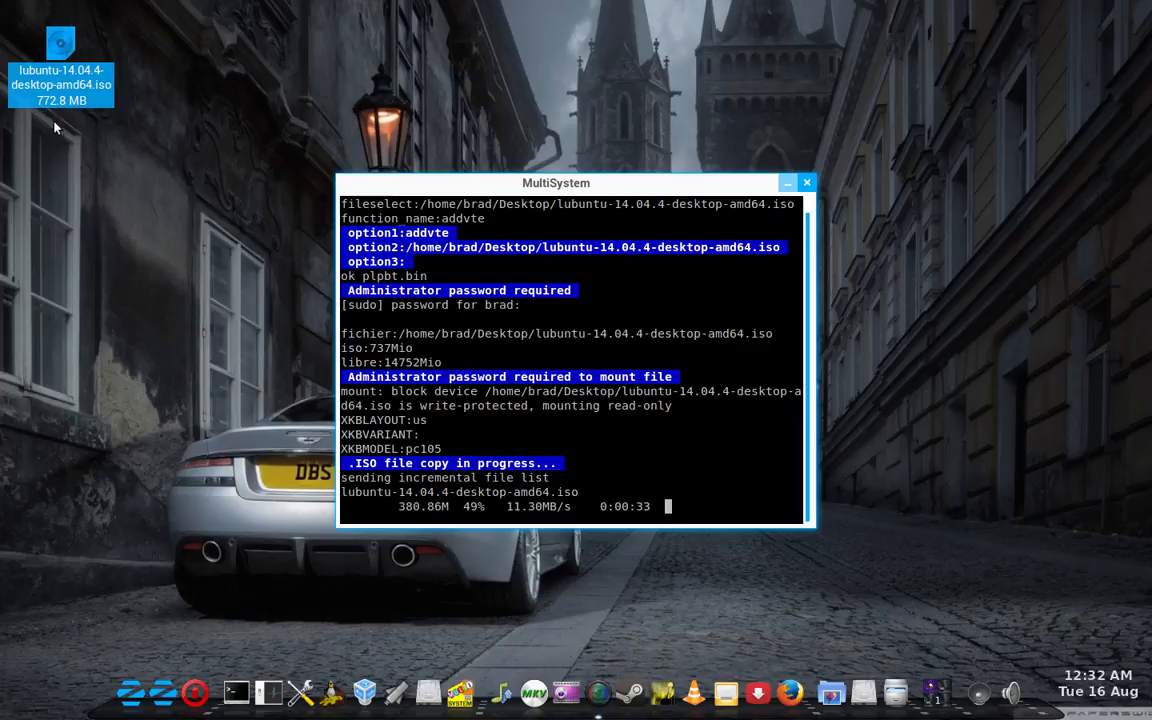
{"action": "mouse_move", "coordinate": [164, 236]}
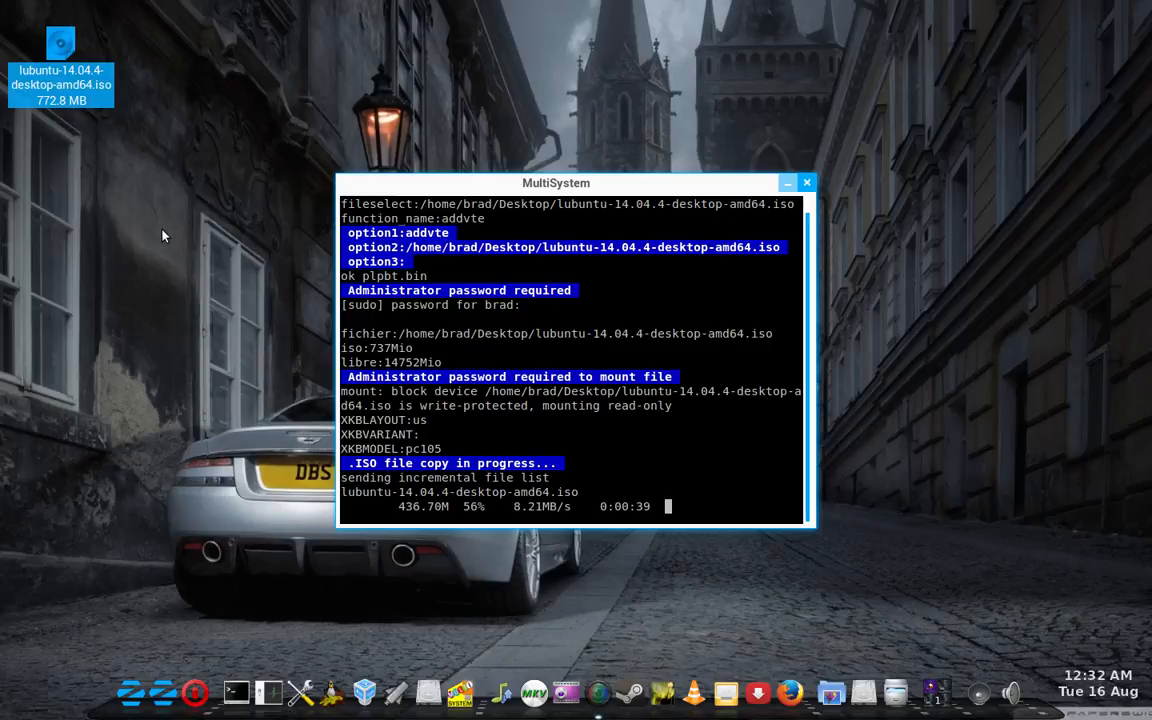
{"action": "mouse_move", "coordinate": [892, 60]}
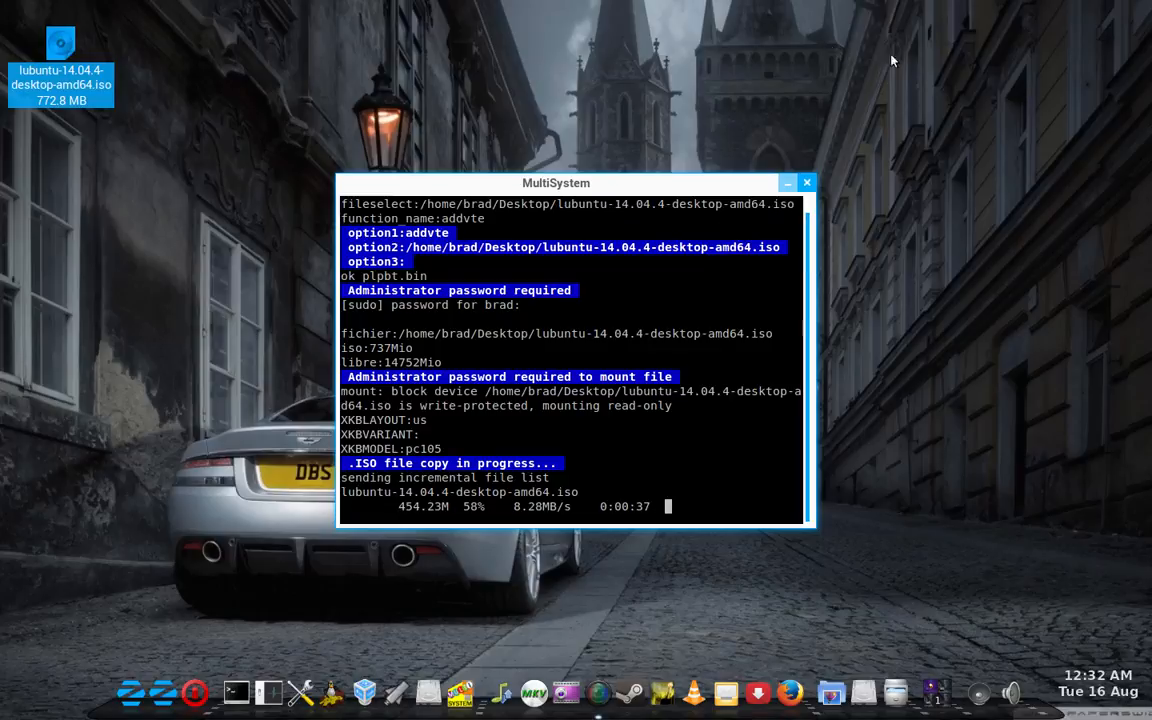
{"action": "mouse_move", "coordinate": [951, 232]}
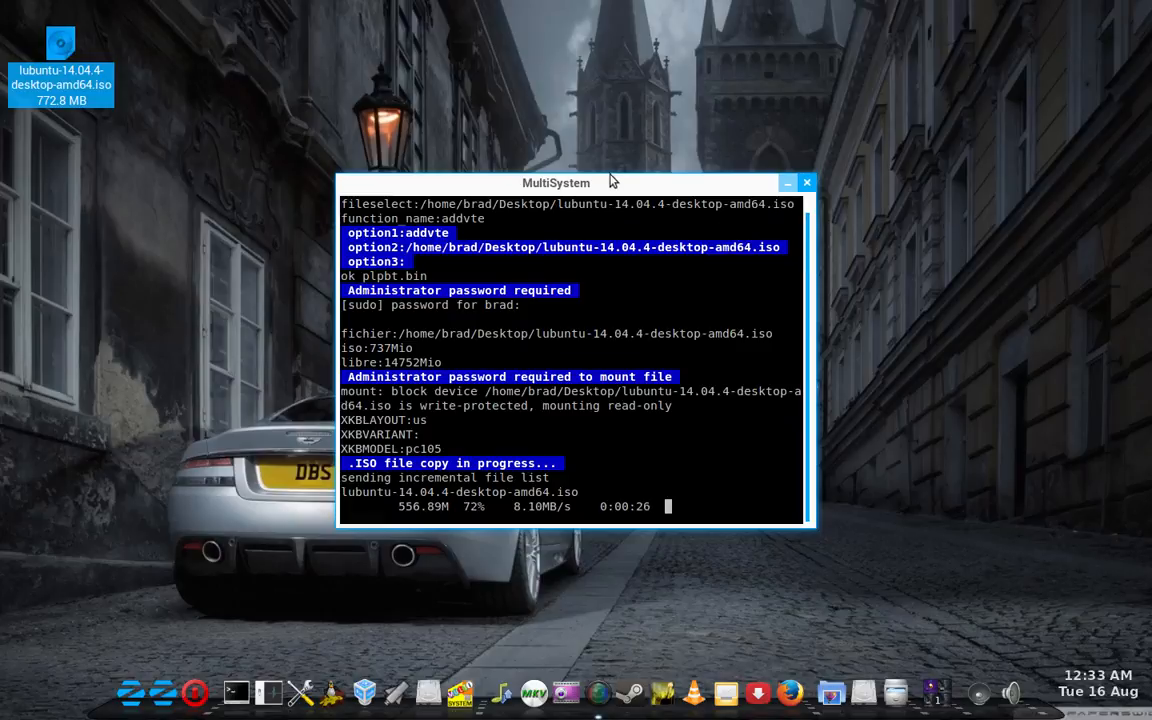
{"action": "mouse_move", "coordinate": [922, 150]}
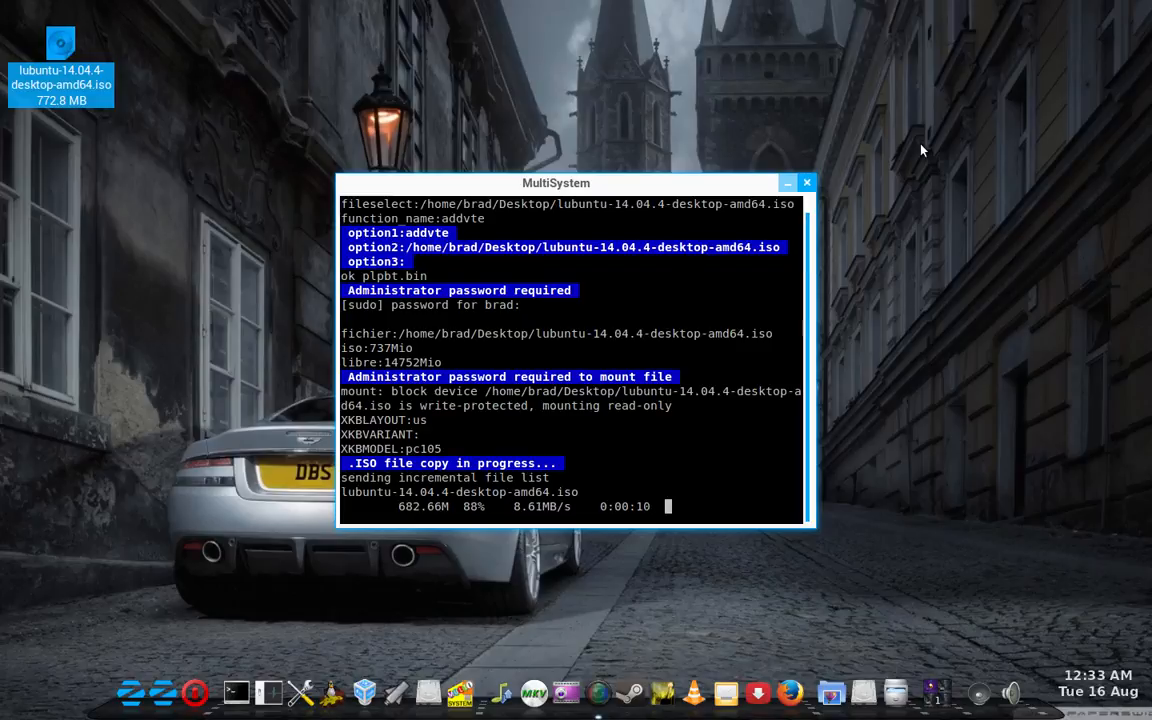
{"action": "mouse_move", "coordinate": [928, 152]}
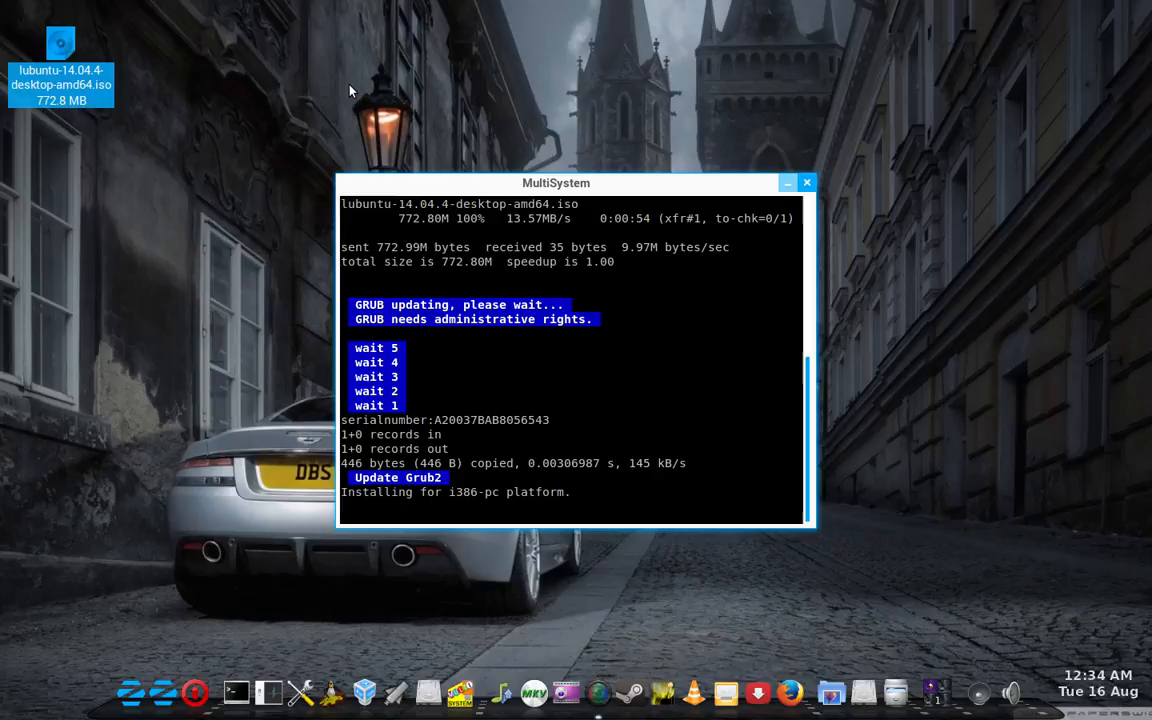
{"action": "mouse_move", "coordinate": [880, 144]}
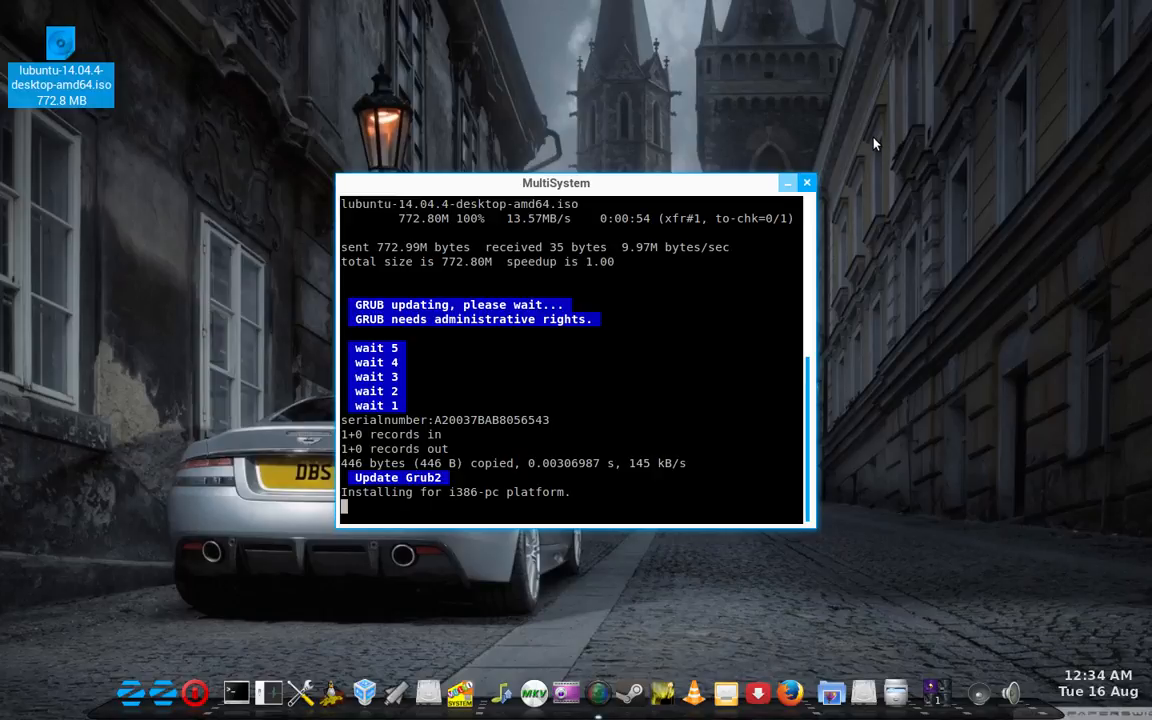
{"action": "mouse_move", "coordinate": [57, 180]}
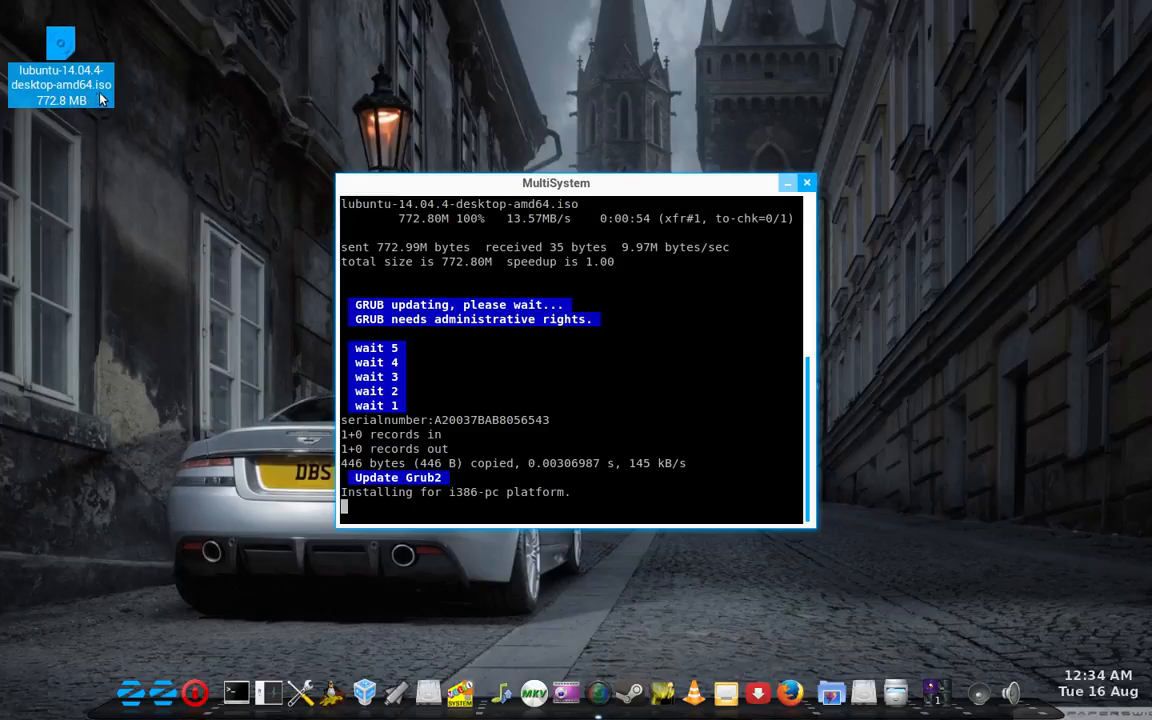
{"action": "mouse_move", "coordinate": [489, 418]}
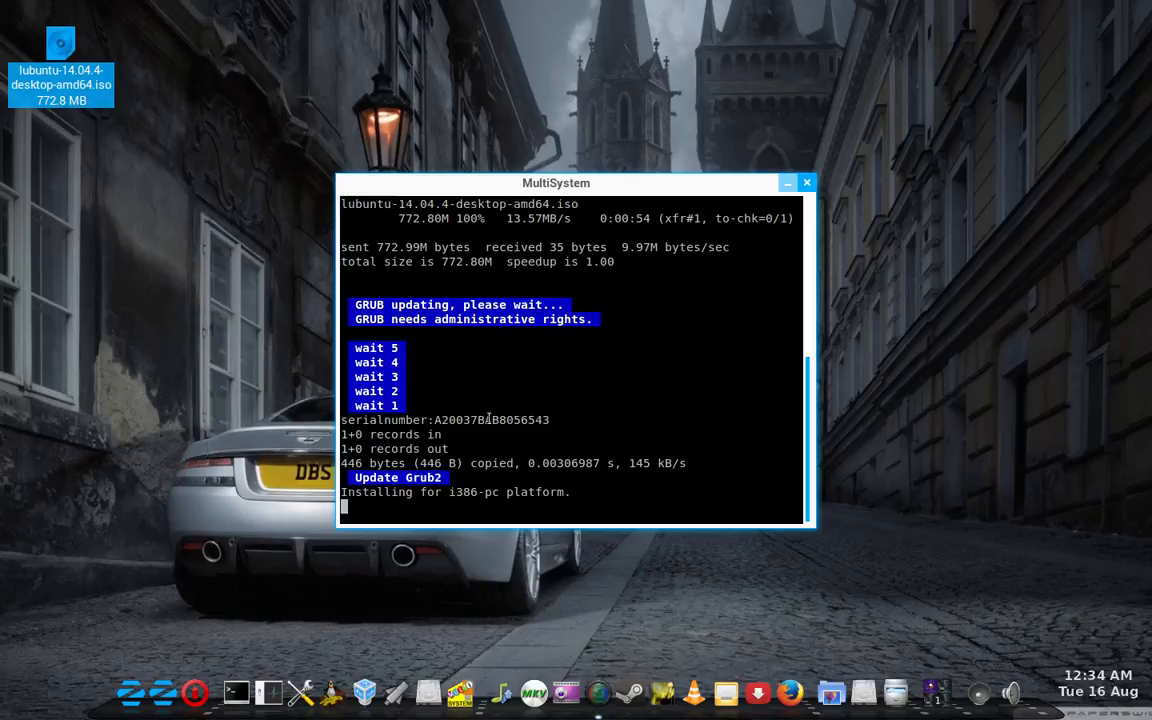
{"action": "mouse_move", "coordinate": [173, 373]}
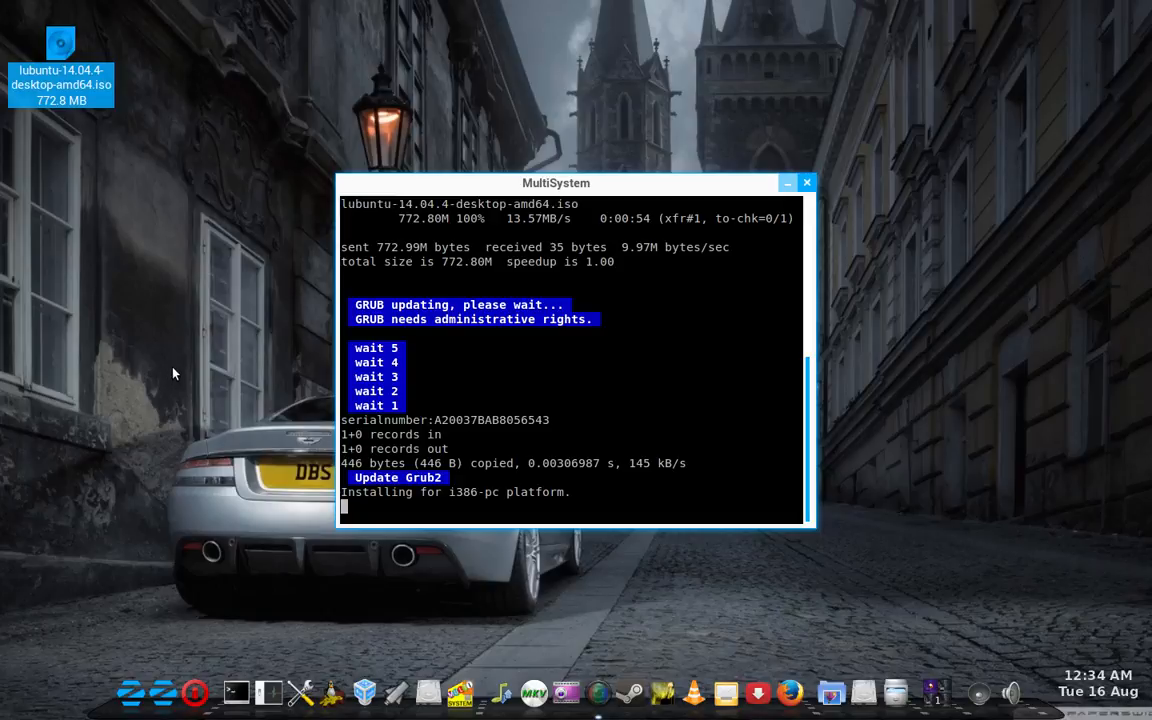
{"action": "mouse_move", "coordinate": [179, 381]}
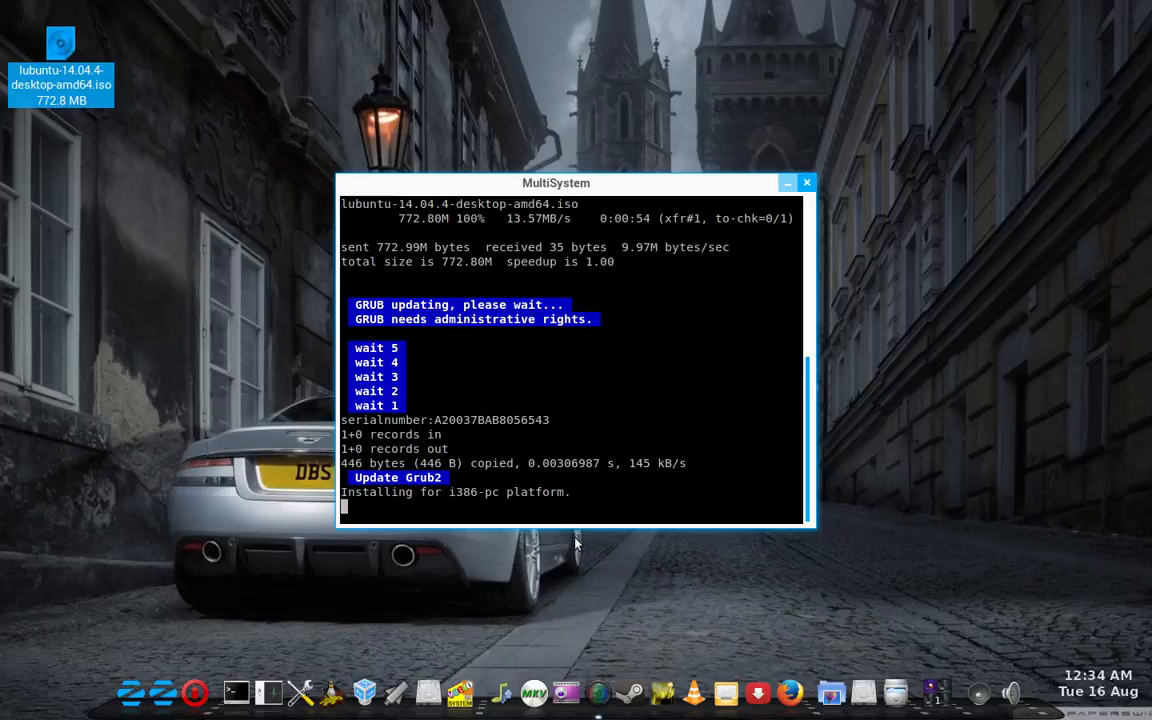
{"action": "mouse_move", "coordinate": [895, 410]}
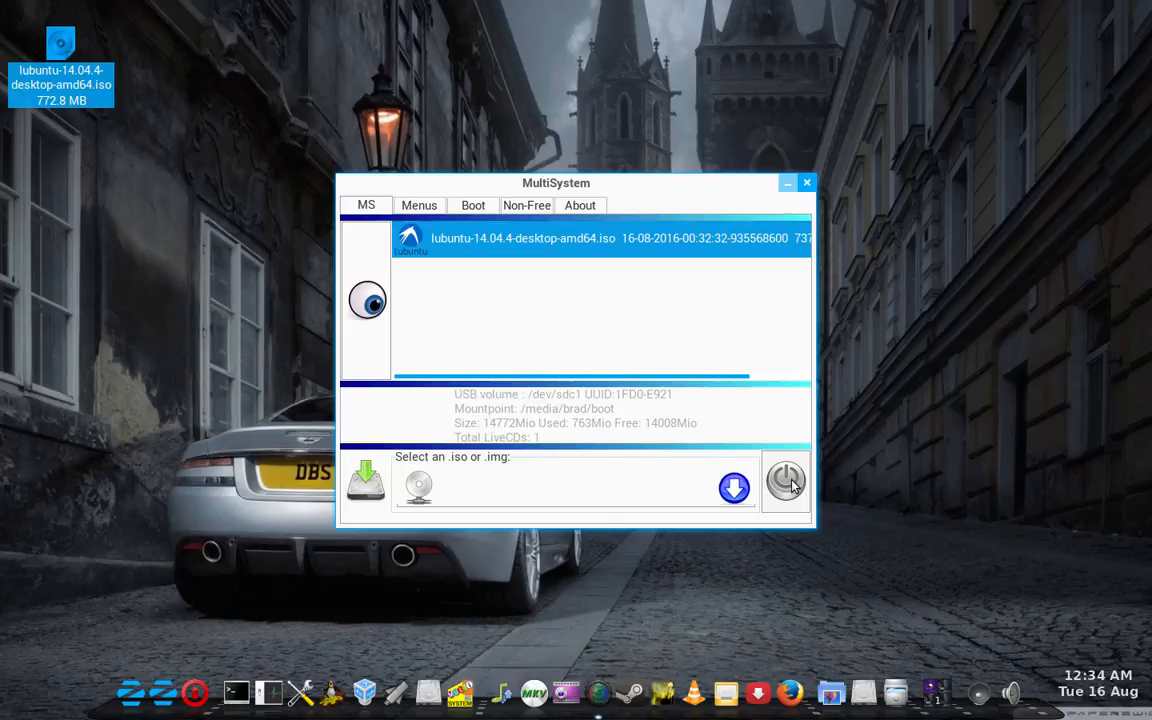
Quit MultiSystem and replace the SanDisk partition with a new FAT partition named boot
{"action": "left_click", "coordinate": [786, 480]}
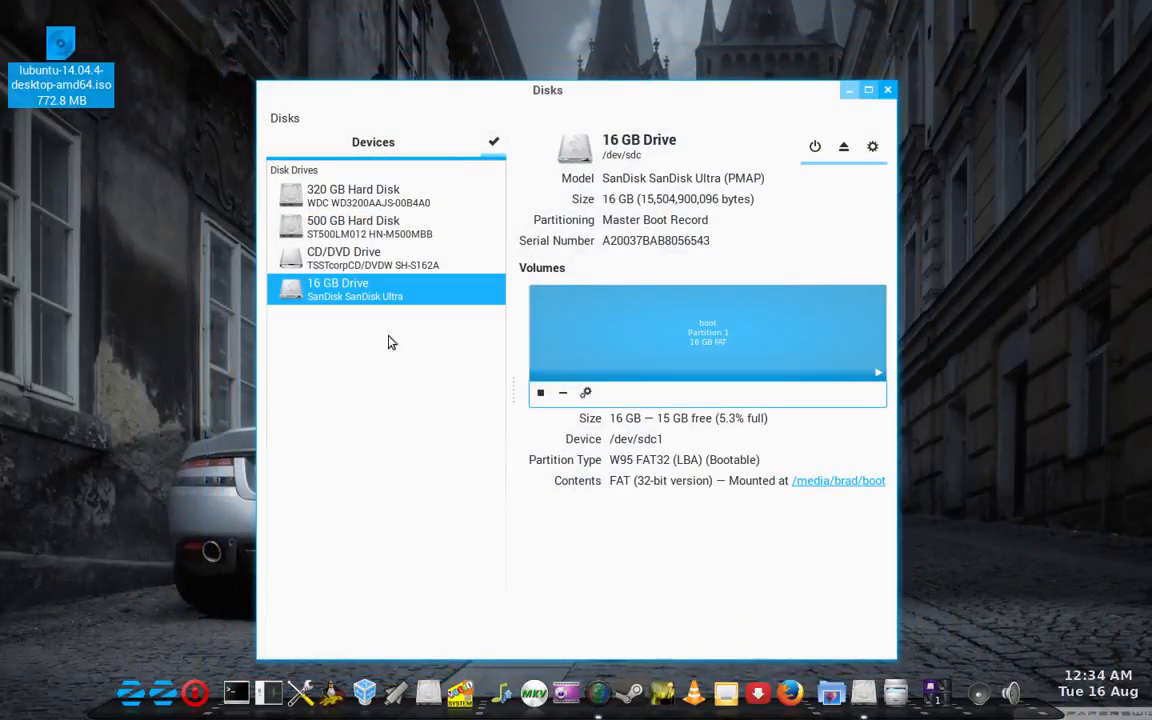
{"action": "mouse_move", "coordinate": [562, 392]}
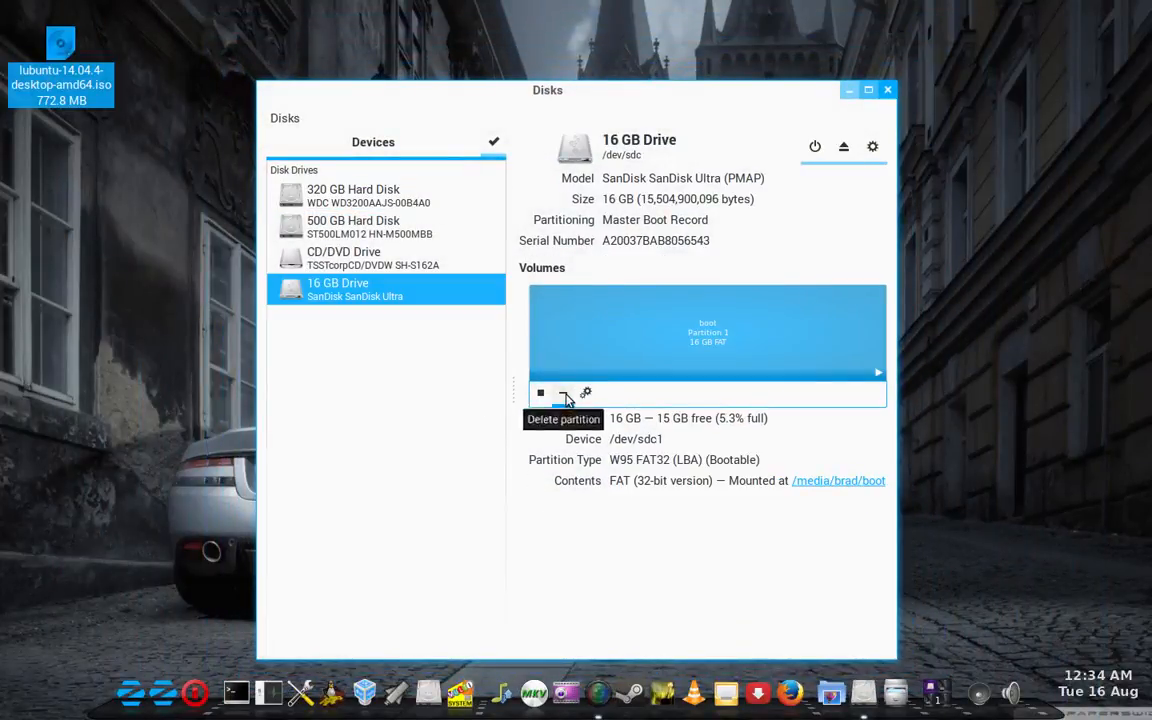
{"action": "left_click", "coordinate": [565, 392]}
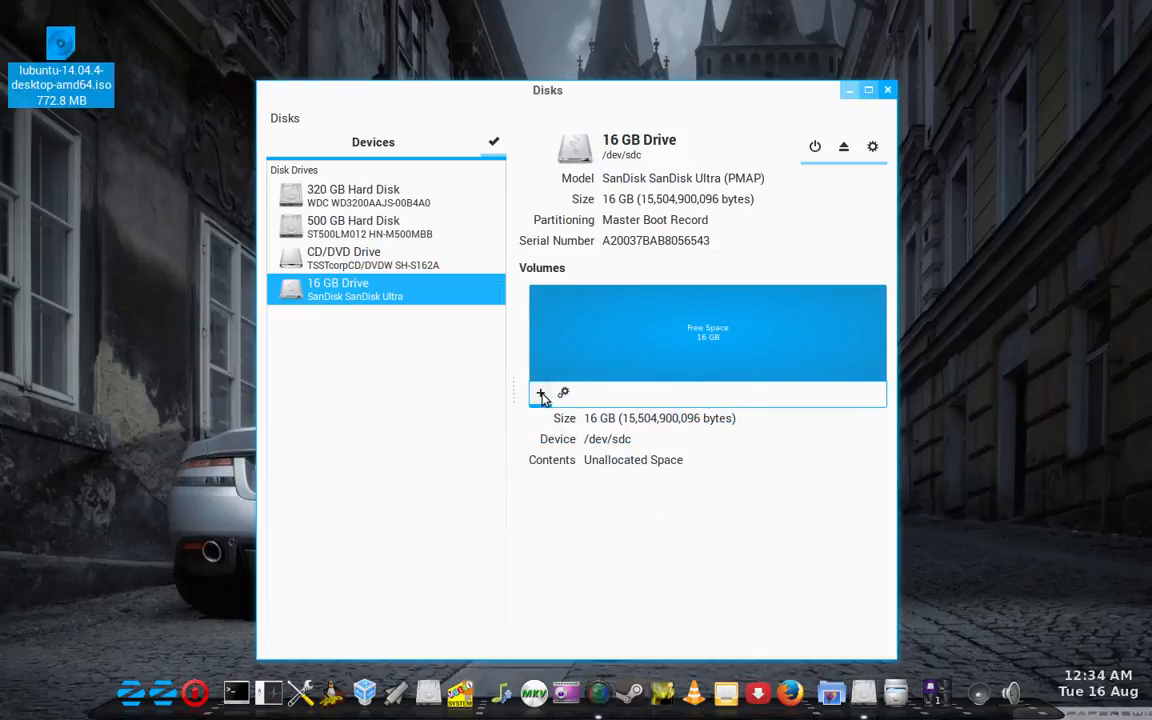
{"action": "type", "text": "boot"}
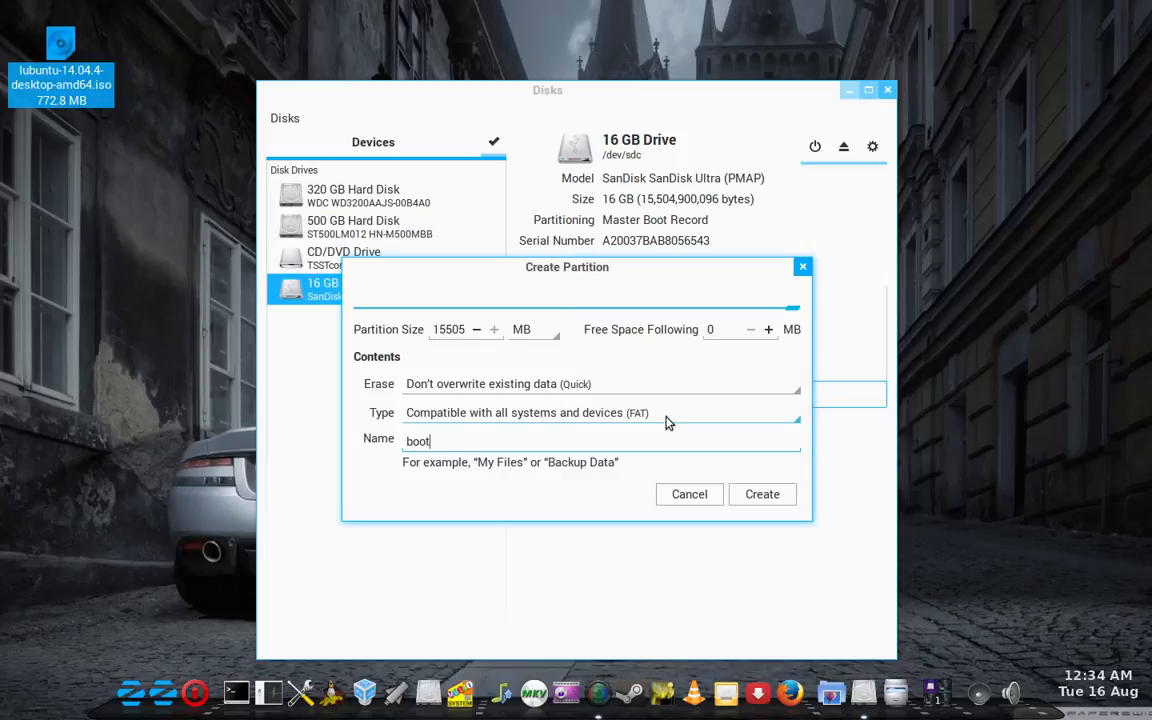
{"action": "left_click", "coordinate": [762, 494]}
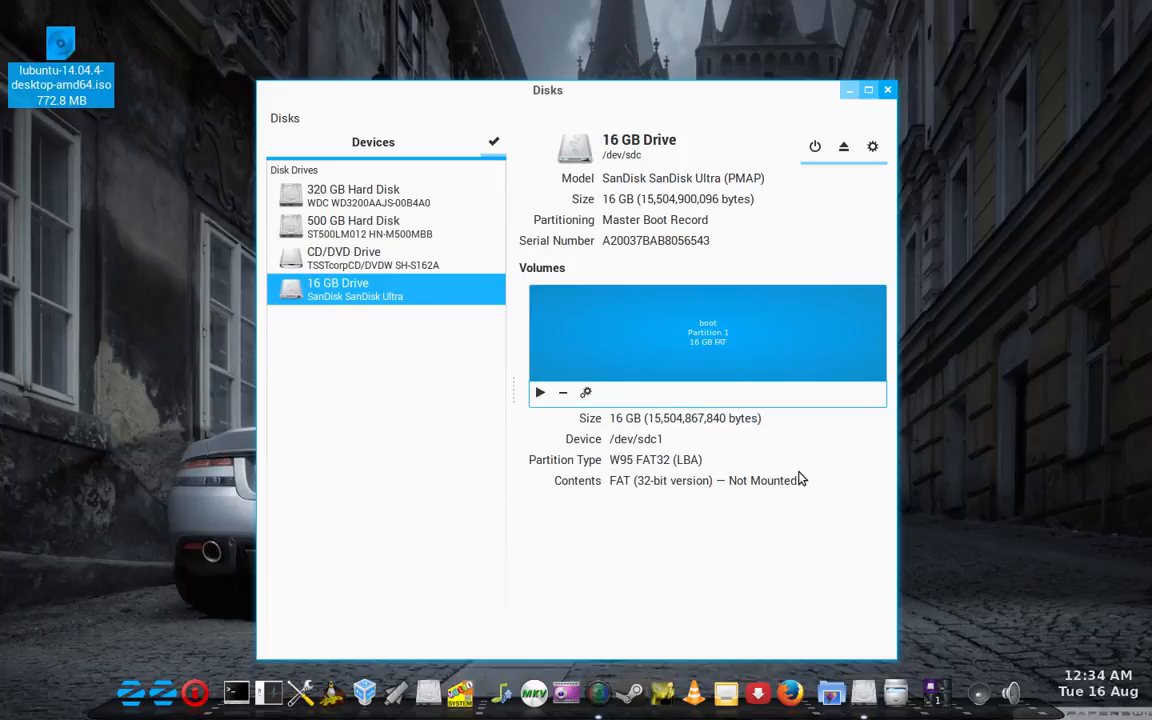
{"action": "mouse_move", "coordinate": [966, 192]}
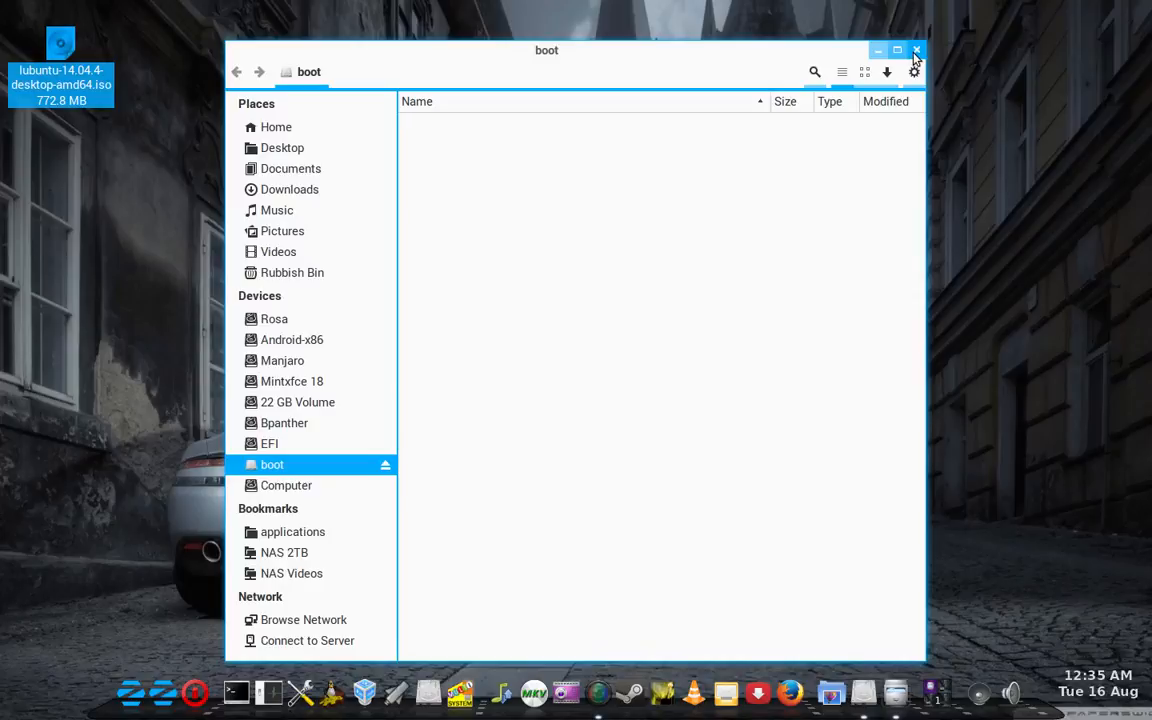
Close the boot folder, authorize UNetbootin with the password, and pick the Lubuntu disk image
{"action": "left_click", "coordinate": [915, 50]}
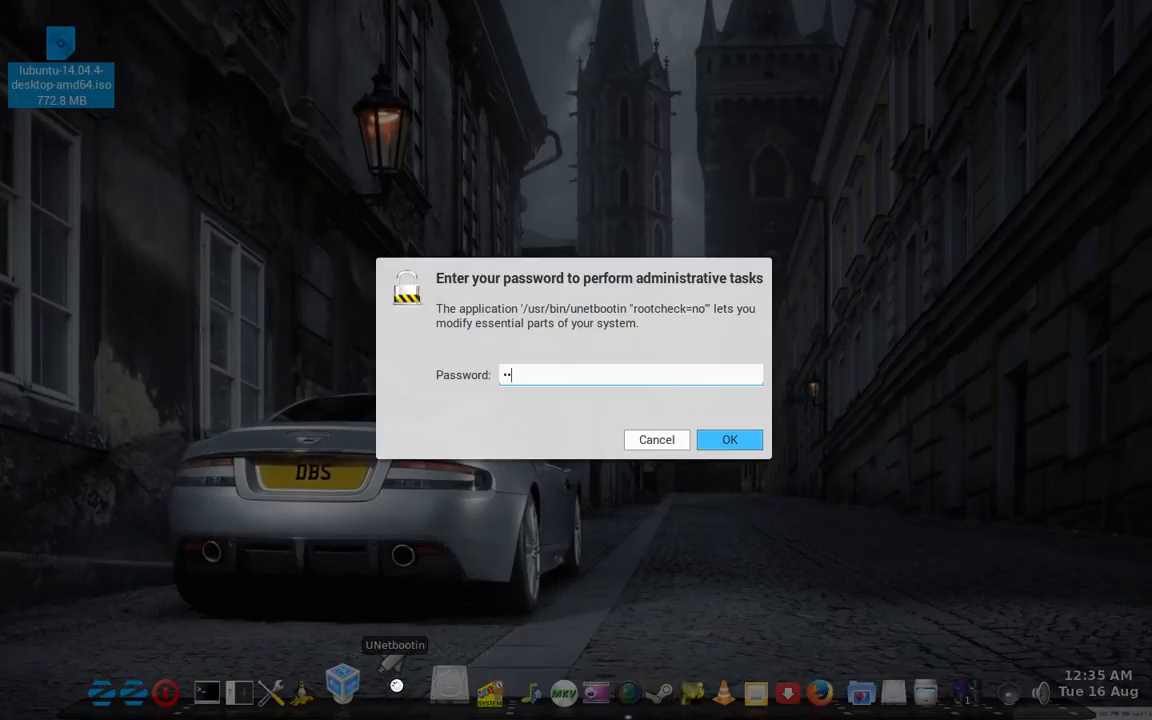
{"action": "type", "text": "••••••"}
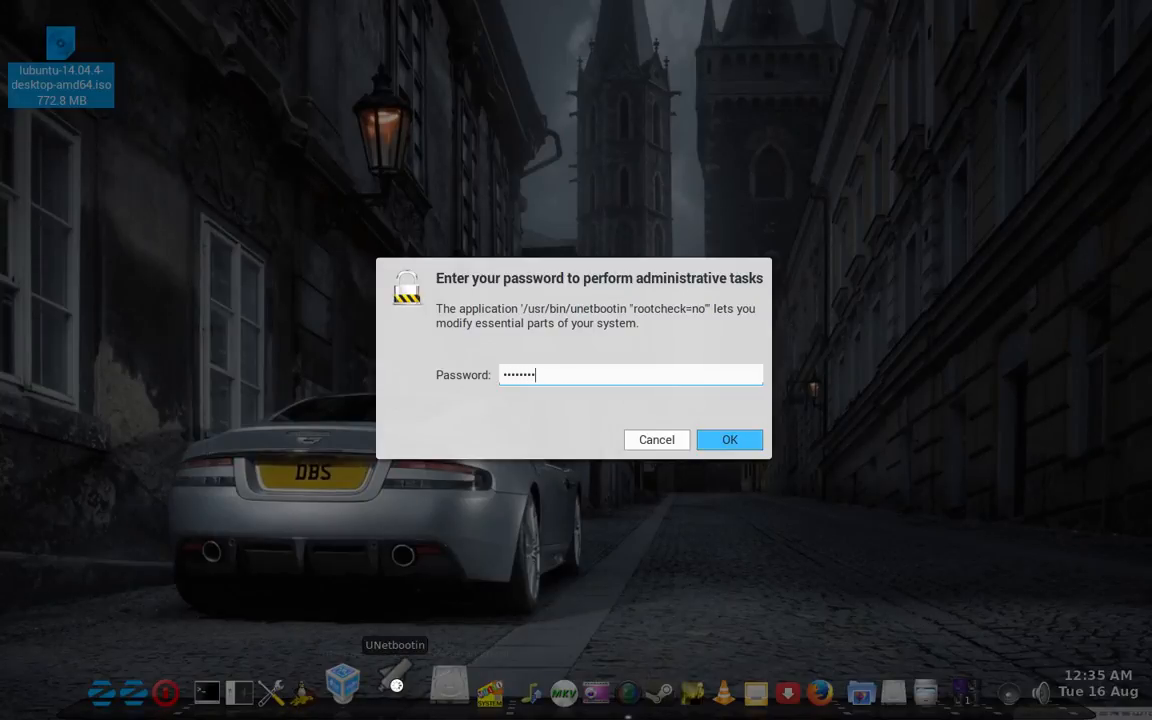
{"action": "left_click", "coordinate": [729, 439]}
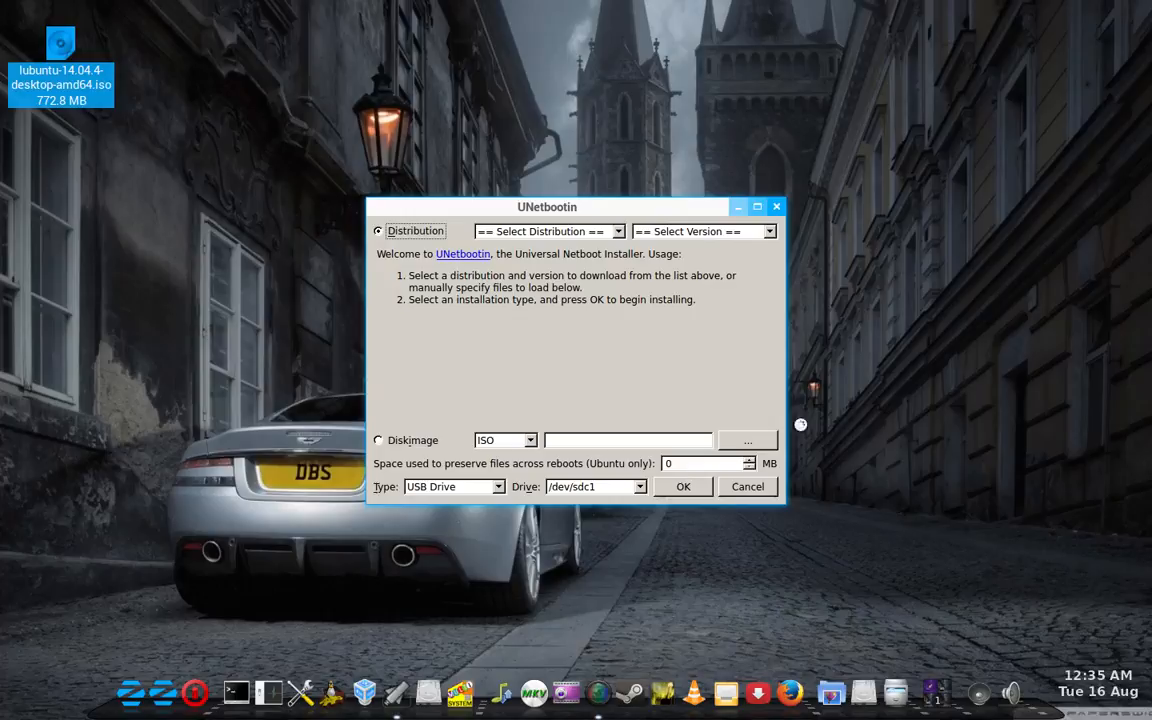
{"action": "left_click", "coordinate": [747, 440]}
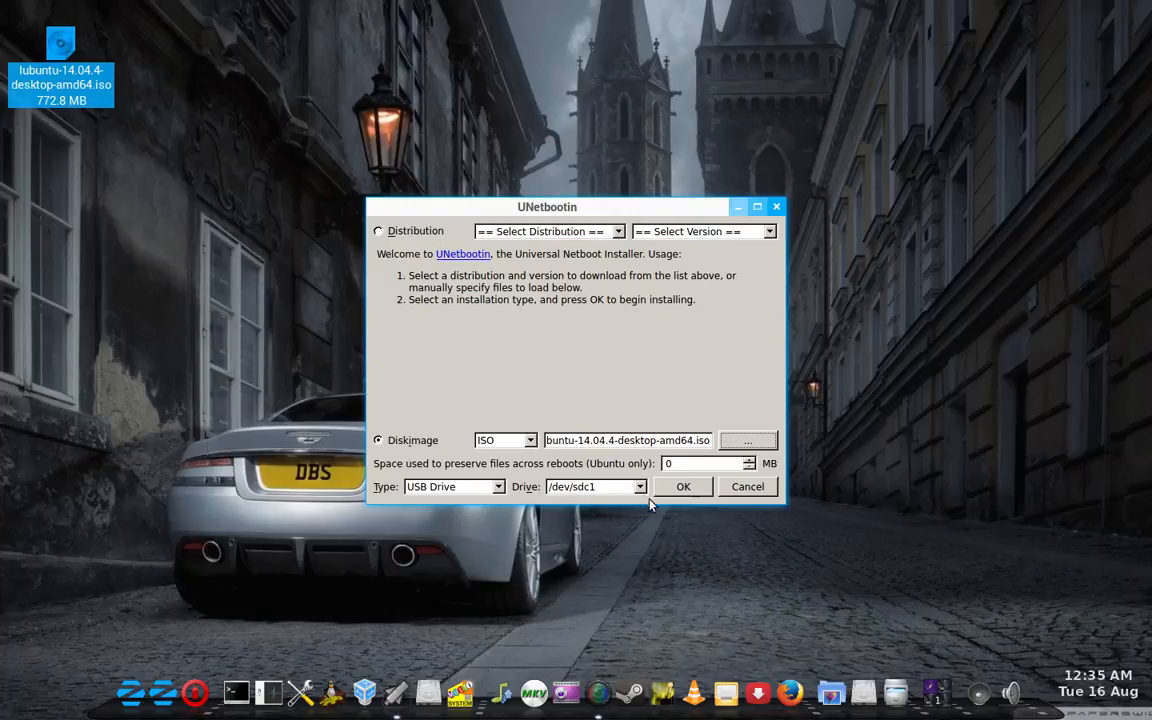
Start writing the Lubuntu 14.04.4 image to /dev/sdc1 and wait for extraction
{"action": "left_click", "coordinate": [683, 486]}
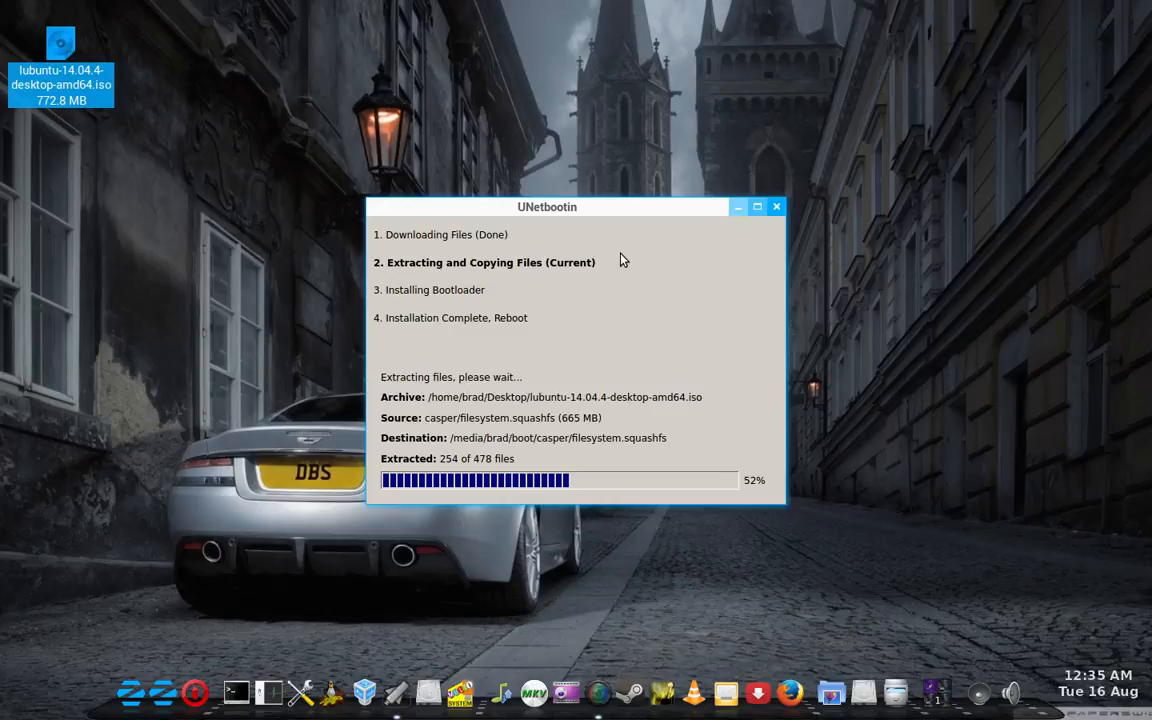
{"action": "mouse_move", "coordinate": [645, 246]}
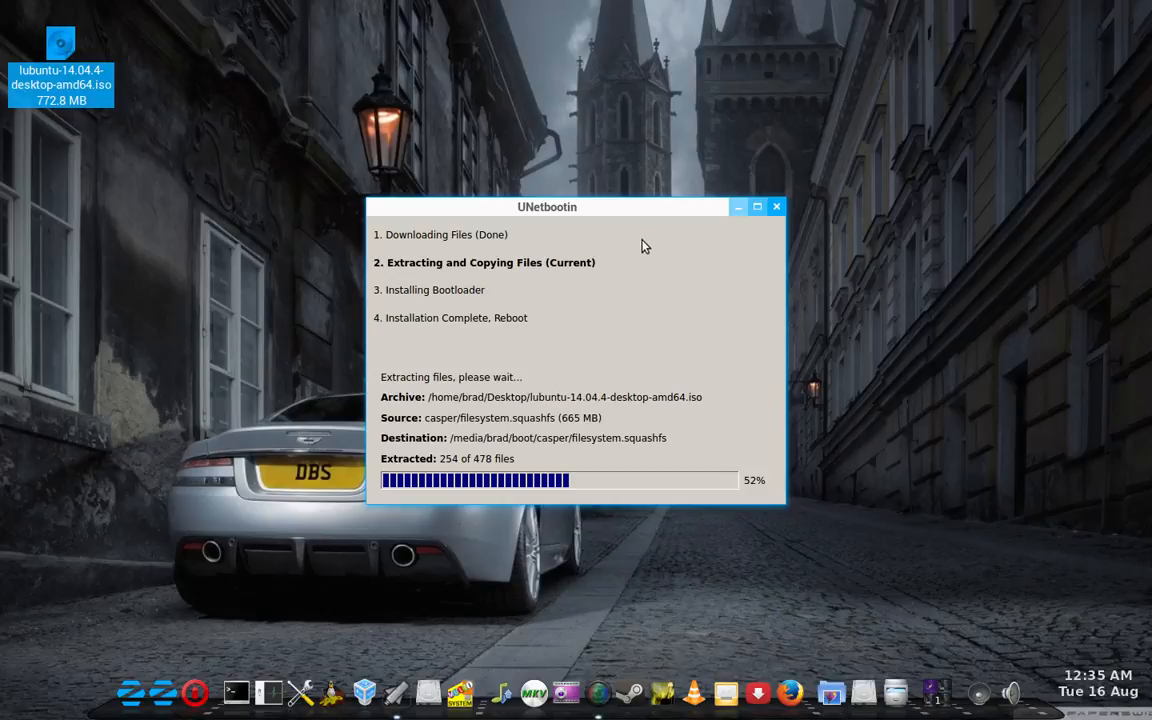
{"action": "mouse_move", "coordinate": [562, 331]}
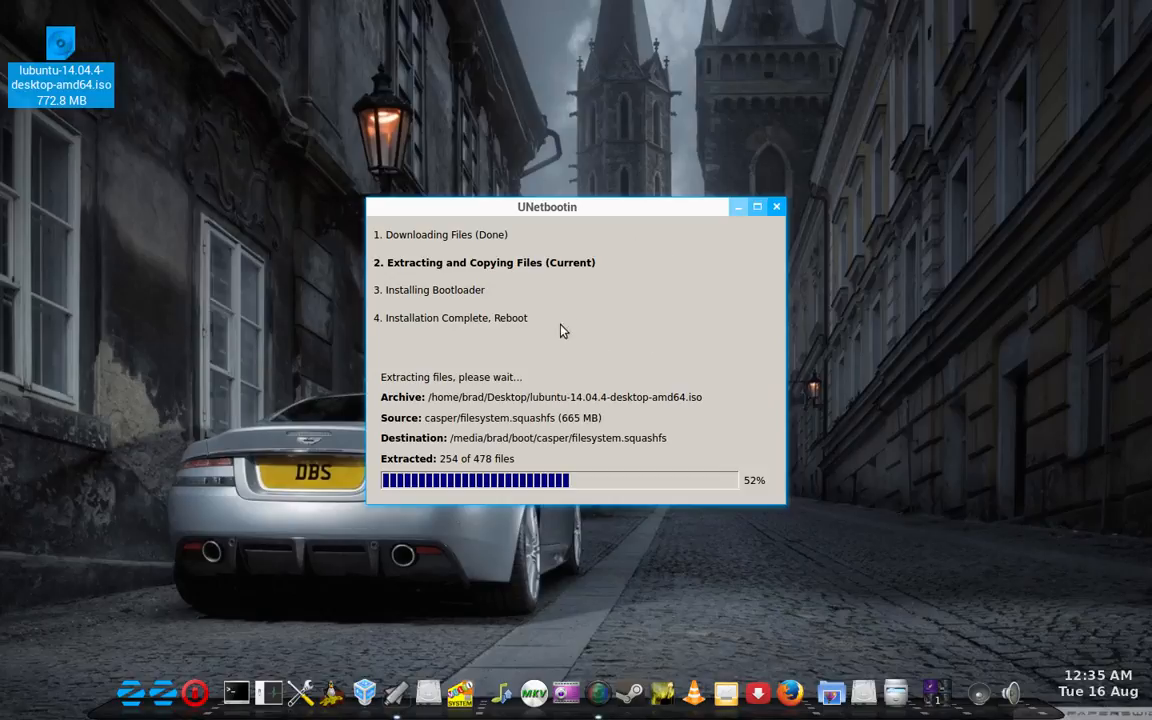
{"action": "mouse_move", "coordinate": [862, 242]}
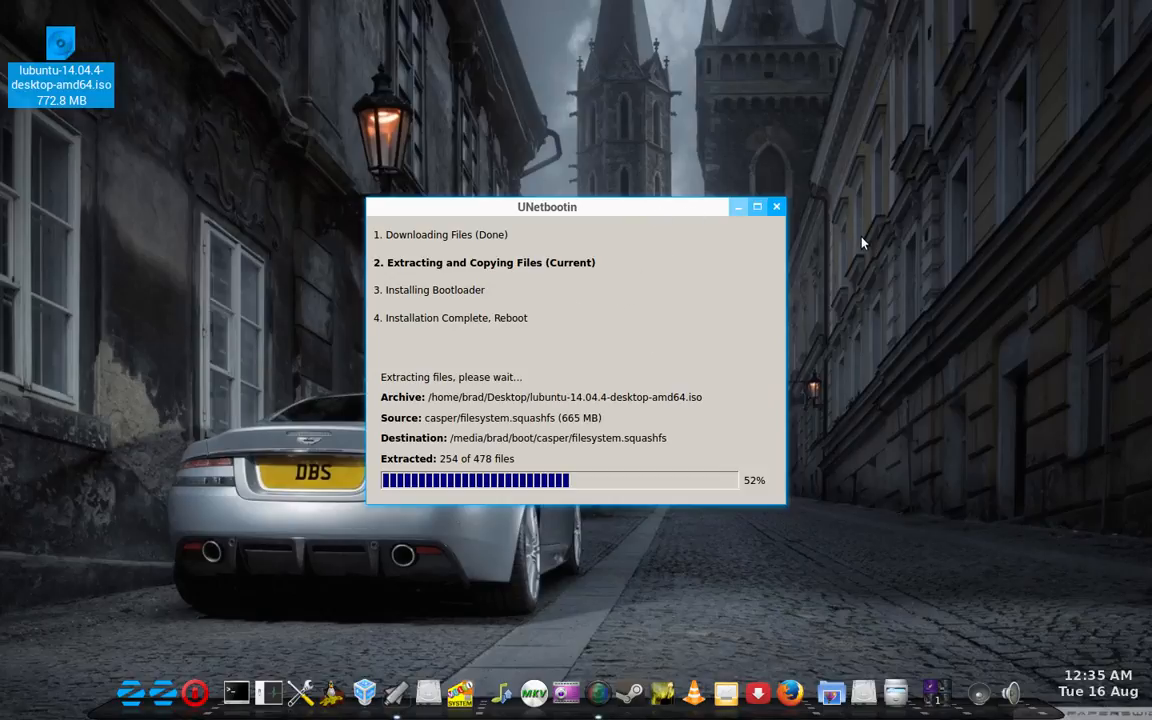
{"action": "mouse_move", "coordinate": [893, 243]}
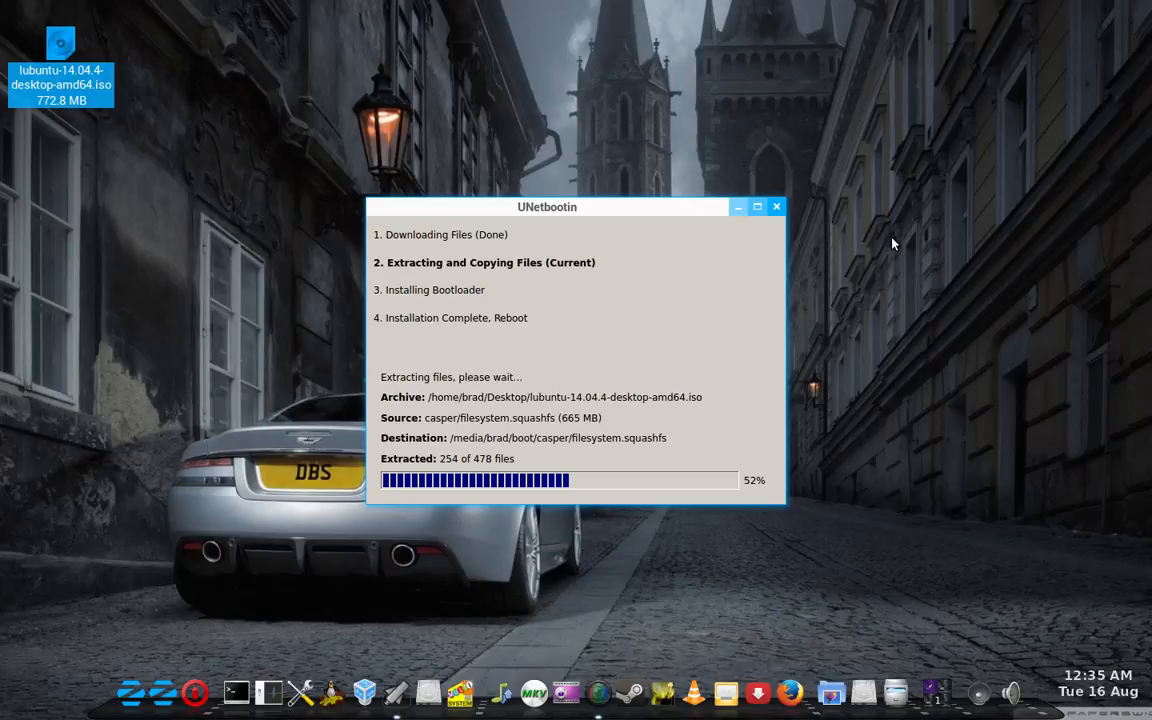
{"action": "mouse_move", "coordinate": [888, 223]}
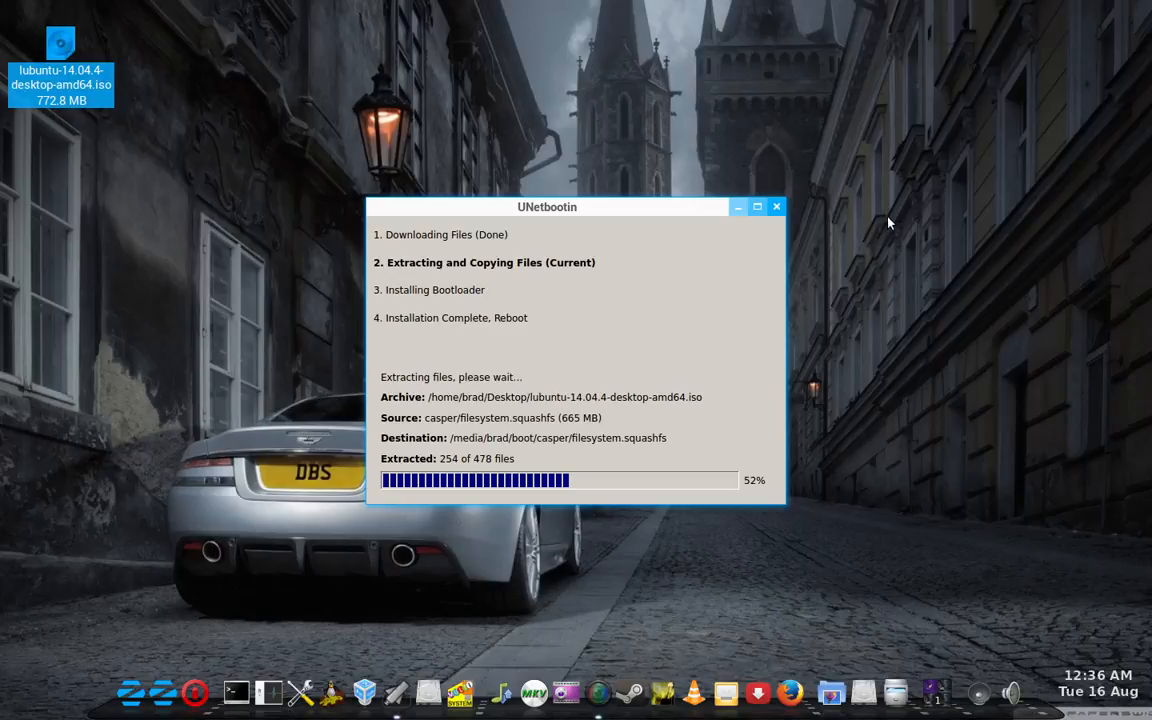
{"action": "mouse_move", "coordinate": [892, 224]}
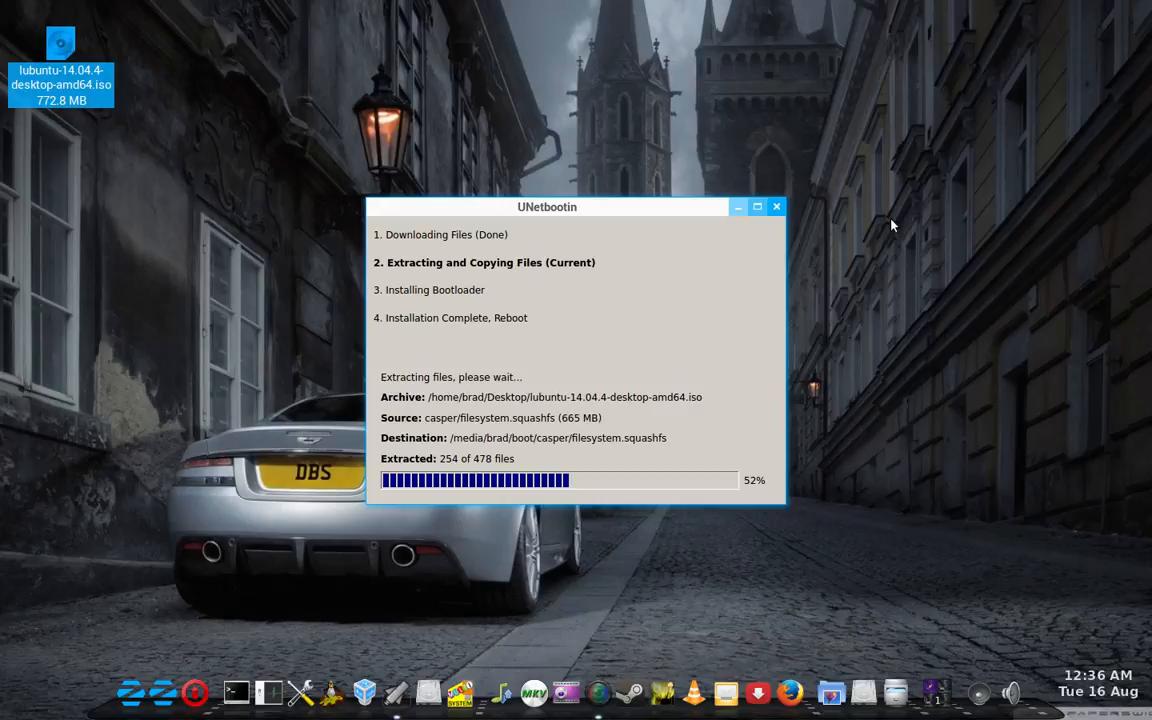
{"action": "mouse_move", "coordinate": [850, 142]}
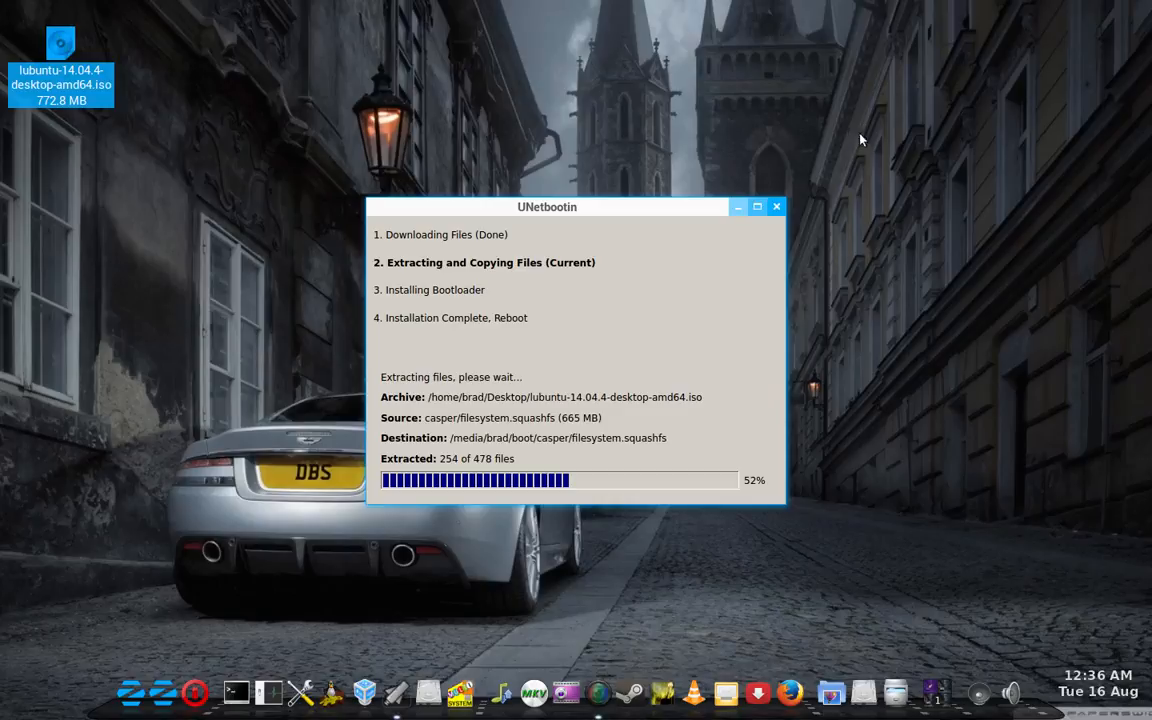
{"action": "mouse_move", "coordinate": [631, 94]}
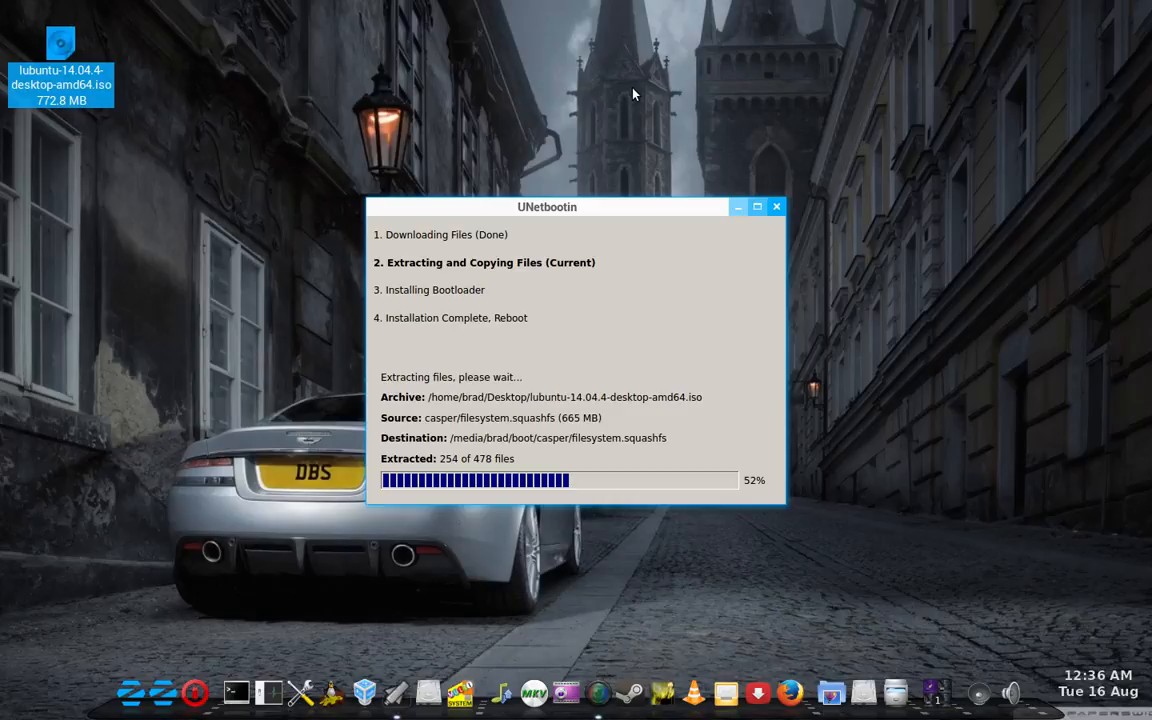
{"action": "mouse_move", "coordinate": [575, 217]}
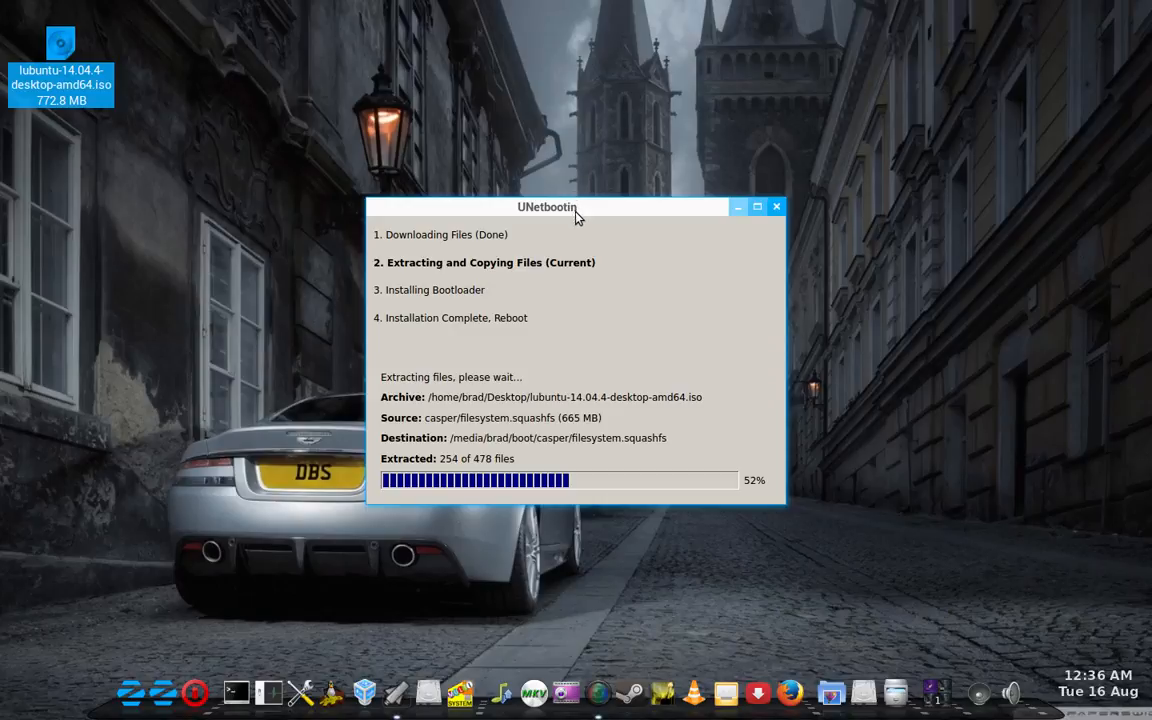
{"action": "mouse_move", "coordinate": [601, 215]}
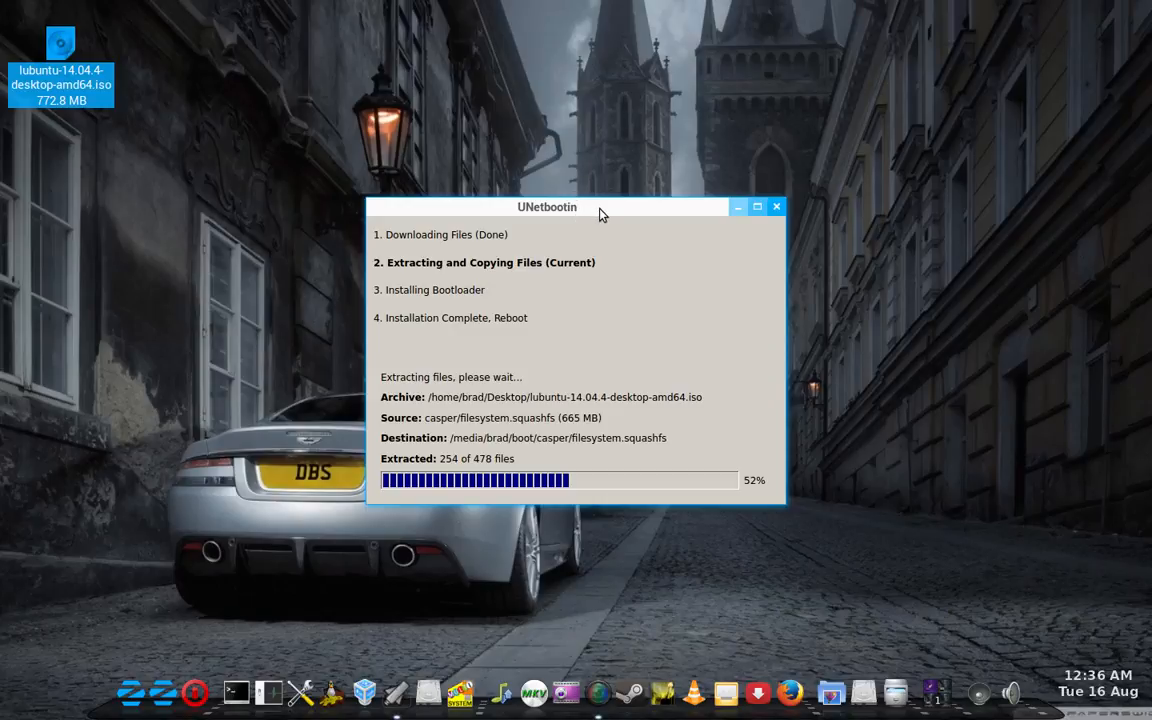
{"action": "mouse_move", "coordinate": [826, 186]}
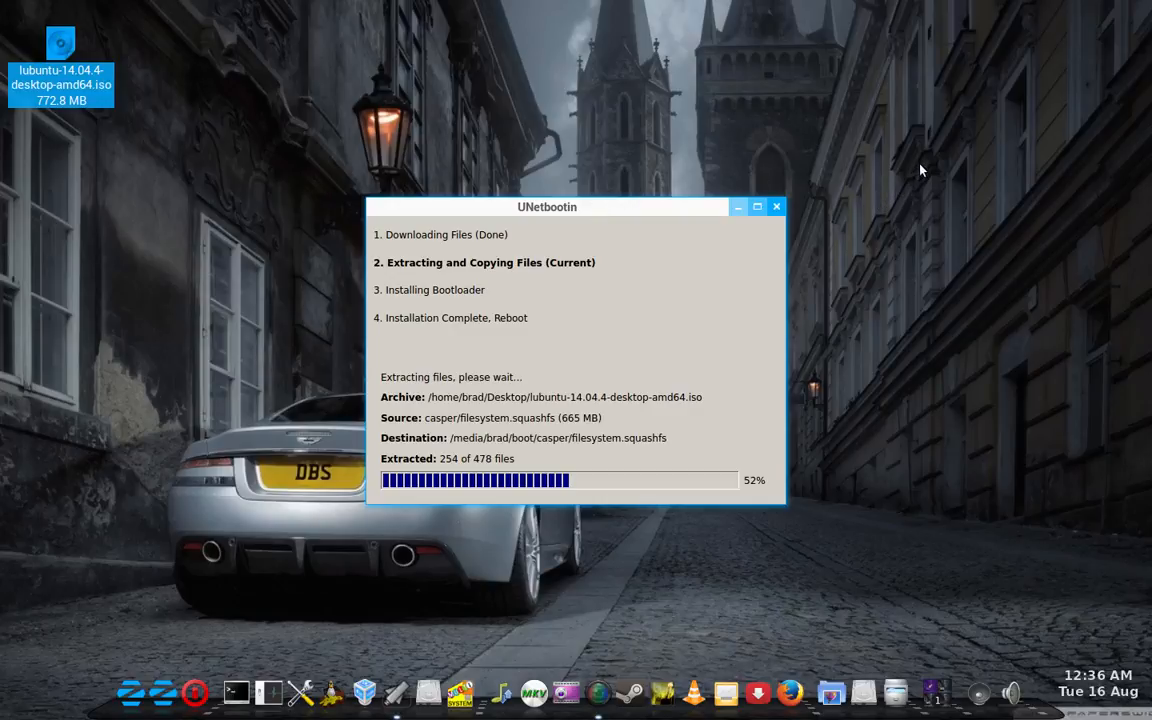
{"action": "mouse_move", "coordinate": [767, 136]}
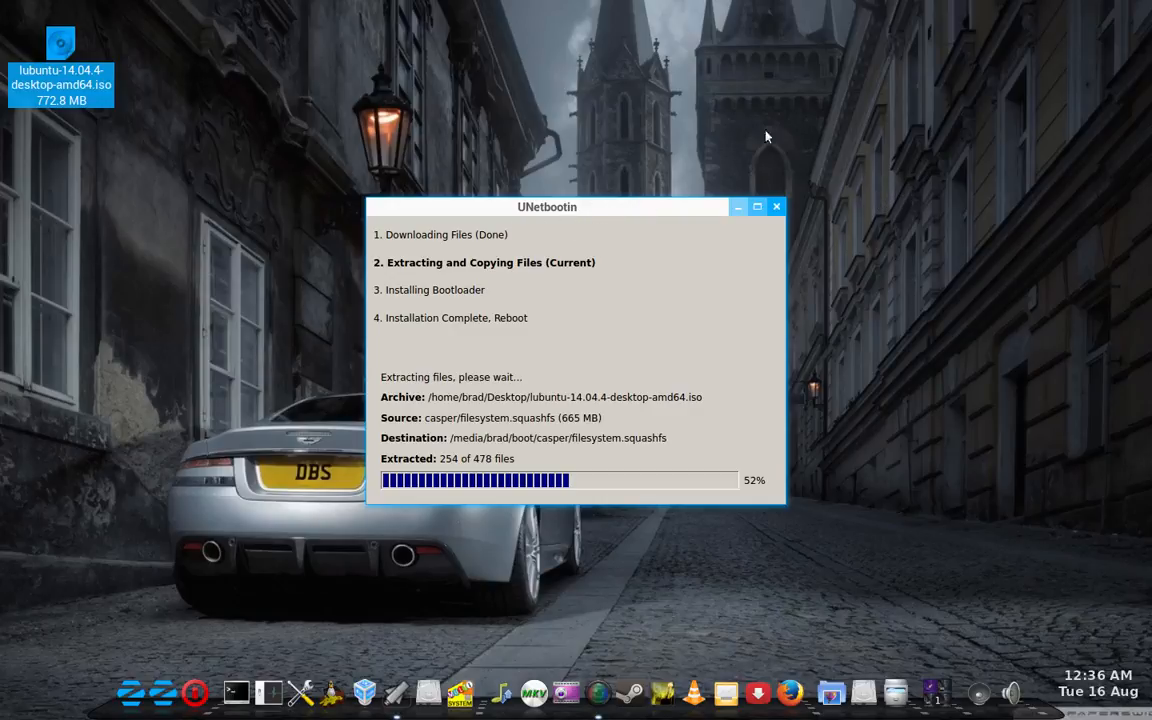
{"action": "mouse_move", "coordinate": [881, 175]}
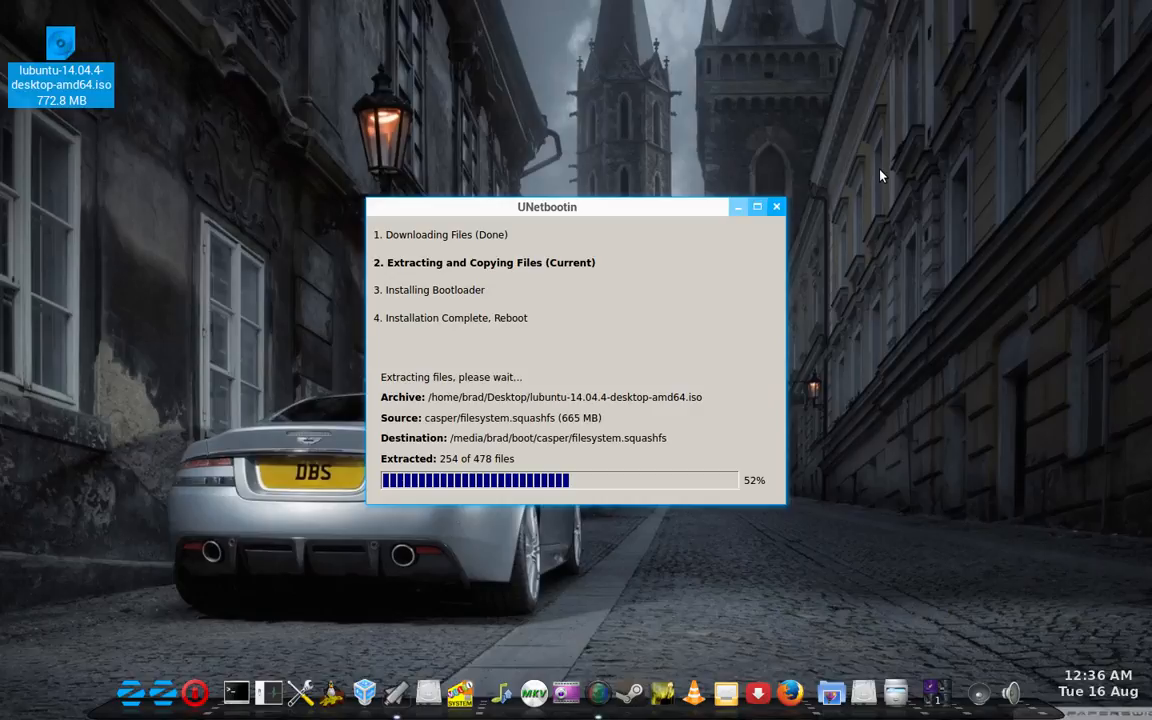
{"action": "mouse_move", "coordinate": [318, 96]}
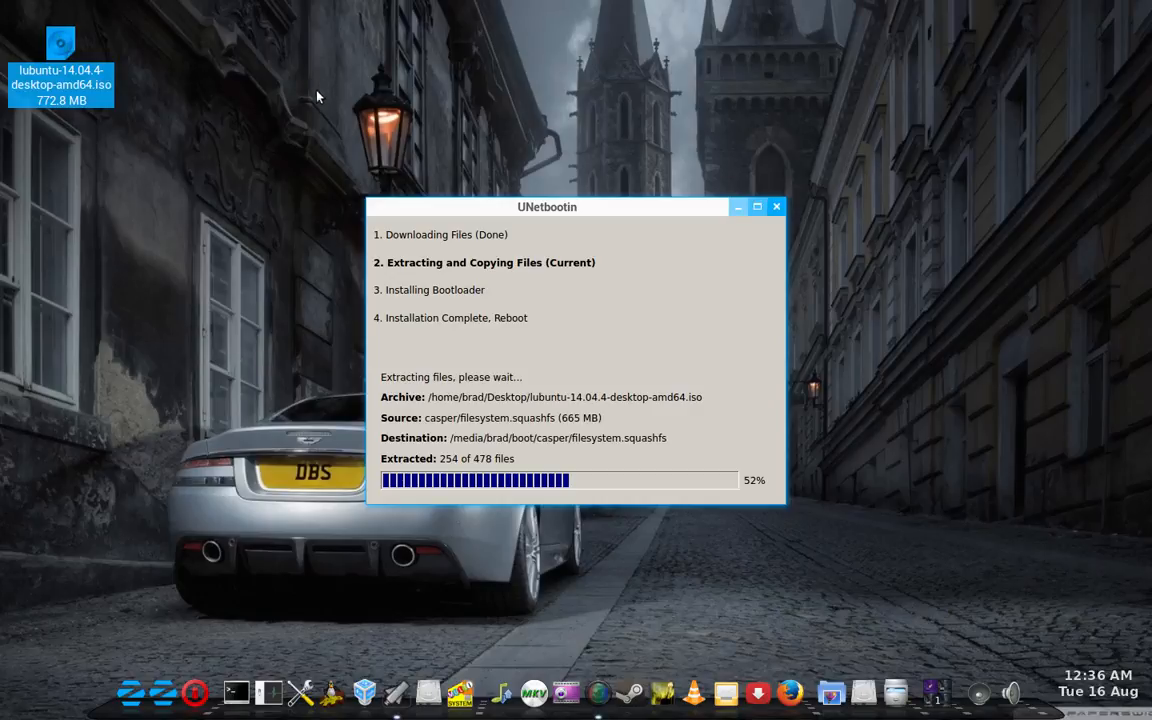
{"action": "mouse_move", "coordinate": [994, 338]}
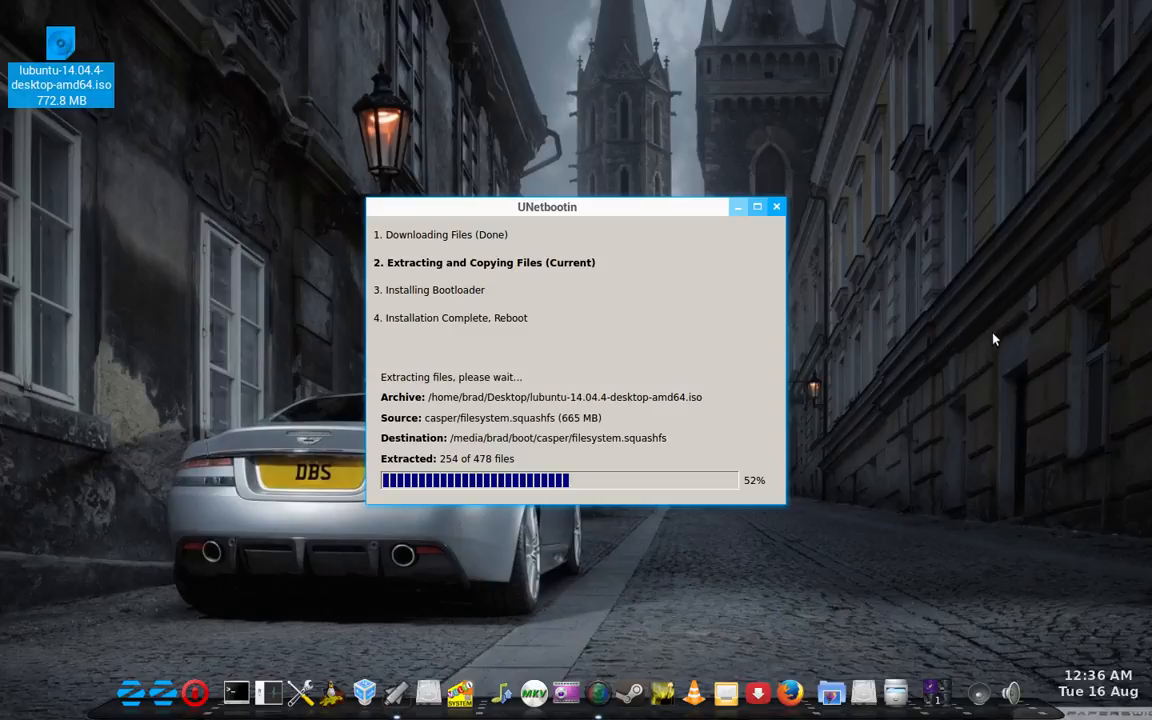
{"action": "mouse_move", "coordinate": [1024, 334]}
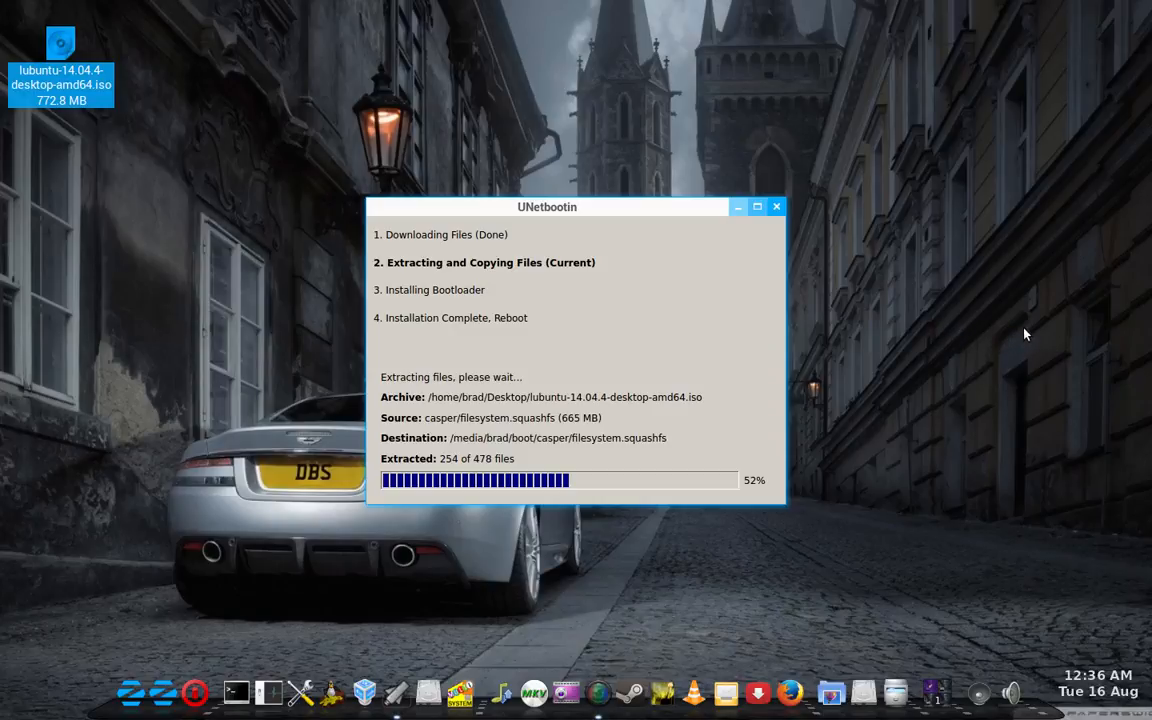
{"action": "mouse_move", "coordinate": [1020, 335]}
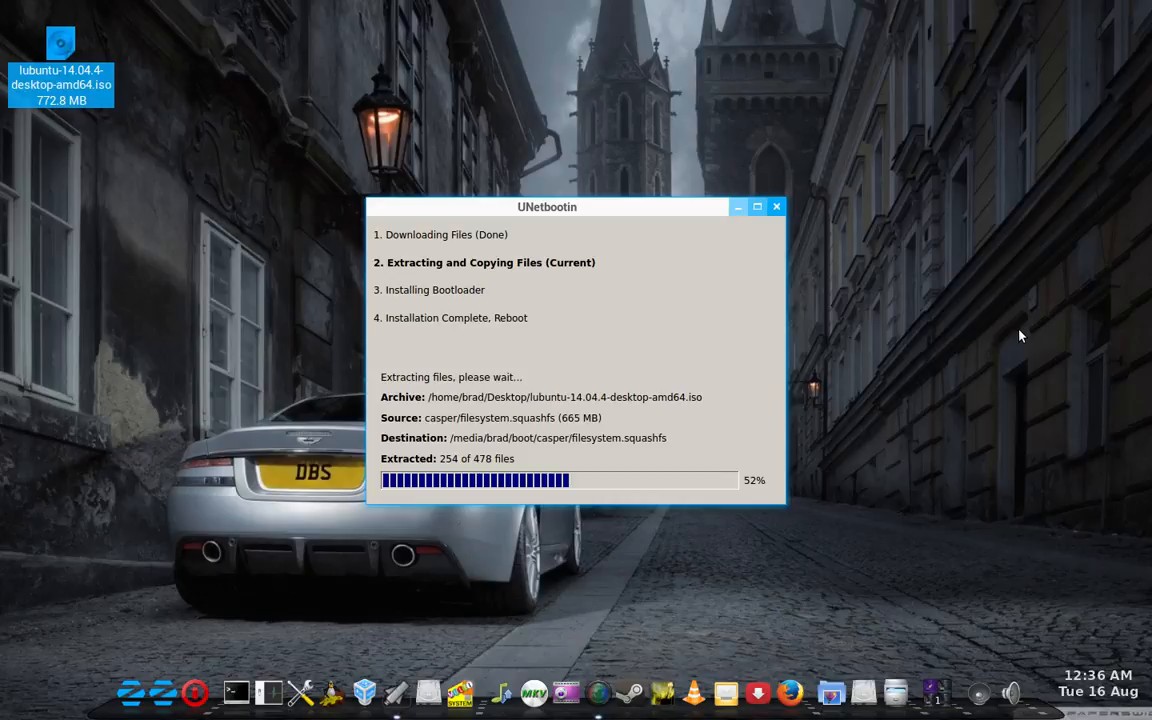
{"action": "mouse_move", "coordinate": [1068, 270]}
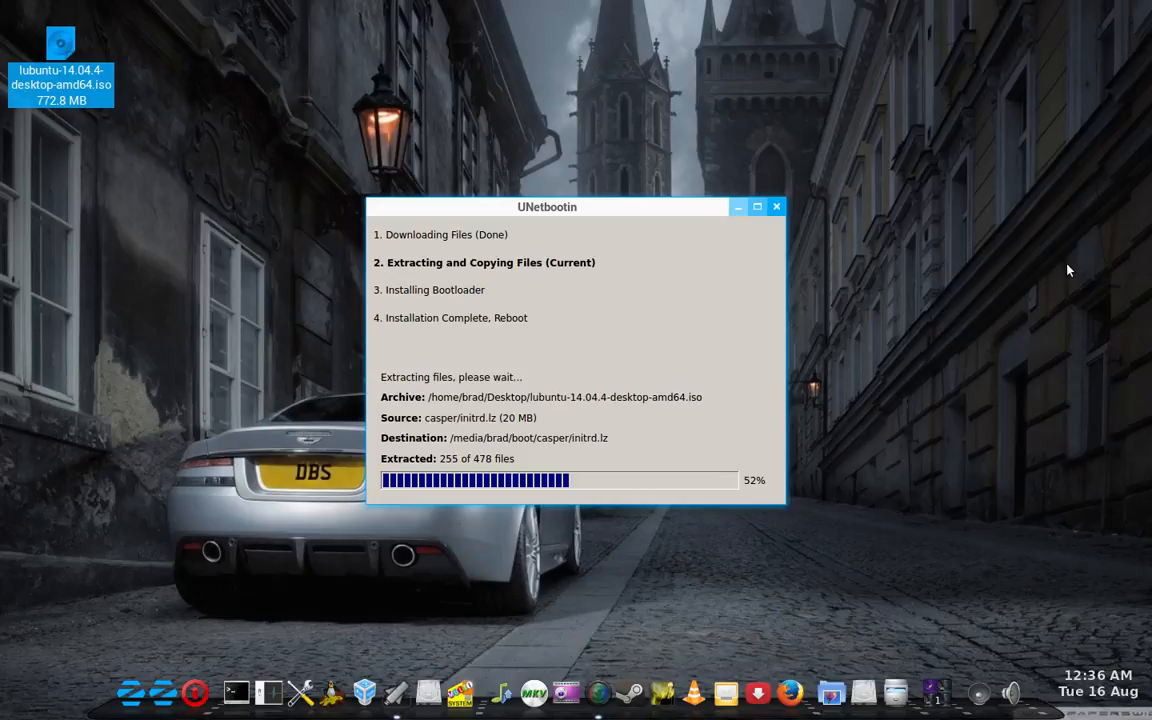
{"action": "mouse_move", "coordinate": [1073, 233]}
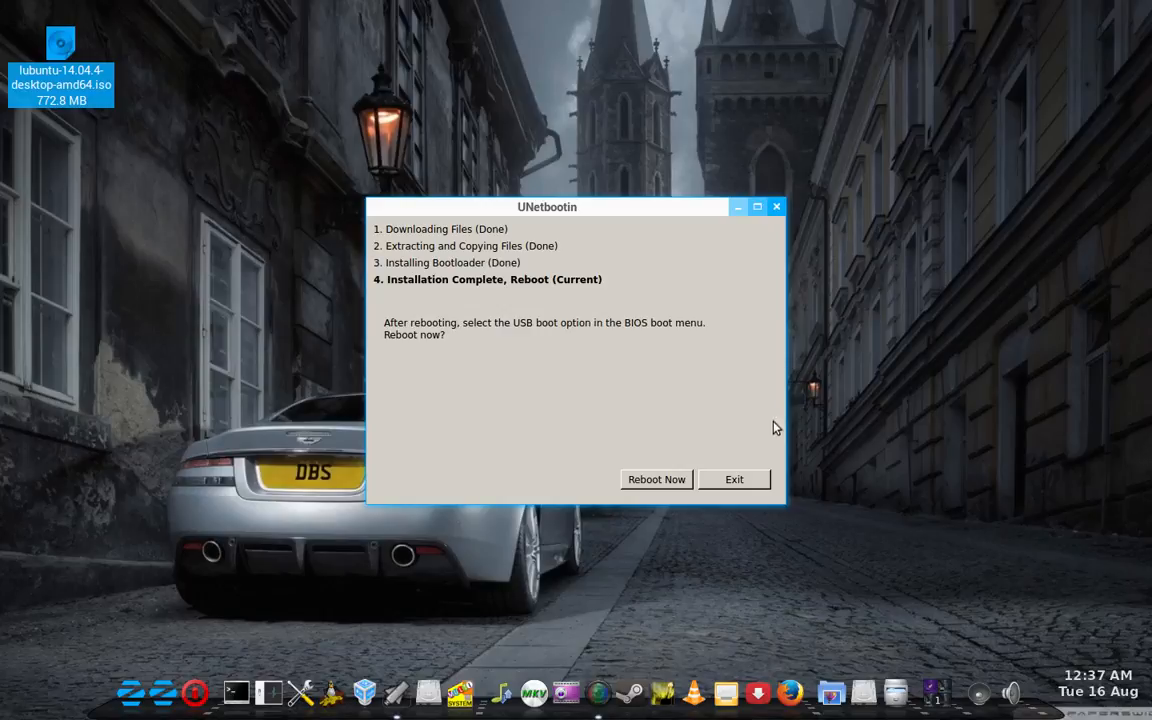
{"action": "mouse_move", "coordinate": [418, 351]}
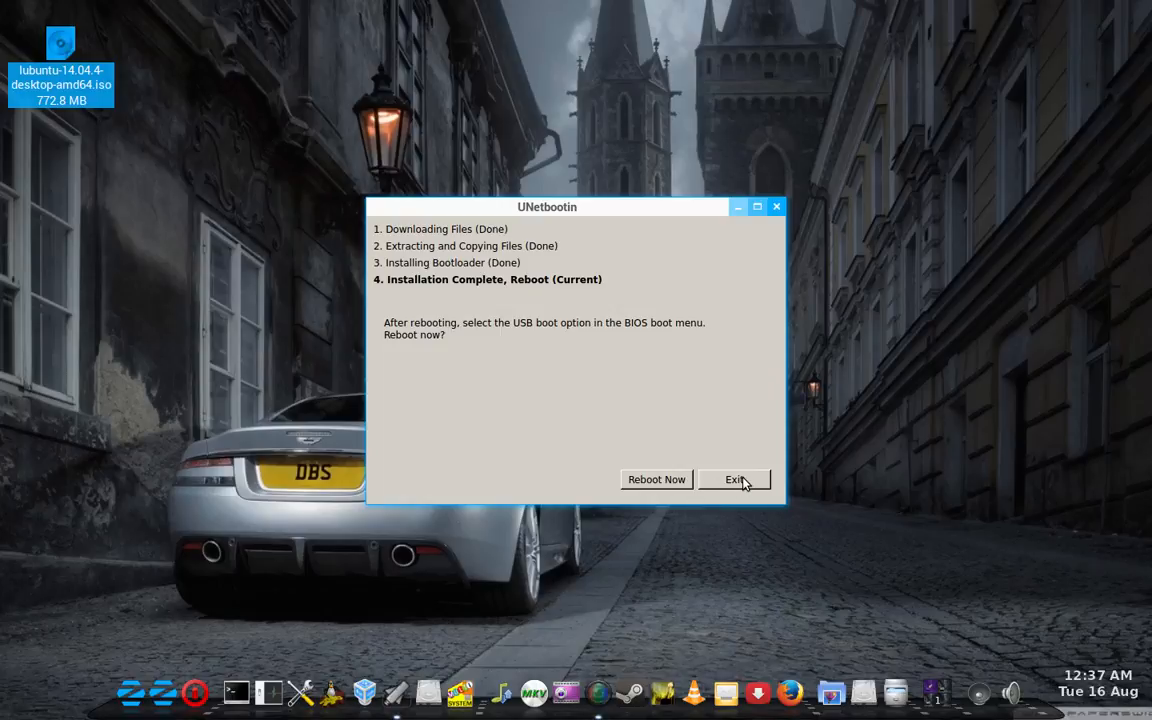
Exit UNetbootin, delete the SanDisk partition, and create a 16 GB FAT partition named boot
{"action": "left_click", "coordinate": [733, 479]}
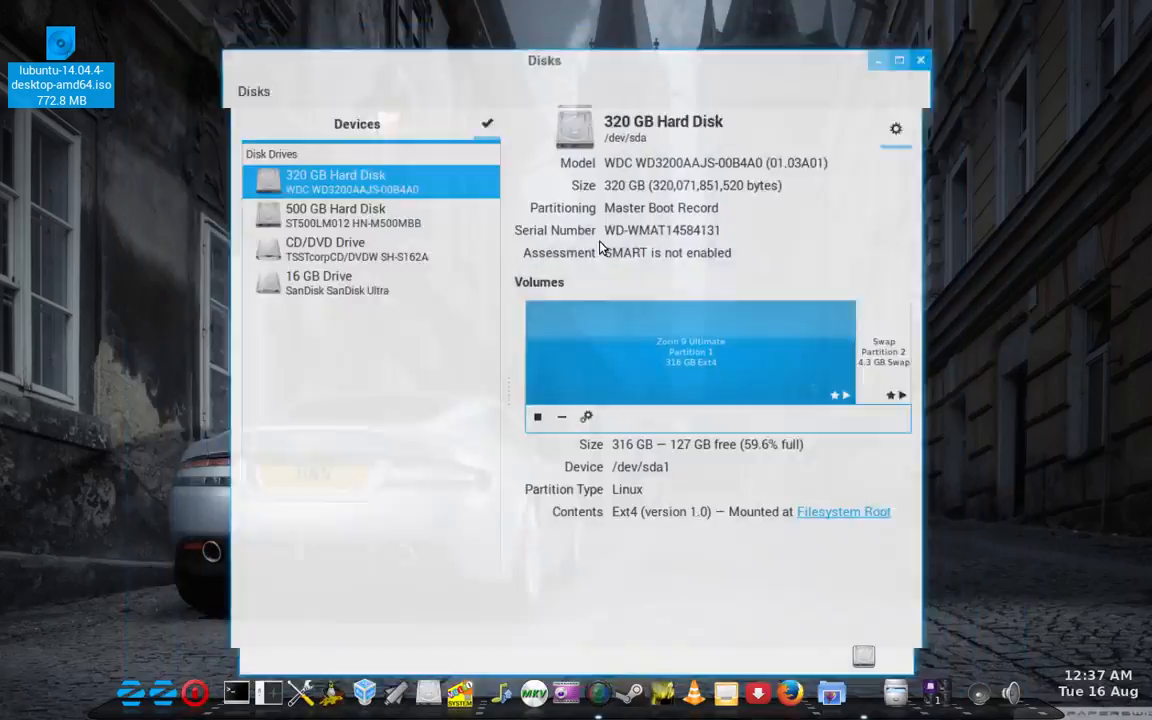
{"action": "left_click", "coordinate": [338, 289]}
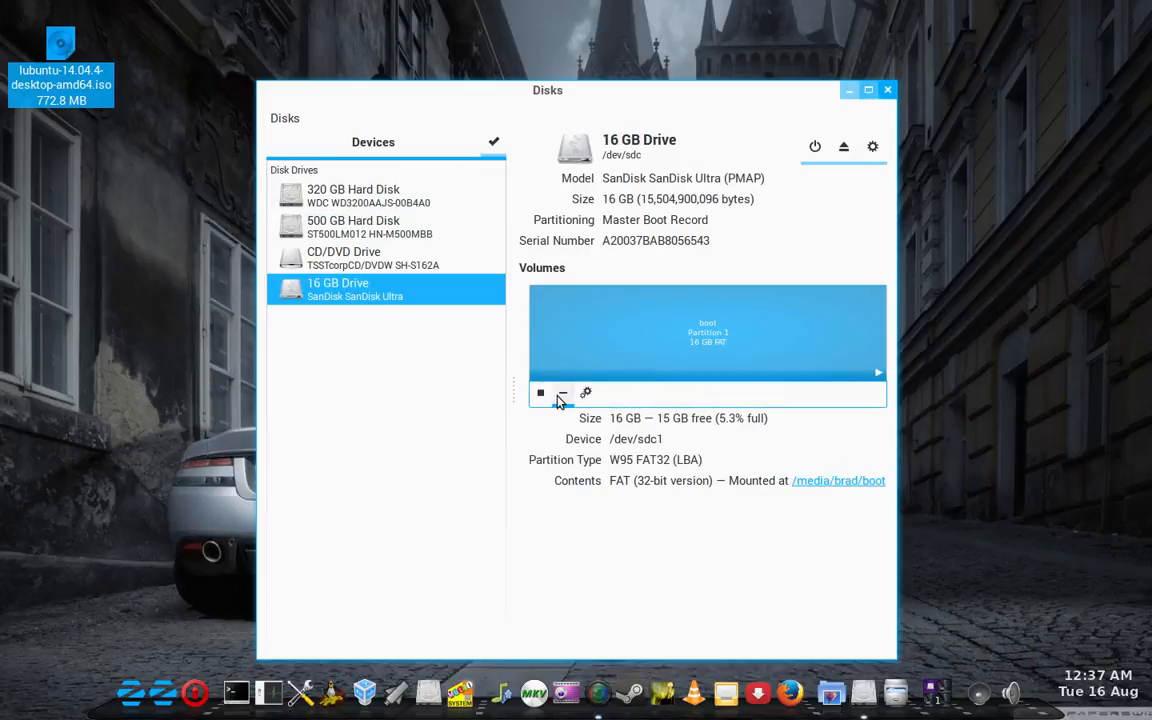
{"action": "mouse_move", "coordinate": [575, 395]}
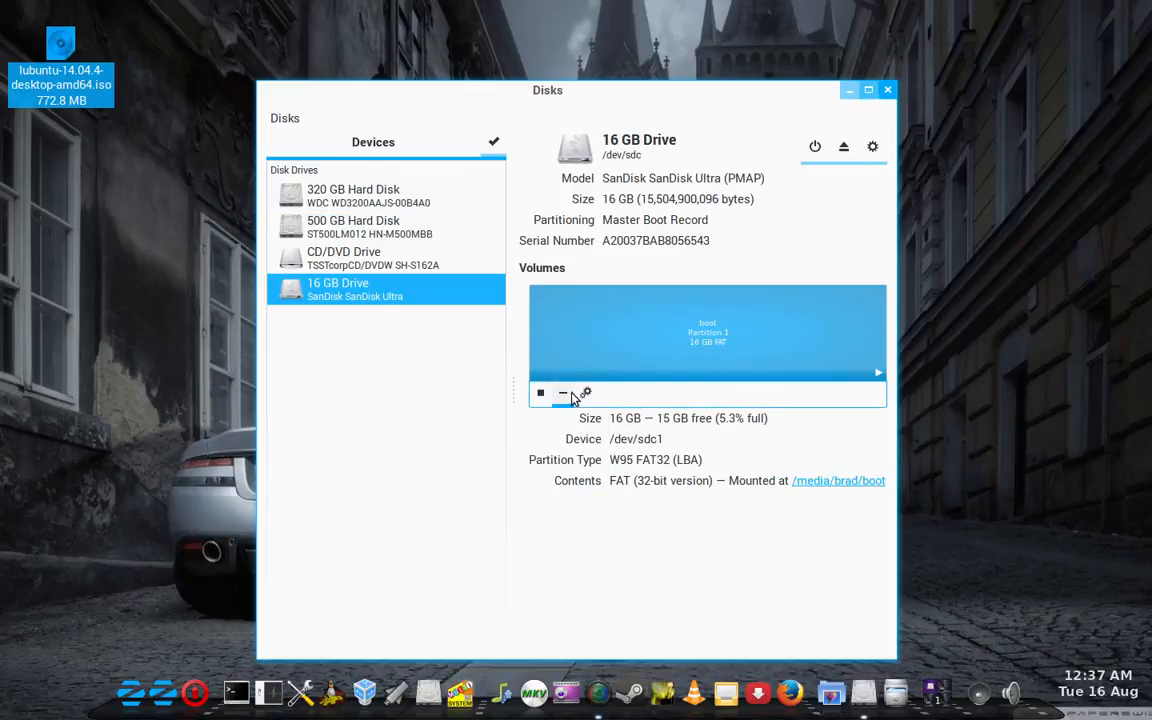
{"action": "left_click", "coordinate": [562, 392]}
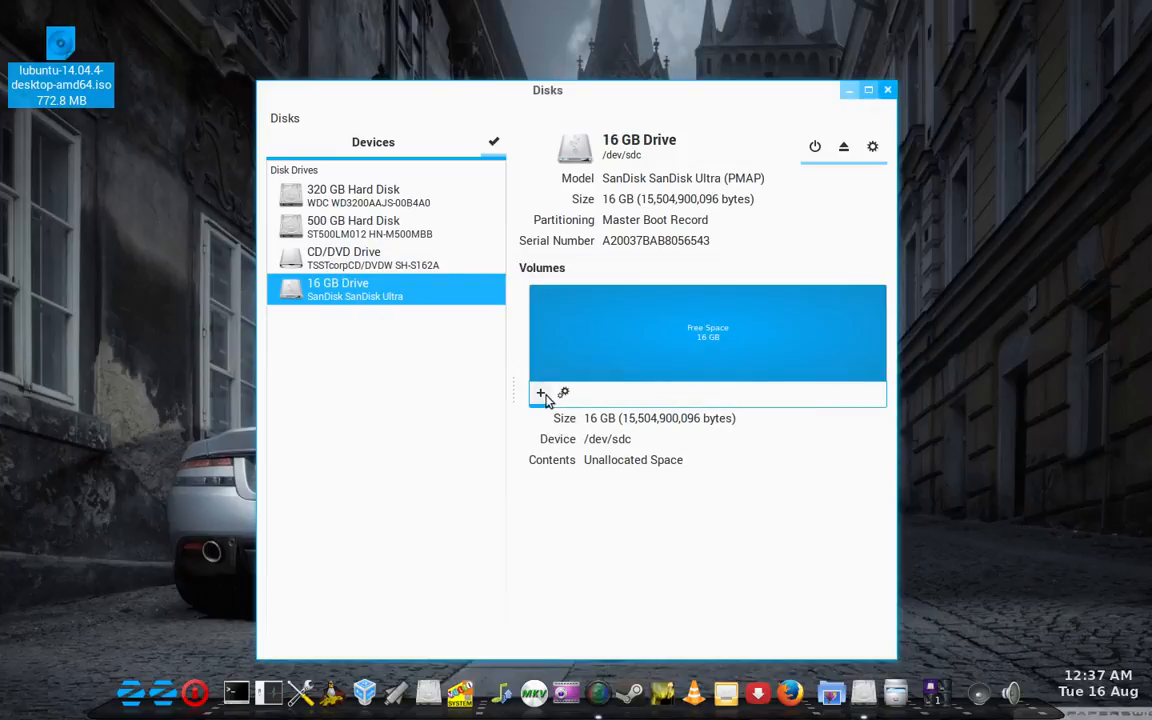
{"action": "left_click", "coordinate": [540, 392]}
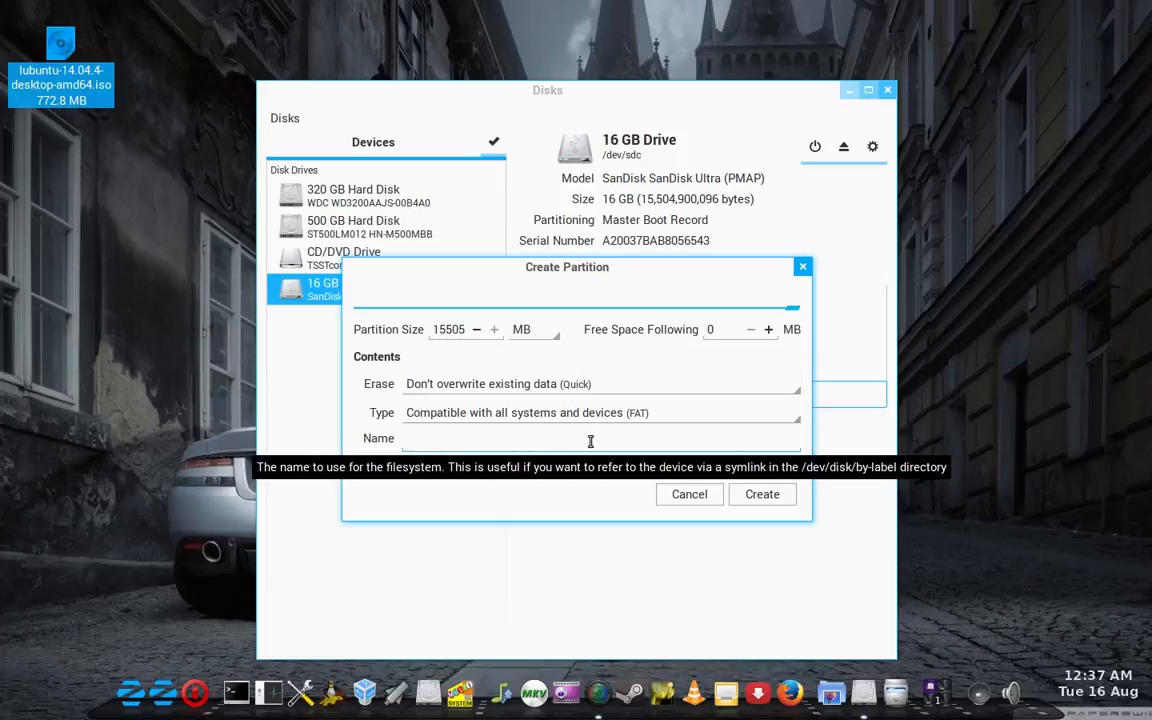
{"action": "type", "text": "boot"}
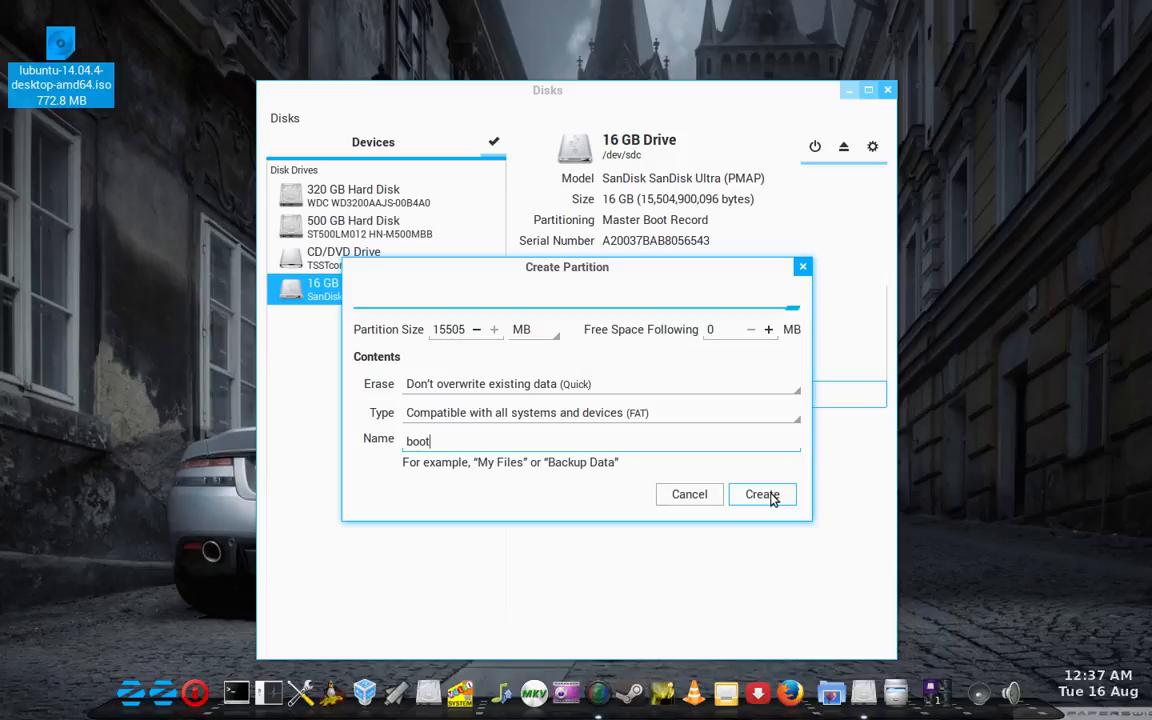
{"action": "left_click", "coordinate": [761, 494]}
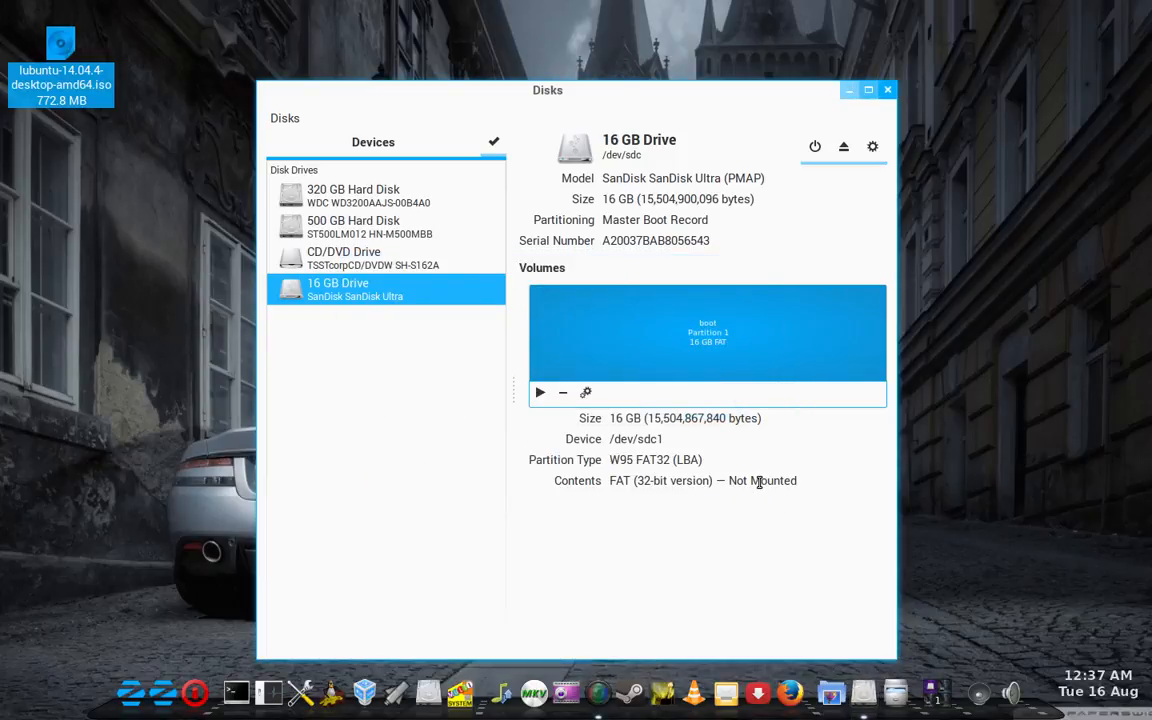
{"action": "mouse_move", "coordinate": [835, 332]}
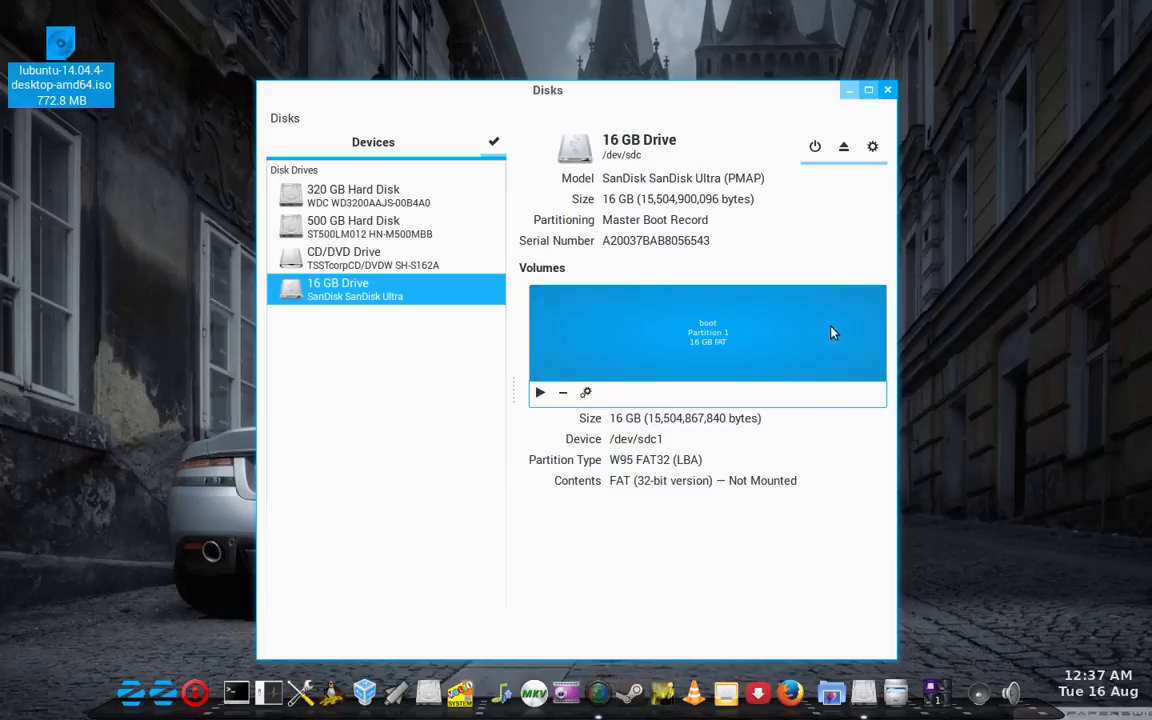
{"action": "left_click_drag", "start_coordinate": [547, 90], "coordinate": [547, 62]}
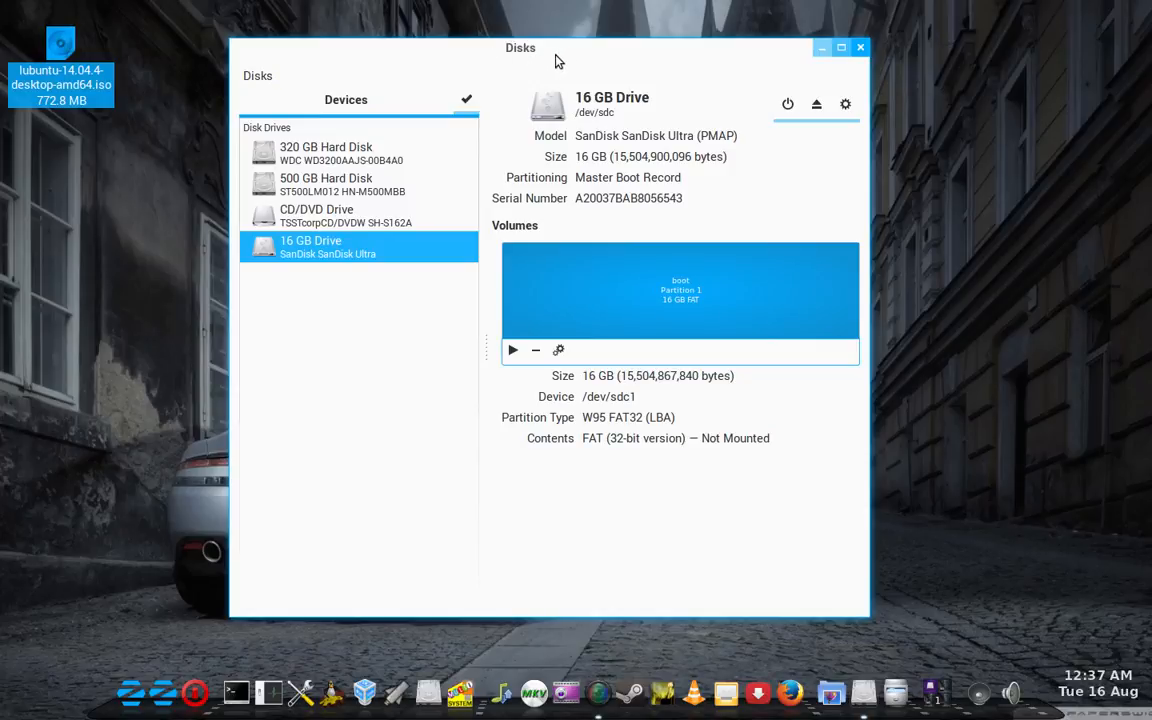
{"action": "mouse_move", "coordinate": [565, 60]}
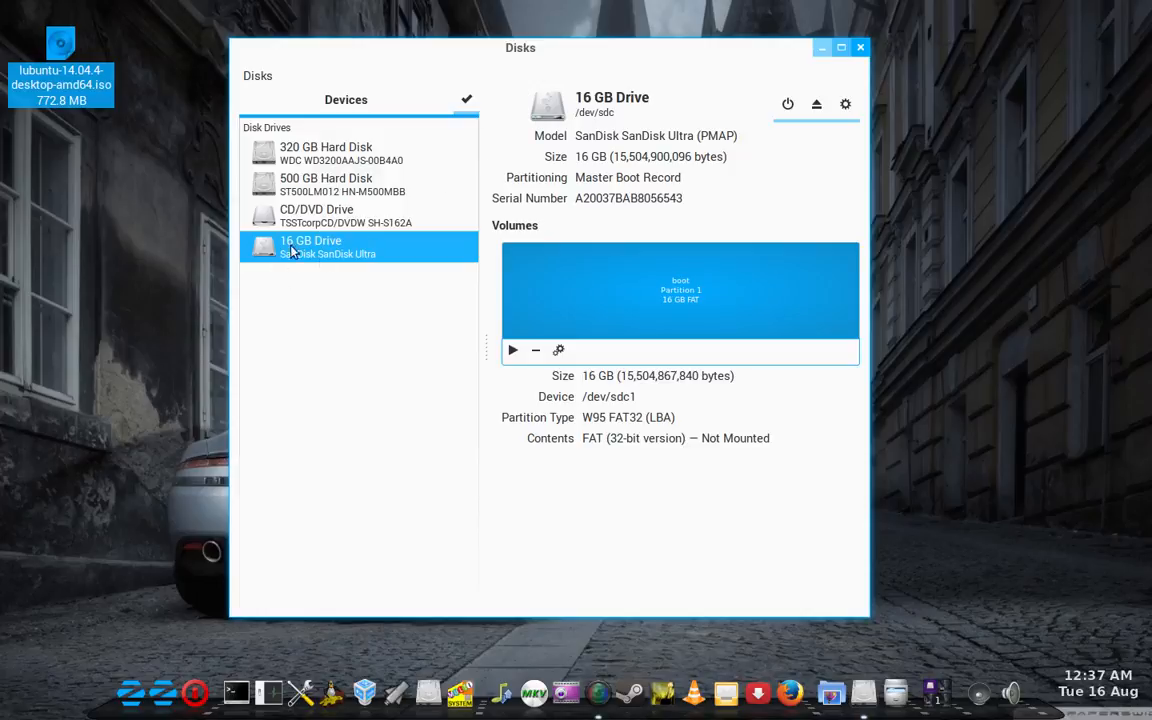
{"action": "mouse_move", "coordinate": [343, 253]}
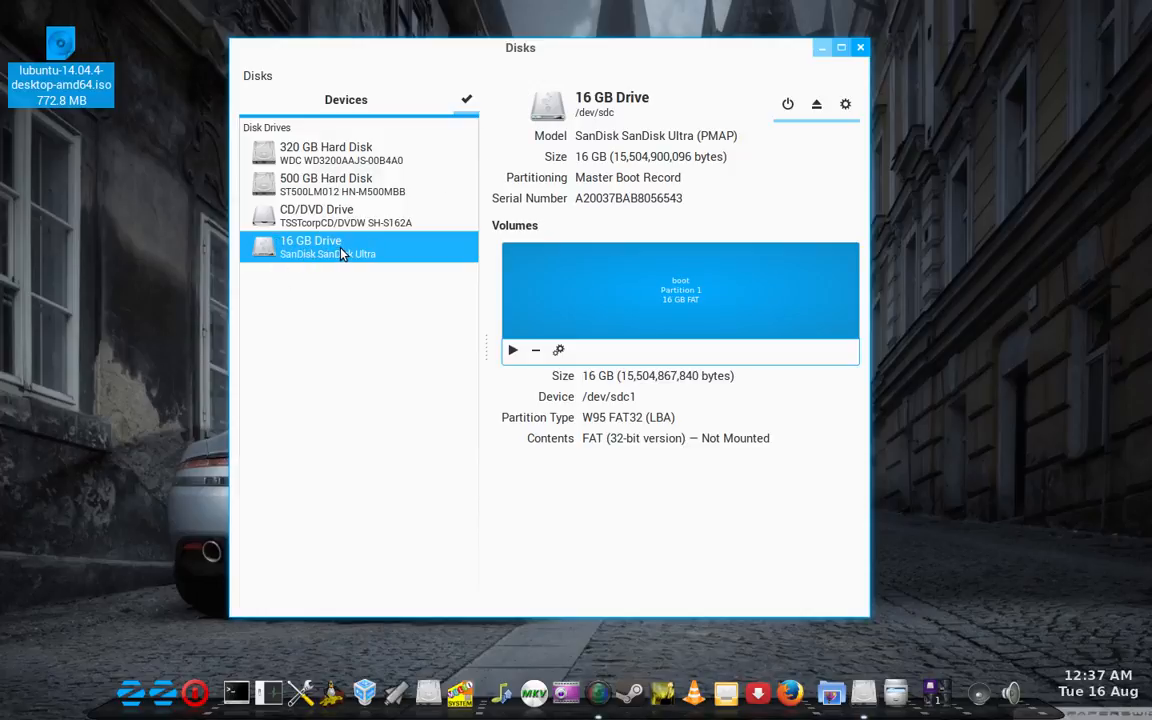
{"action": "mouse_move", "coordinate": [742, 338]}
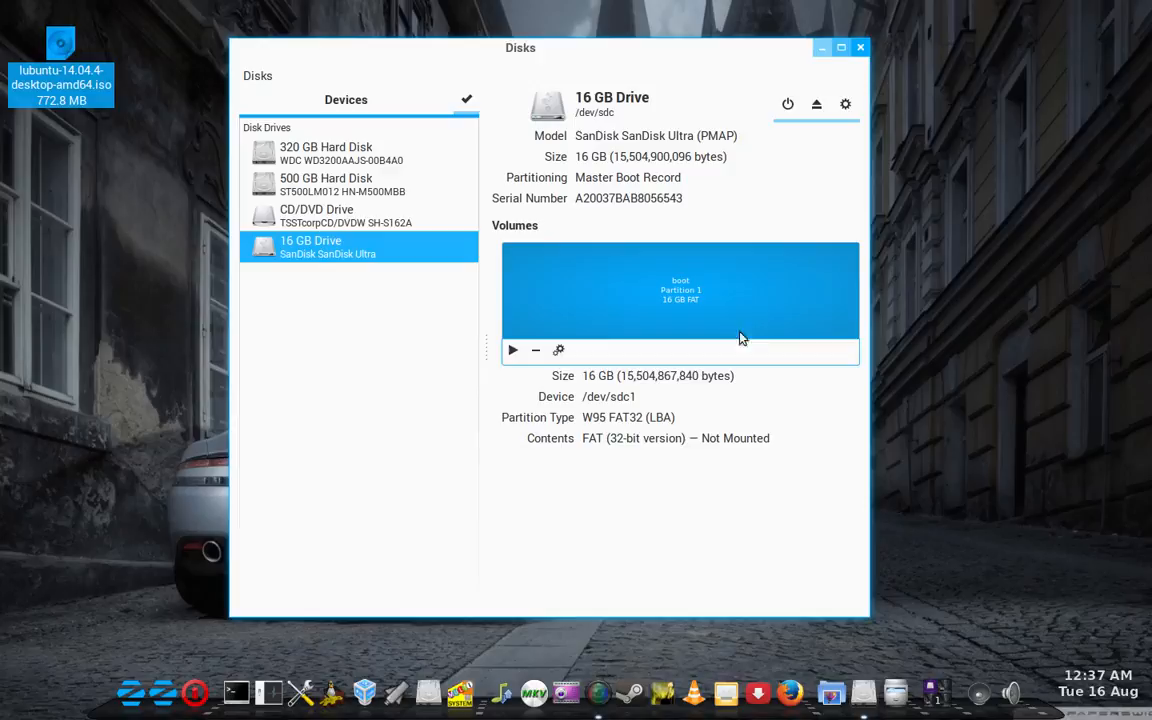
{"action": "mouse_move", "coordinate": [845, 104]}
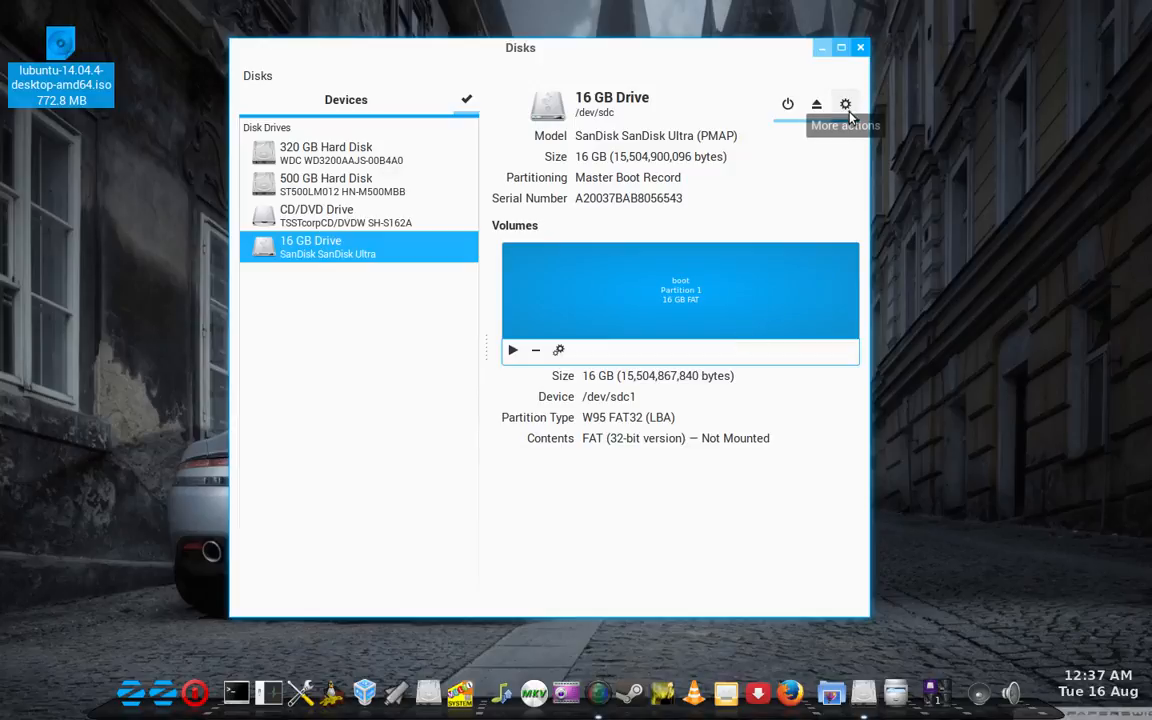
Restore lubuntu-14.04.4-desktop-amd64.iso onto the SanDisk drive, confirming the overwrite
{"action": "left_click", "coordinate": [844, 104]}
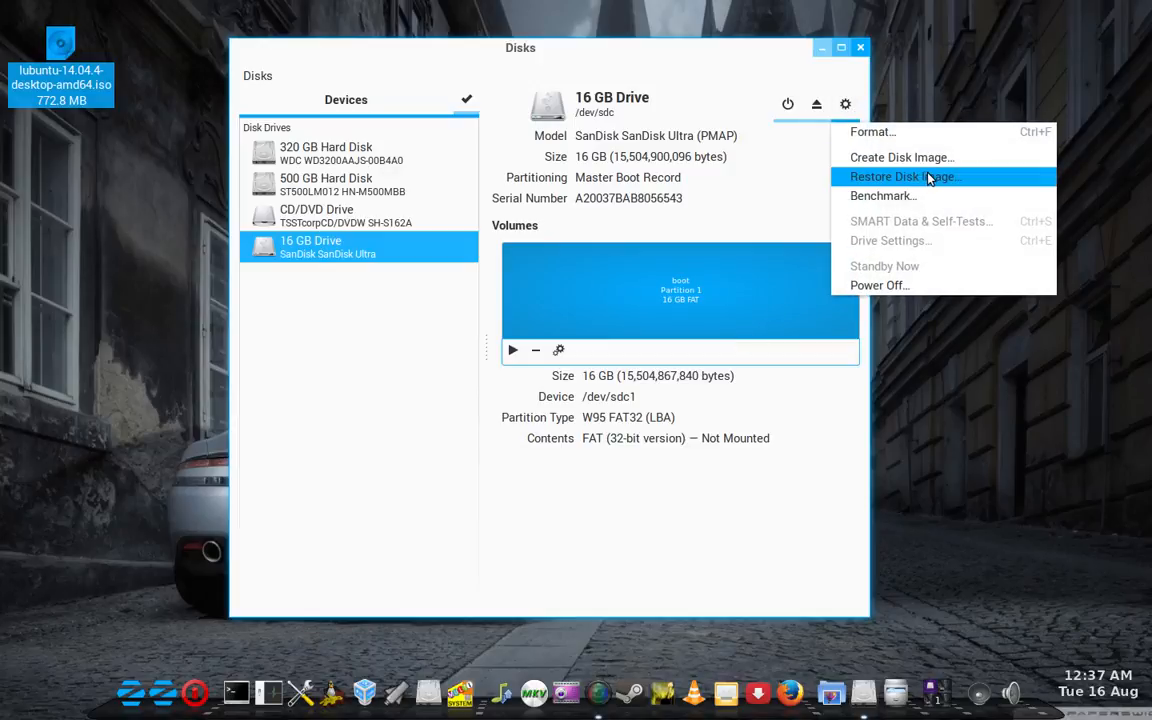
{"action": "left_click", "coordinate": [904, 176]}
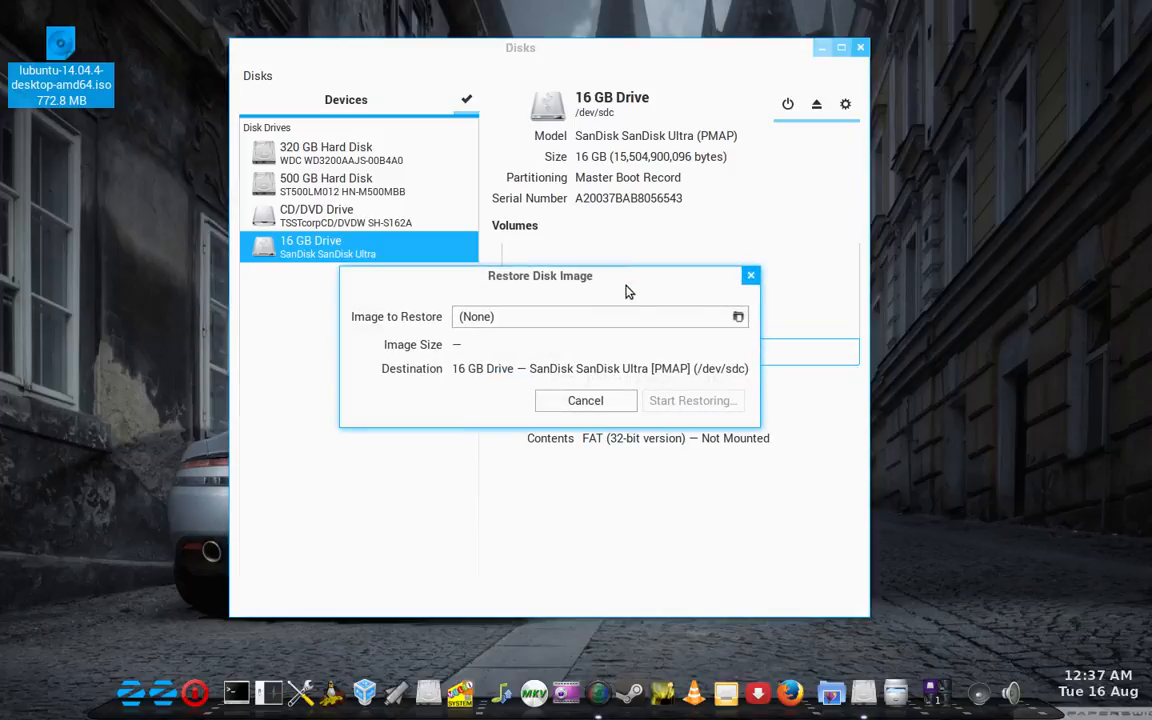
{"action": "left_click", "coordinate": [738, 316]}
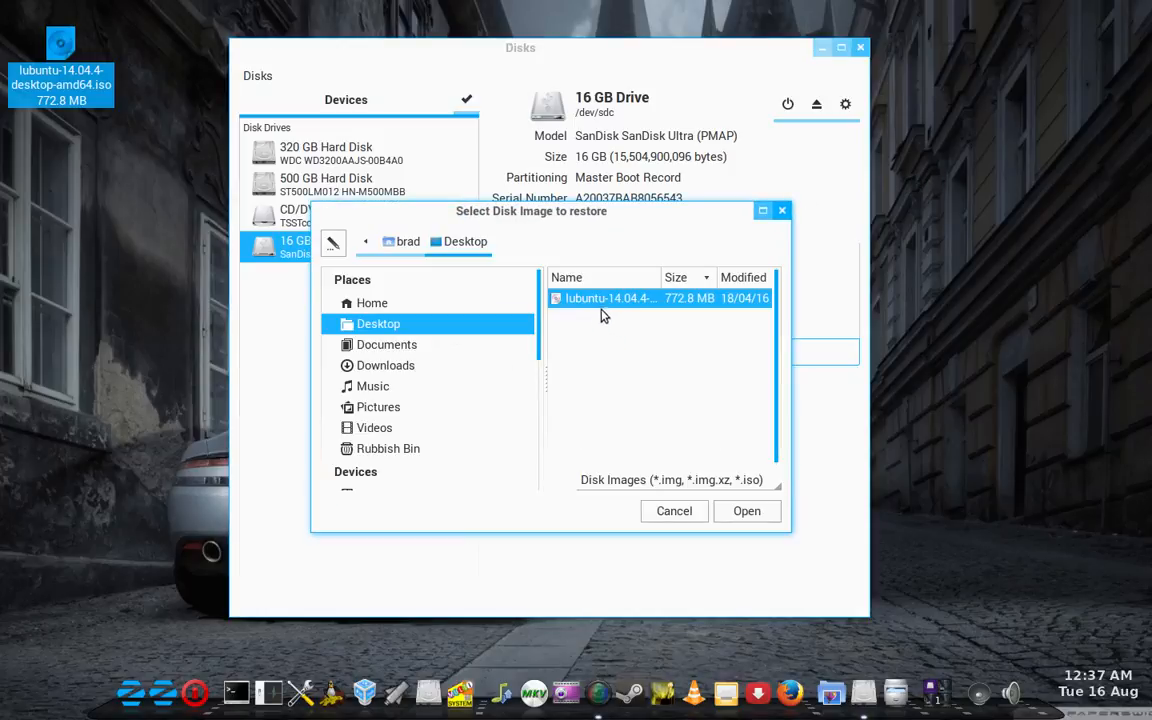
{"action": "left_click", "coordinate": [746, 511]}
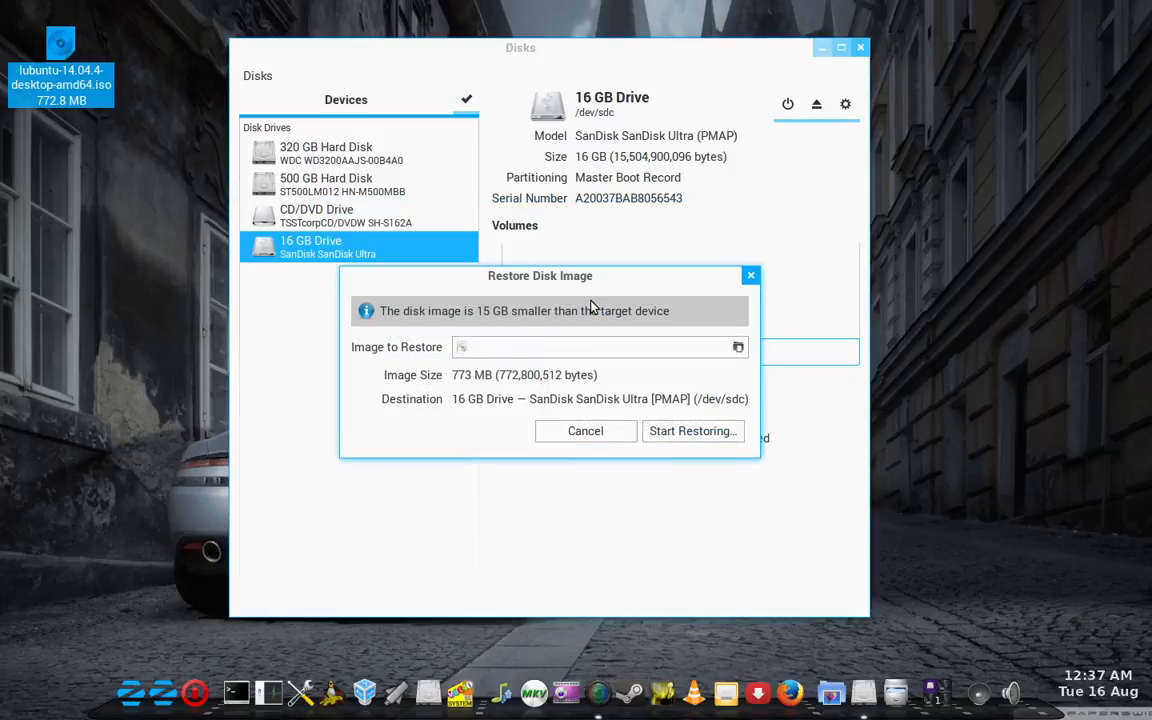
{"action": "mouse_move", "coordinate": [680, 485]}
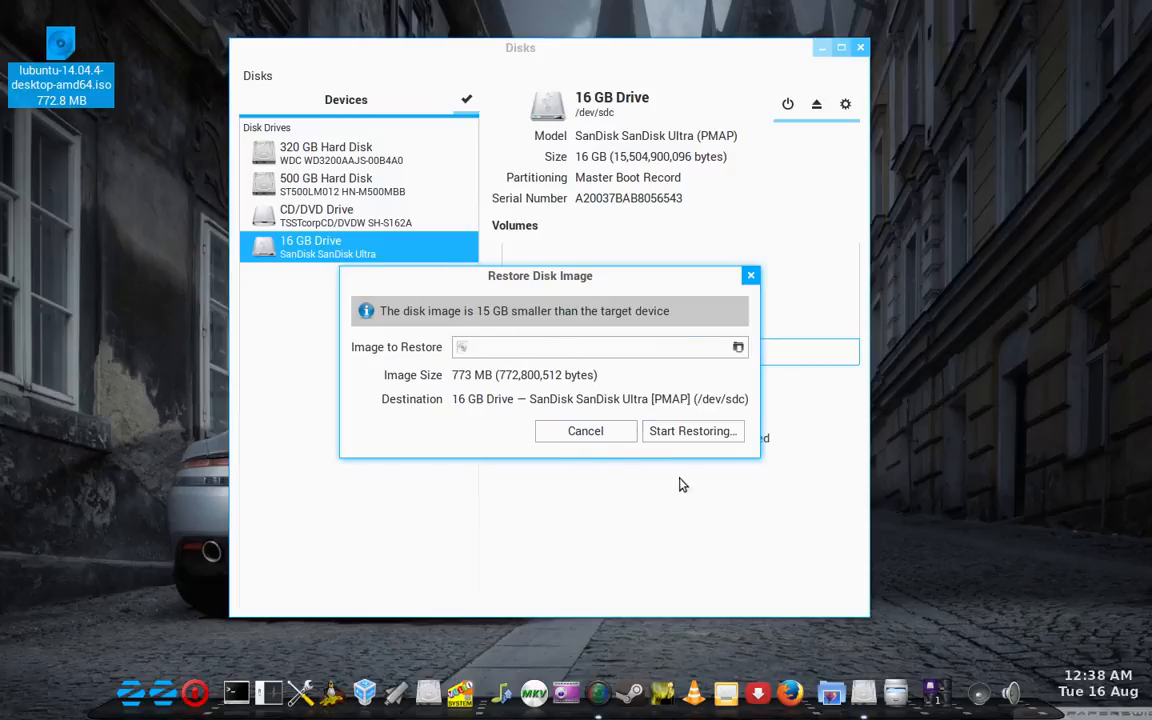
{"action": "mouse_move", "coordinate": [692, 431]}
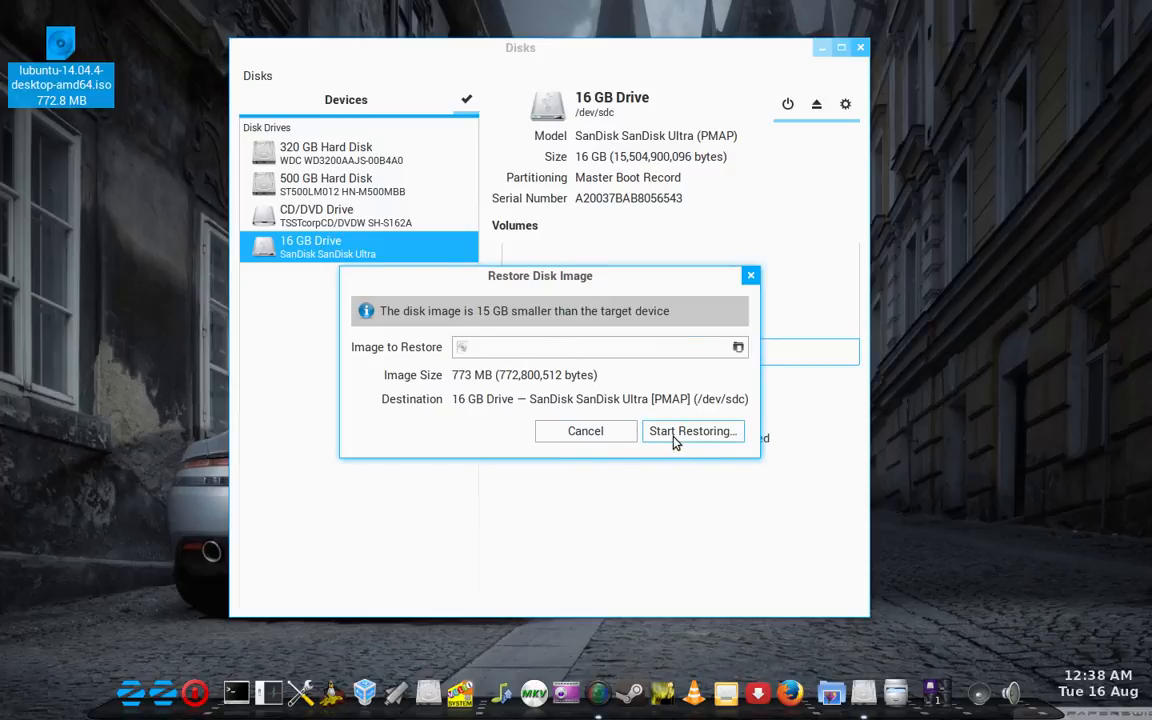
{"action": "left_click", "coordinate": [691, 430]}
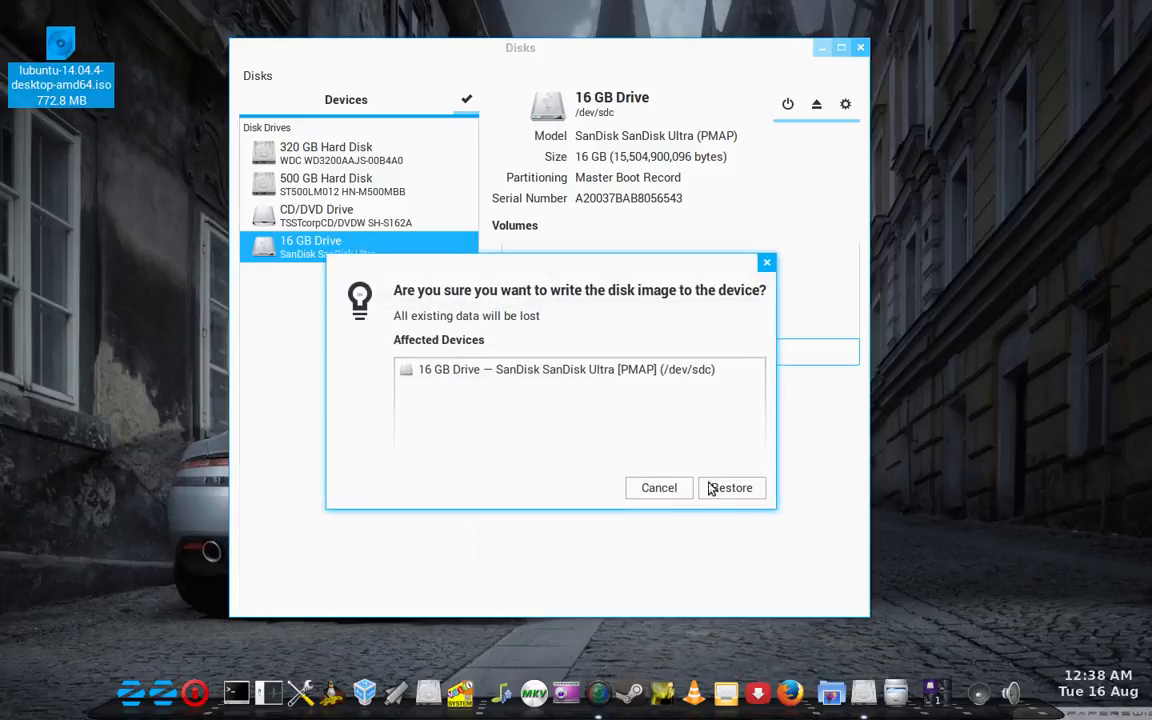
{"action": "left_click", "coordinate": [730, 487]}
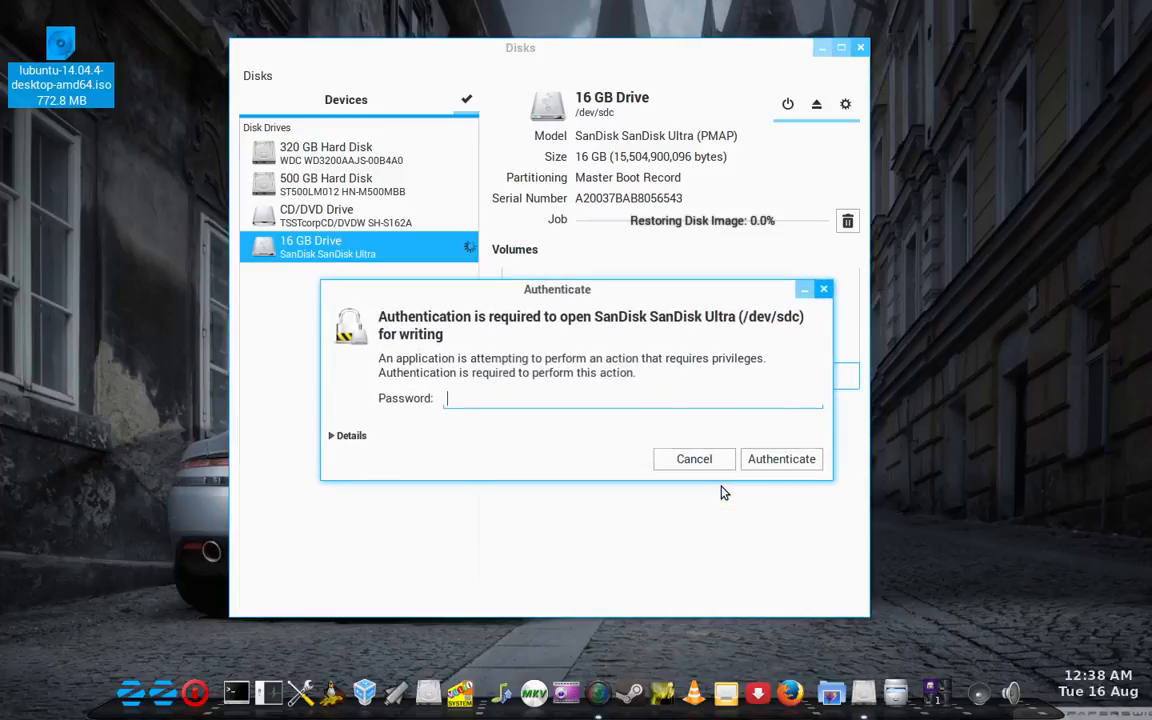
Authenticate with the administrator password so the image write can proceed
{"action": "type", "text": "••••"}
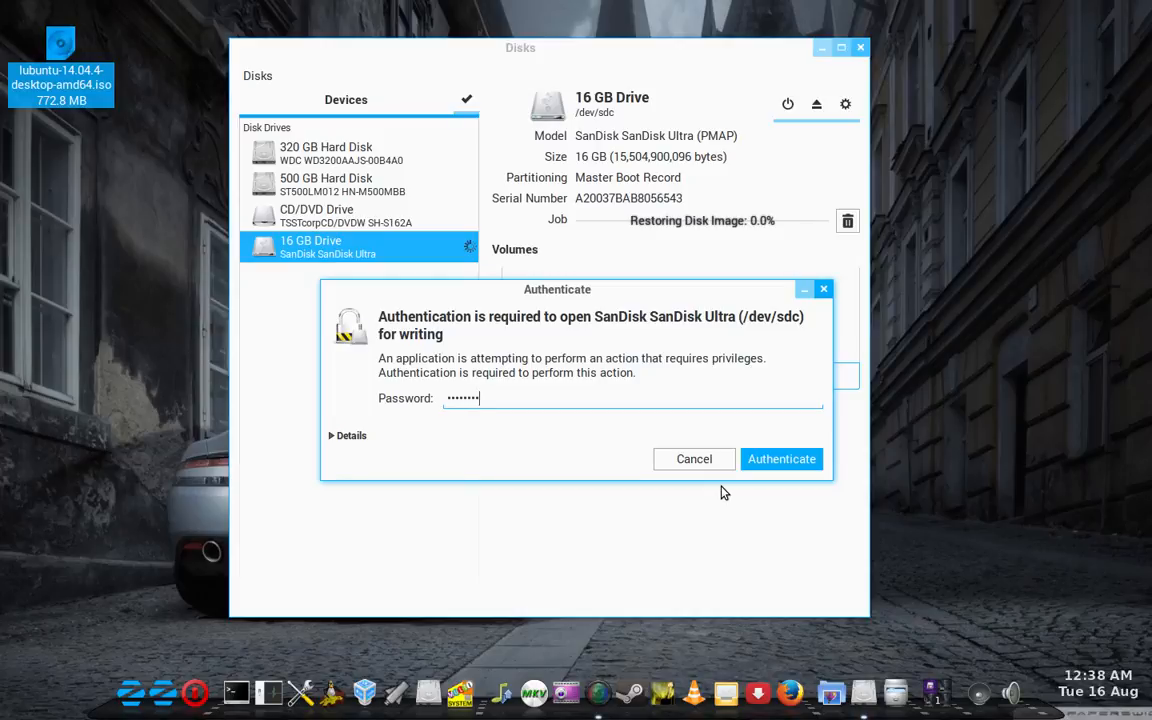
{"action": "left_click", "coordinate": [781, 458]}
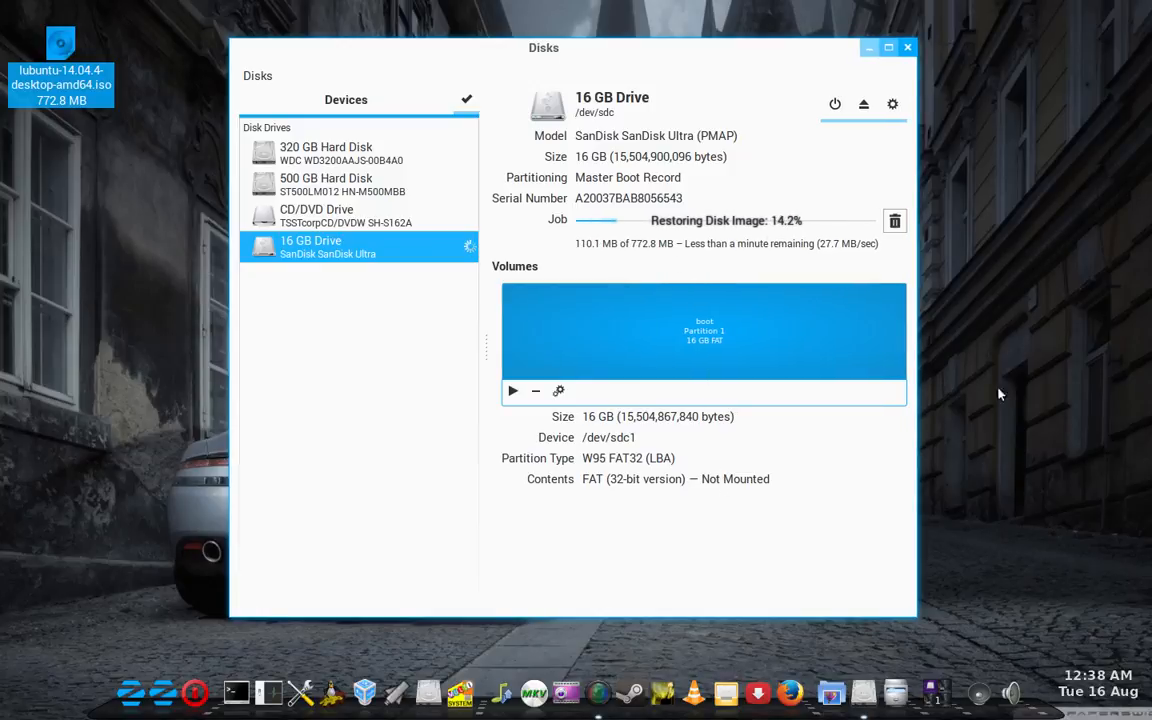
{"action": "mouse_move", "coordinate": [44, 127]}
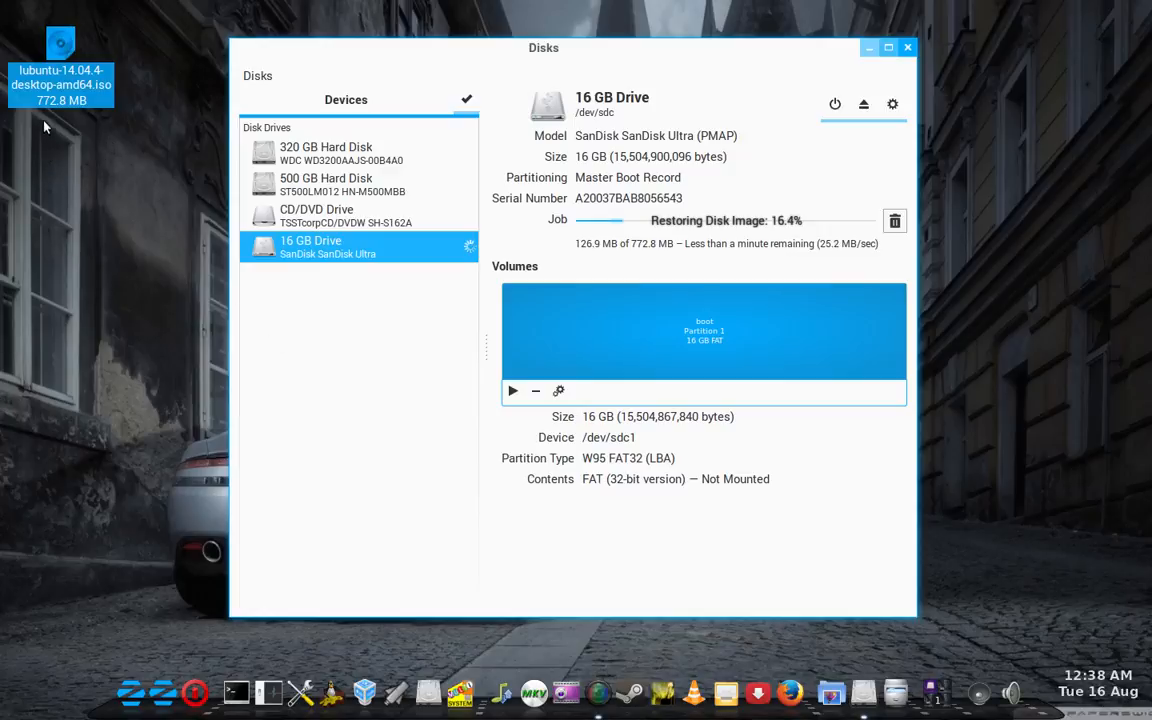
{"action": "mouse_move", "coordinate": [112, 308]}
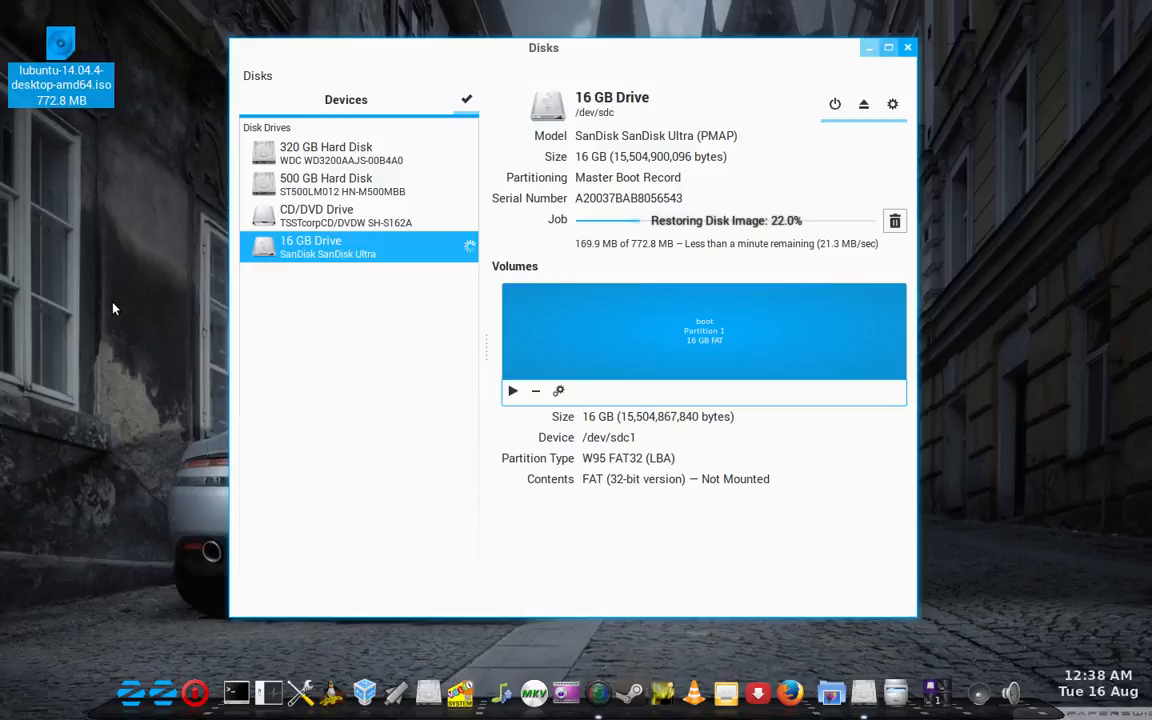
{"action": "mouse_move", "coordinate": [80, 196]}
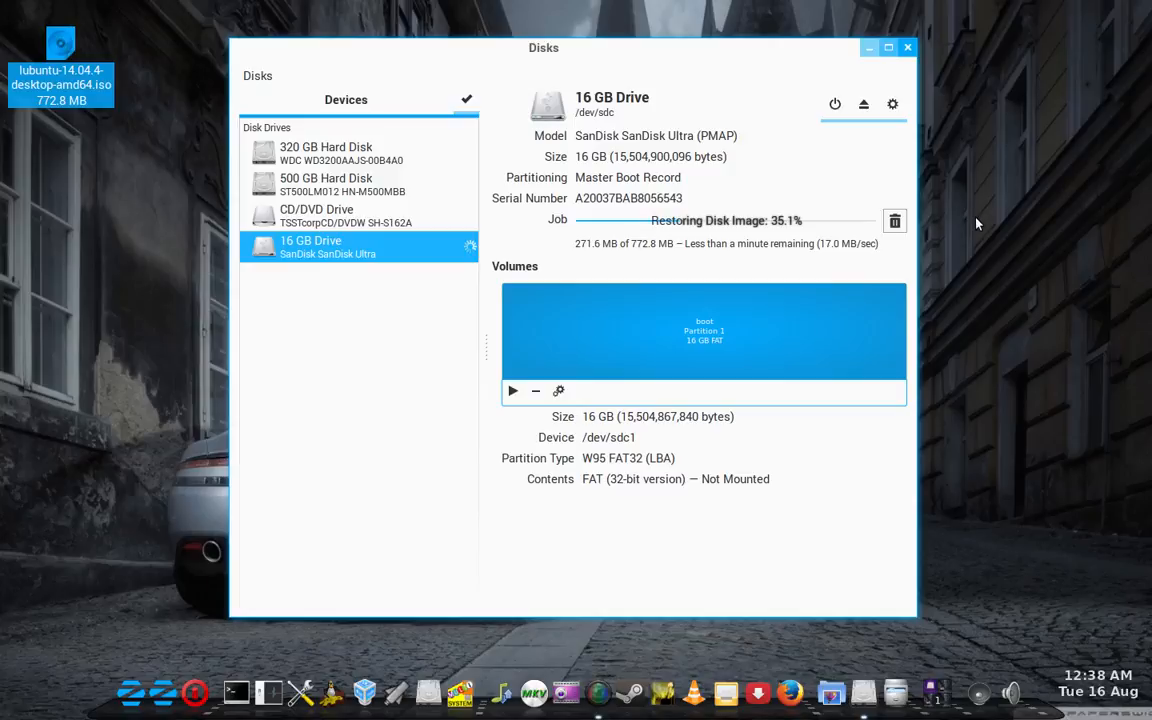
{"action": "mouse_move", "coordinate": [1024, 234]}
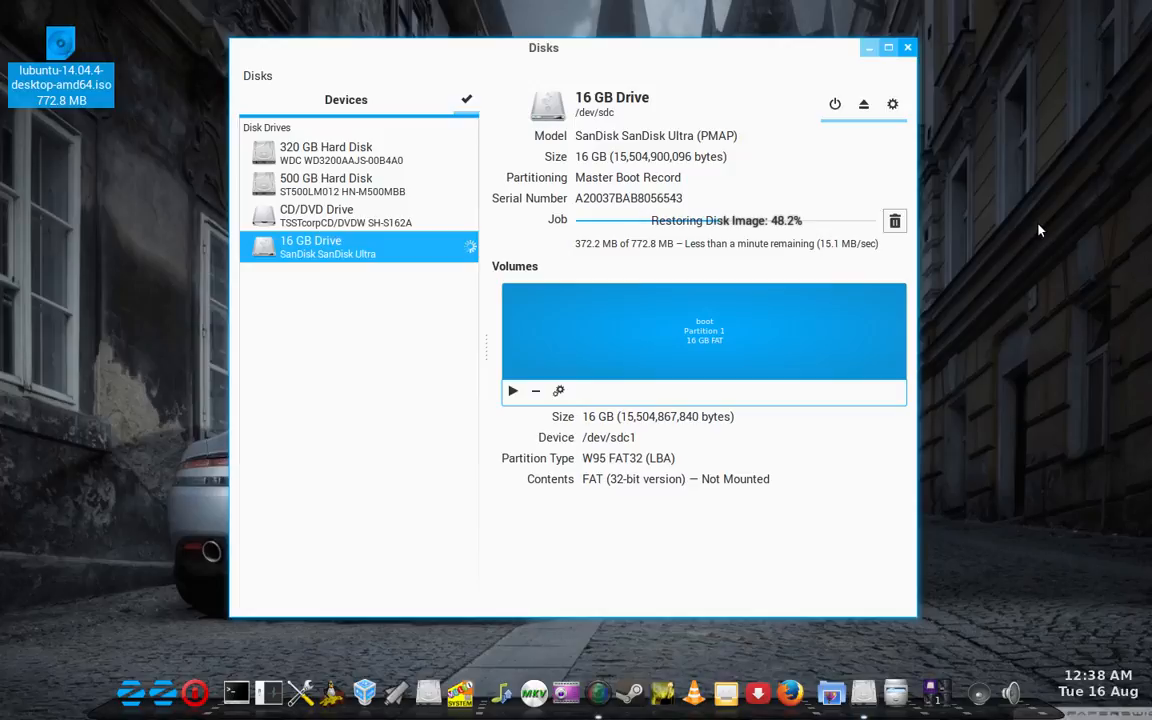
{"action": "mouse_move", "coordinate": [585, 53]}
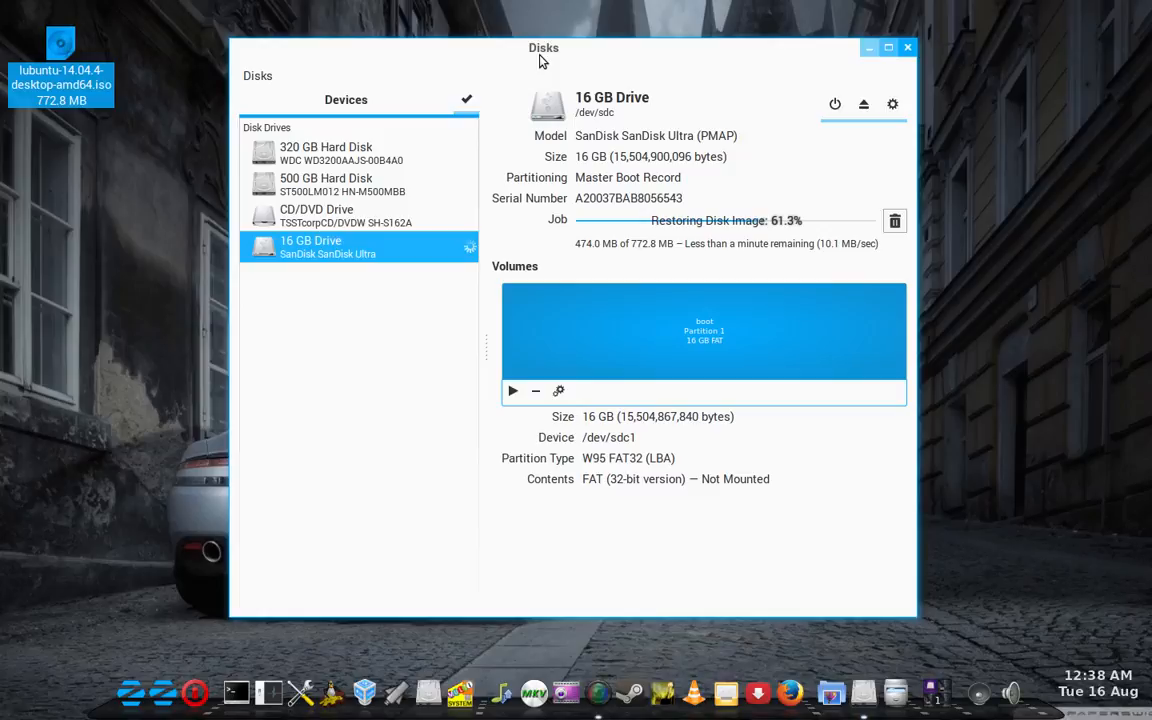
{"action": "mouse_move", "coordinate": [117, 487]}
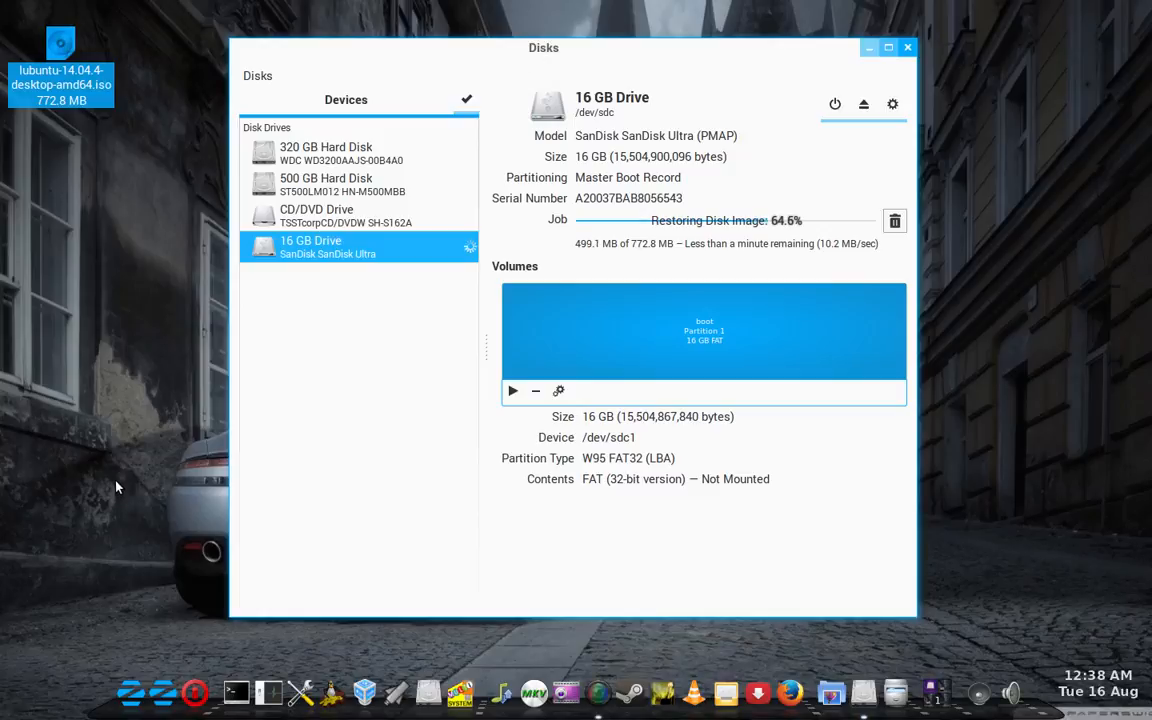
{"action": "mouse_move", "coordinate": [139, 406]}
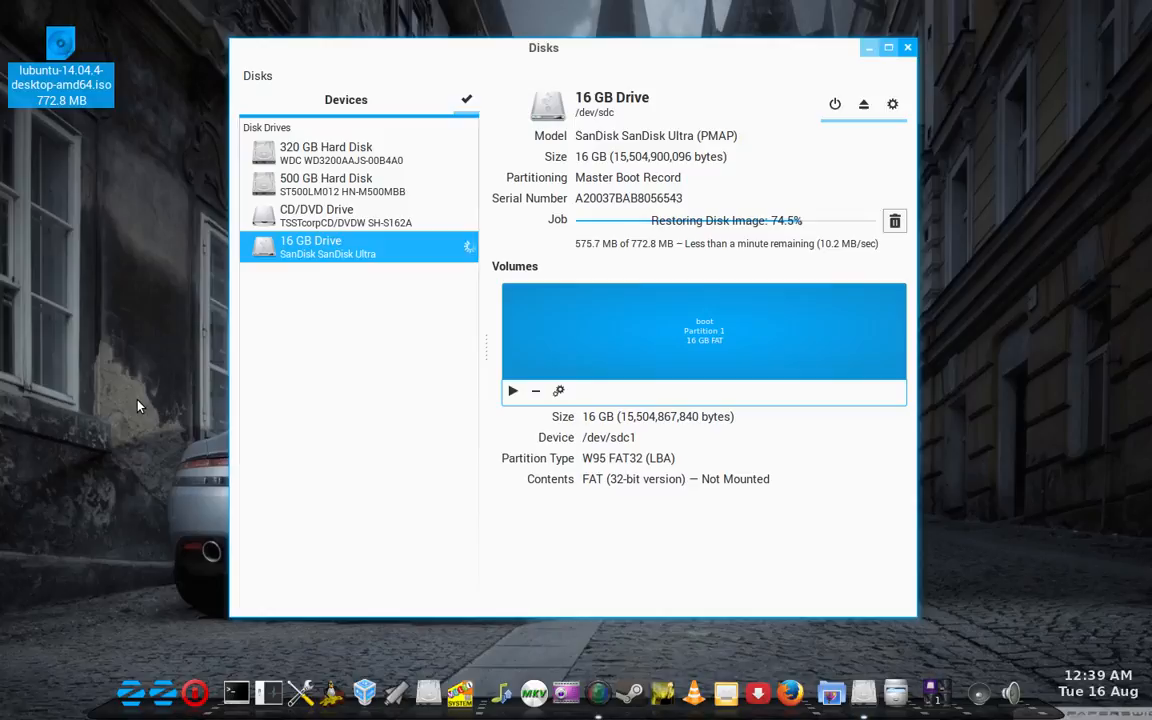
{"action": "mouse_move", "coordinate": [331, 407]}
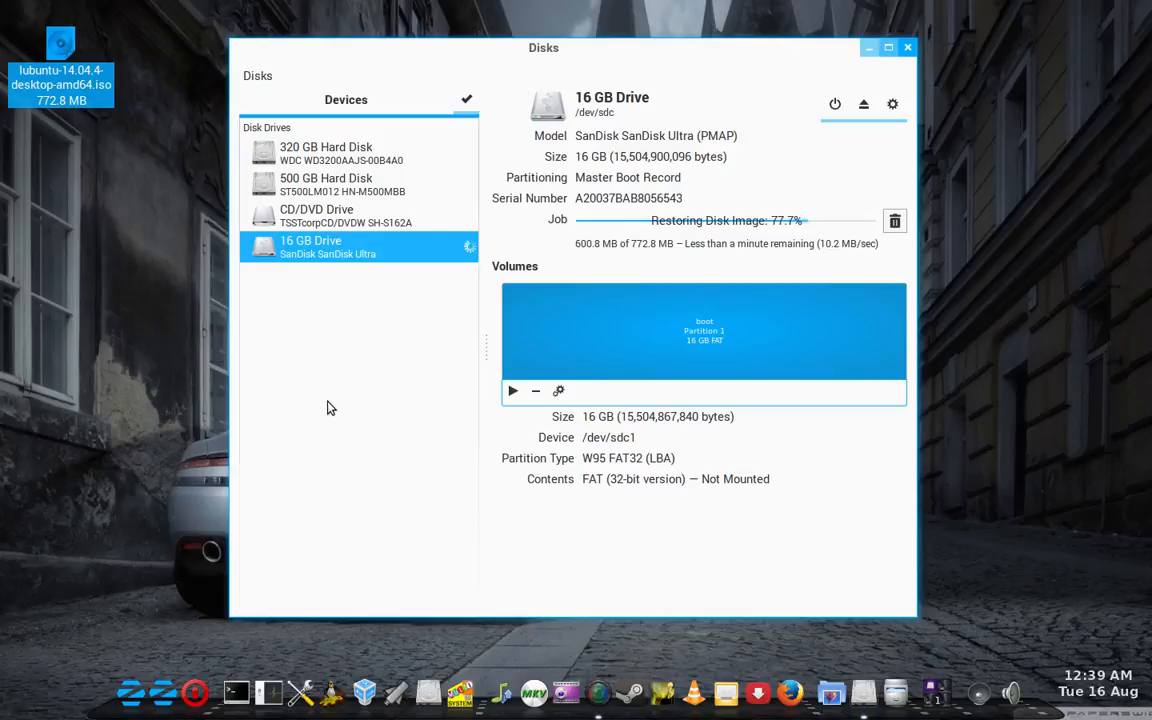
{"action": "mouse_move", "coordinate": [1043, 259]}
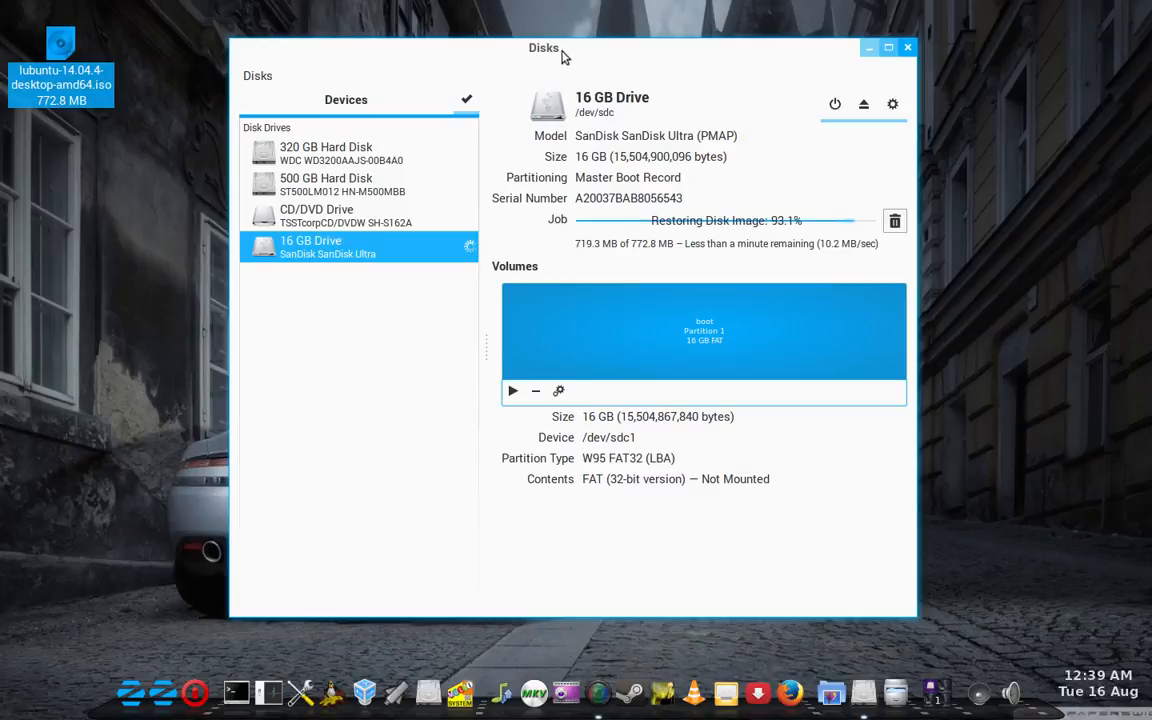
{"action": "mouse_move", "coordinate": [1055, 125]}
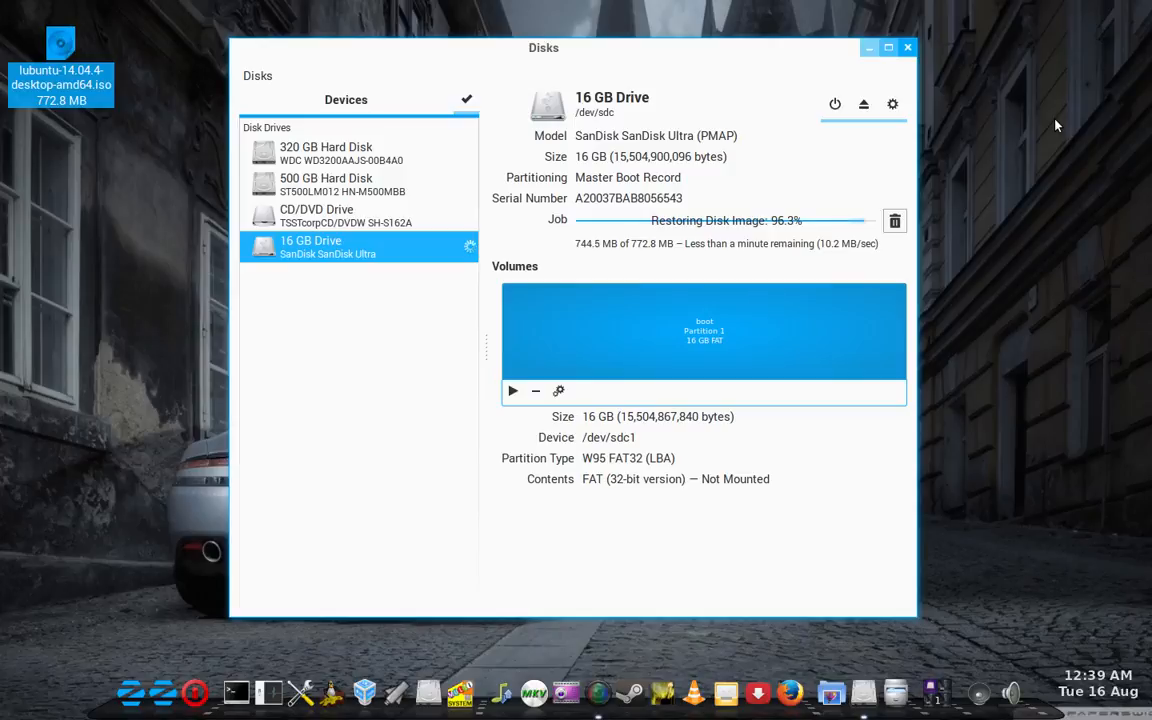
{"action": "mouse_move", "coordinate": [1045, 123]}
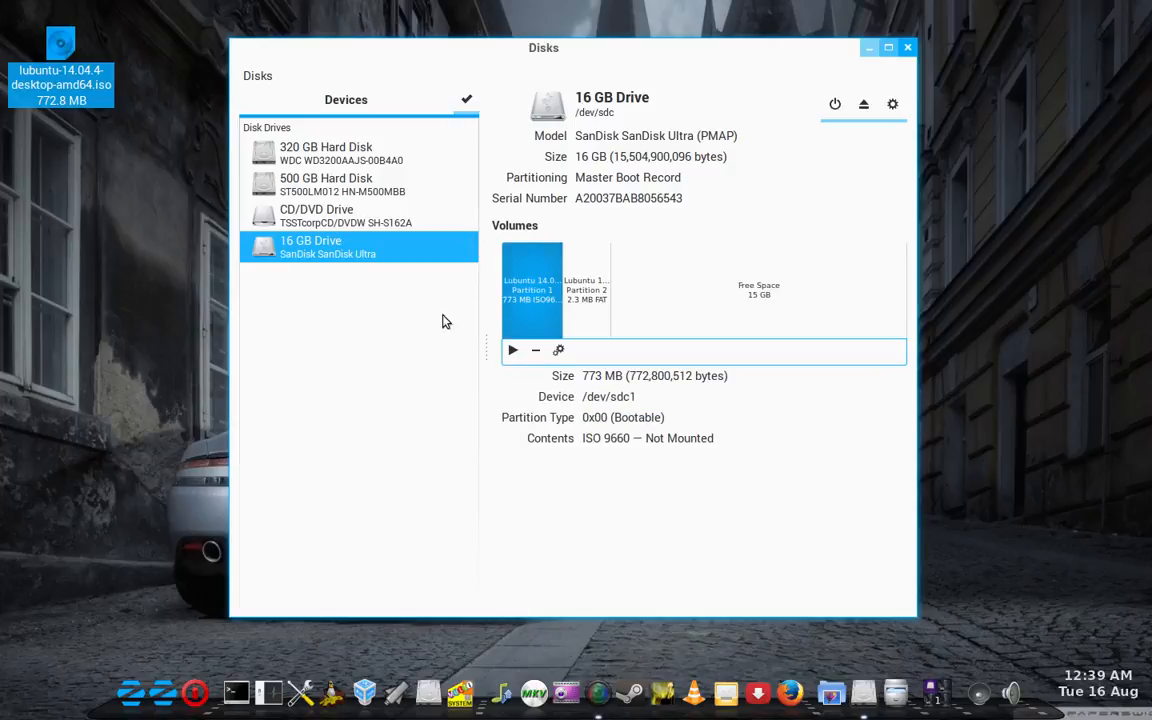
{"action": "mouse_move", "coordinate": [945, 287]}
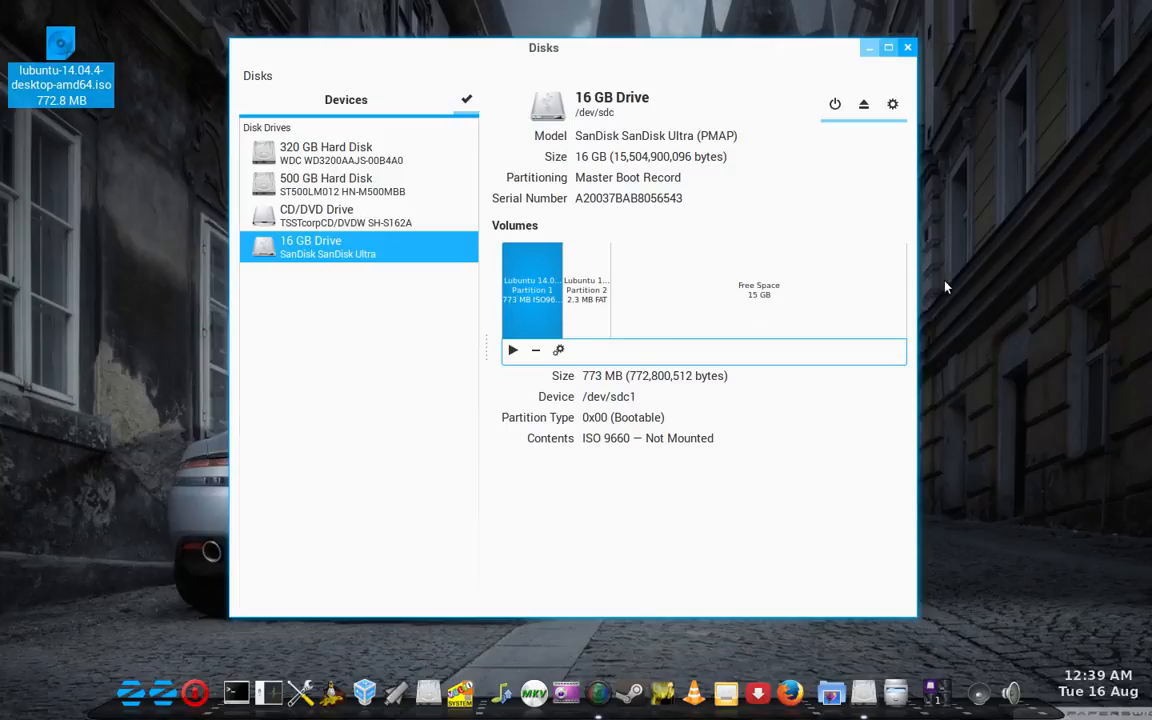
{"action": "mouse_move", "coordinate": [557, 63]}
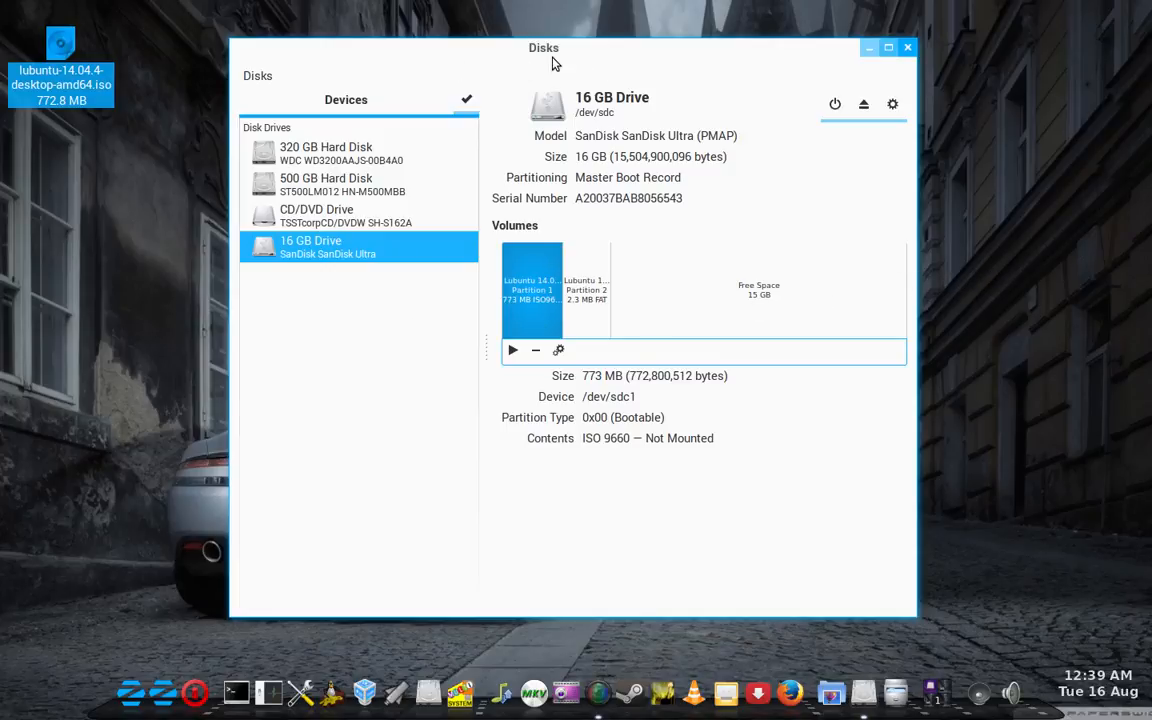
{"action": "mouse_move", "coordinate": [343, 458]}
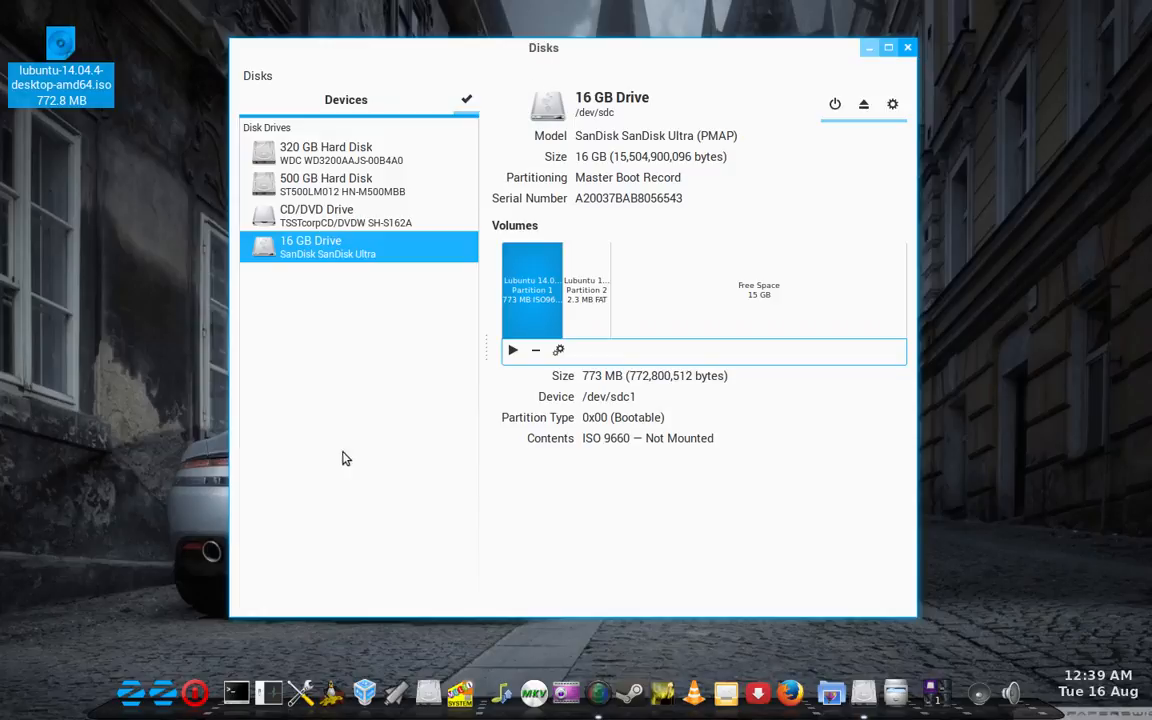
{"action": "mouse_move", "coordinate": [1032, 380]}
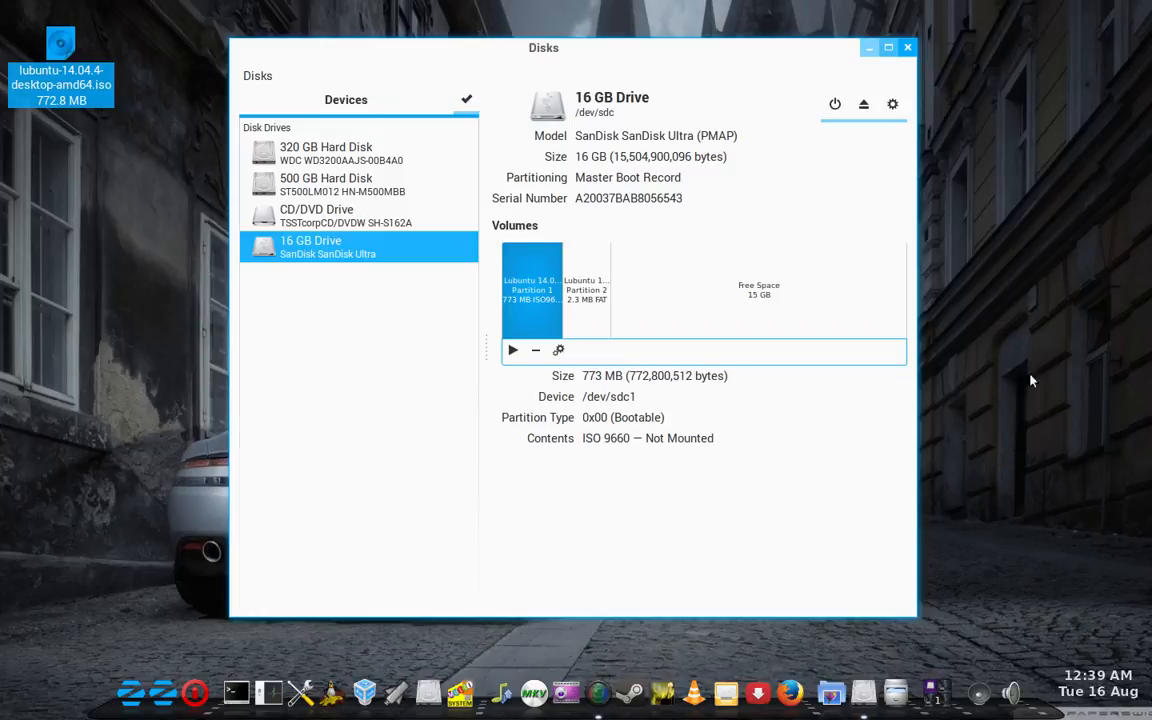
{"action": "mouse_move", "coordinate": [1007, 180]}
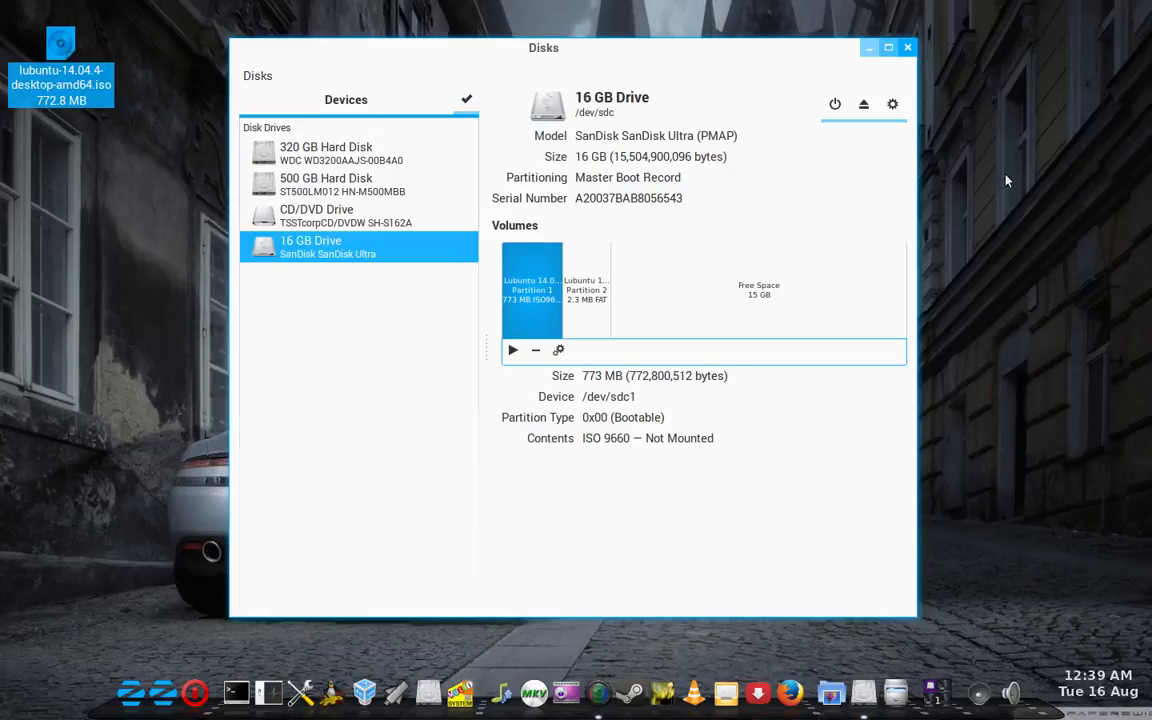
{"action": "mouse_move", "coordinate": [356, 417]}
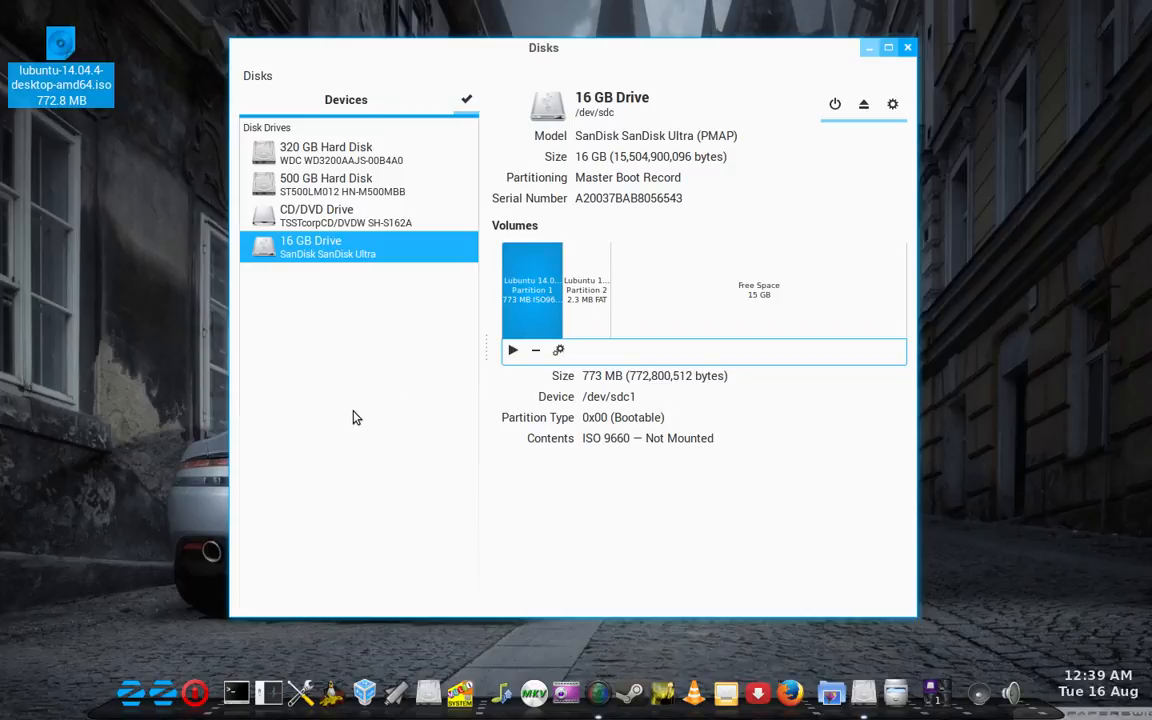
{"action": "mouse_move", "coordinate": [359, 417]}
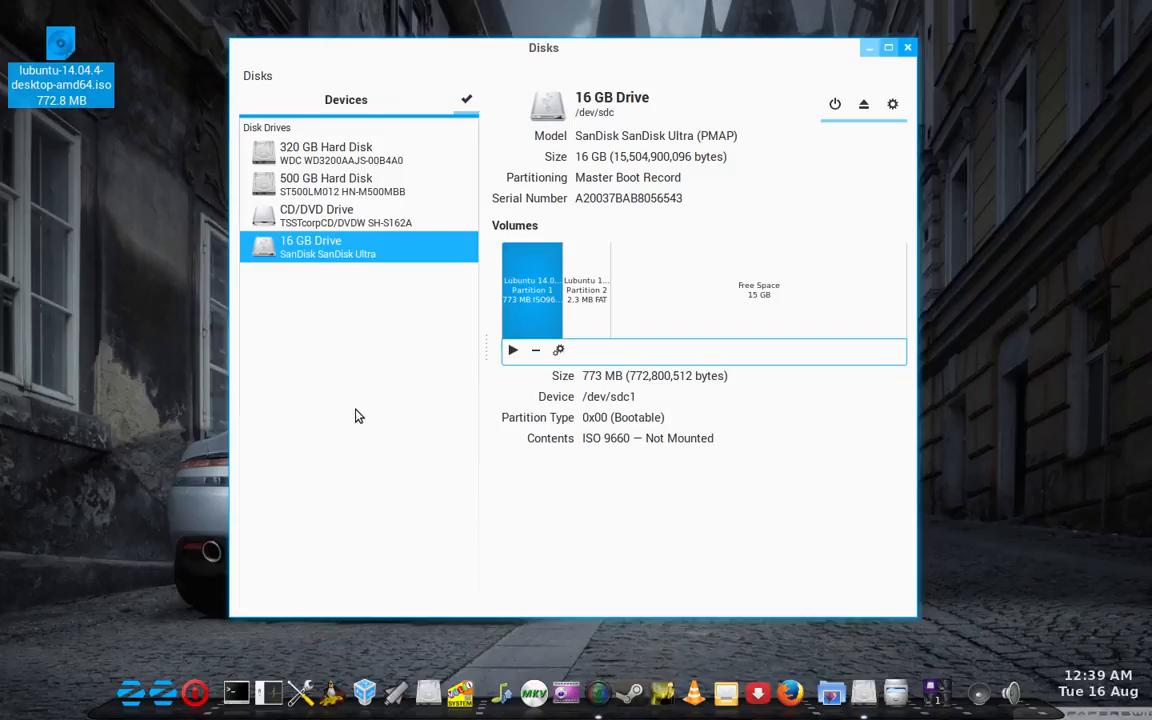